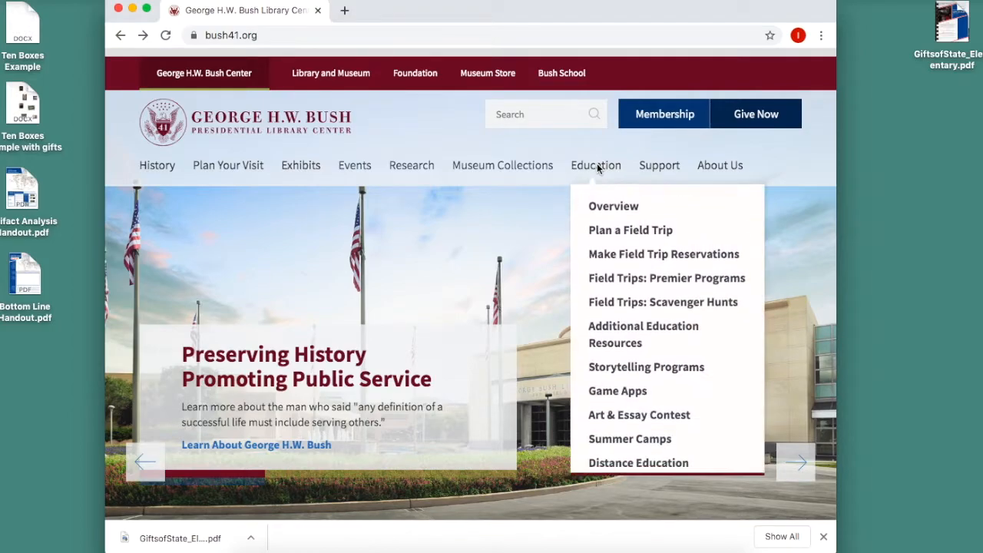
{"action": "mouse_move", "coordinate": [666, 278]}
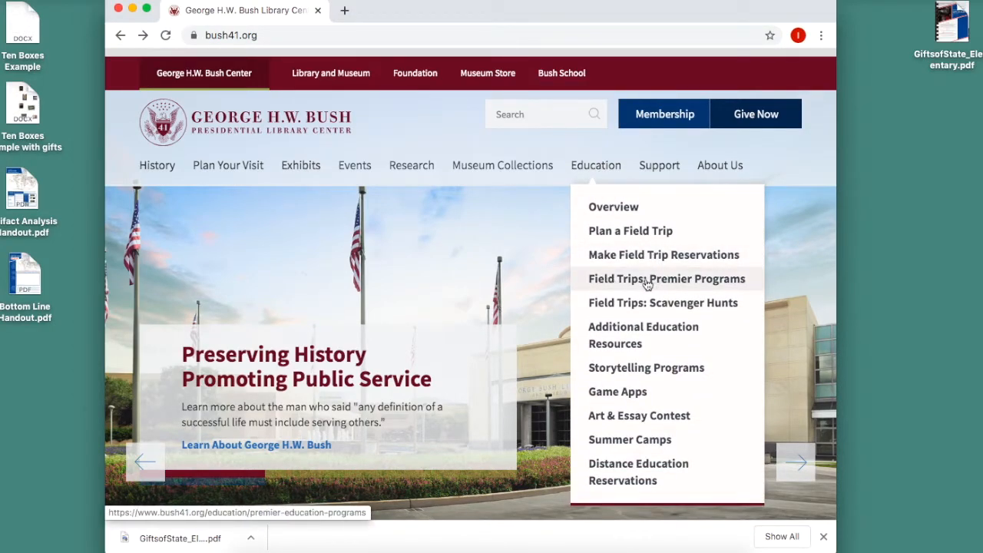
- Open the Field Trips: Premier Programs page and scroll down to the Gifts of State card
{"action": "left_click", "coordinate": [666, 278]}
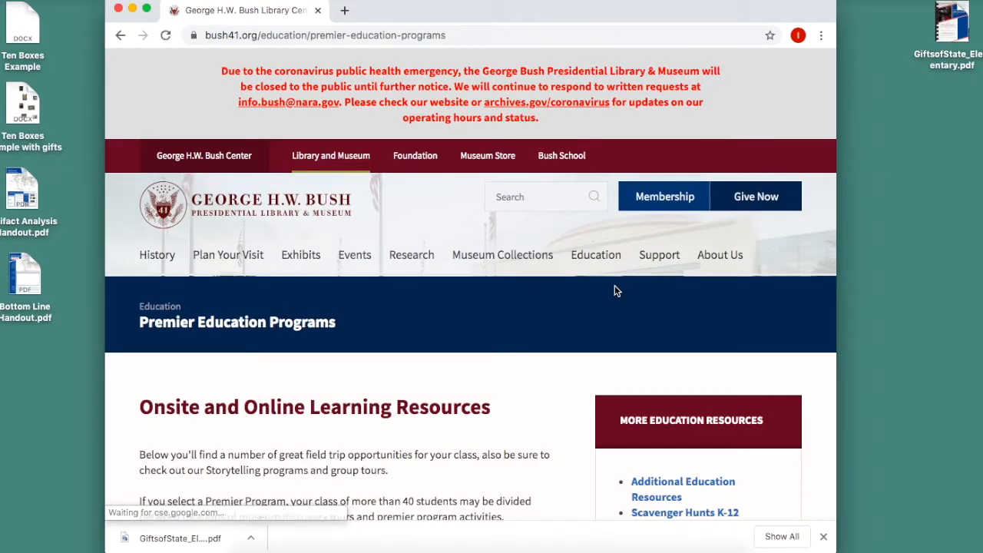
{"action": "scroll", "scroll_direction": "down", "scroll_amount": 3}
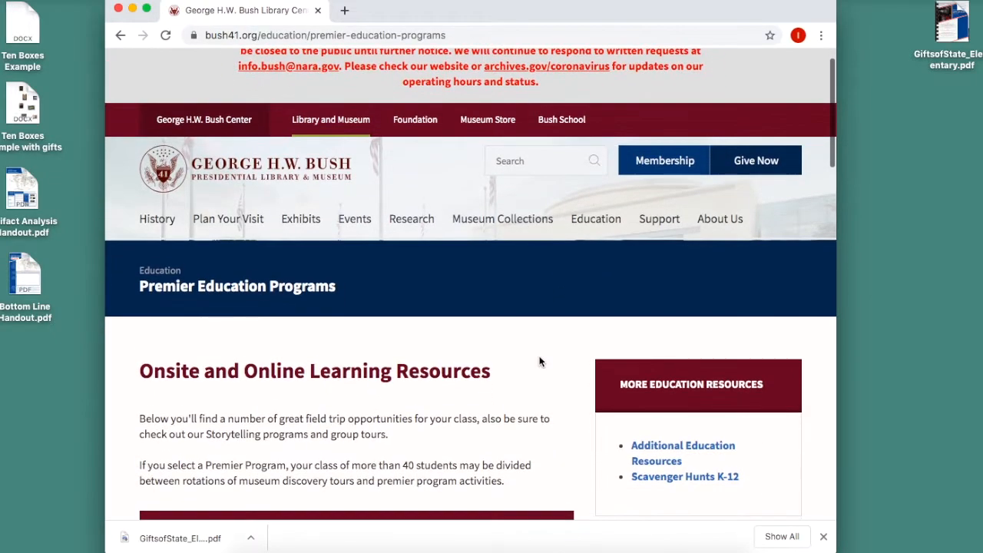
{"action": "scroll", "scroll_direction": "down", "scroll_amount": 3}
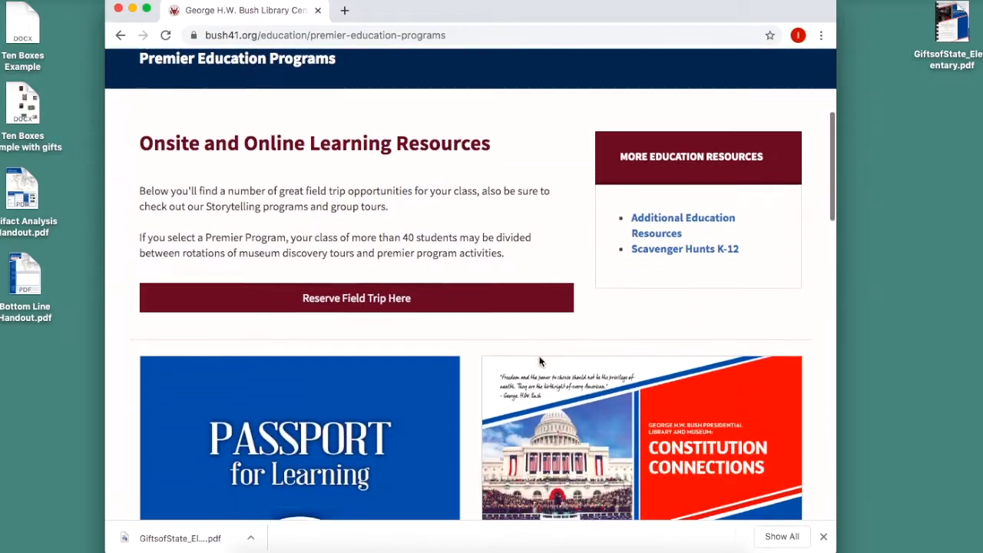
{"action": "scroll", "scroll_direction": "down", "scroll_amount": 3}
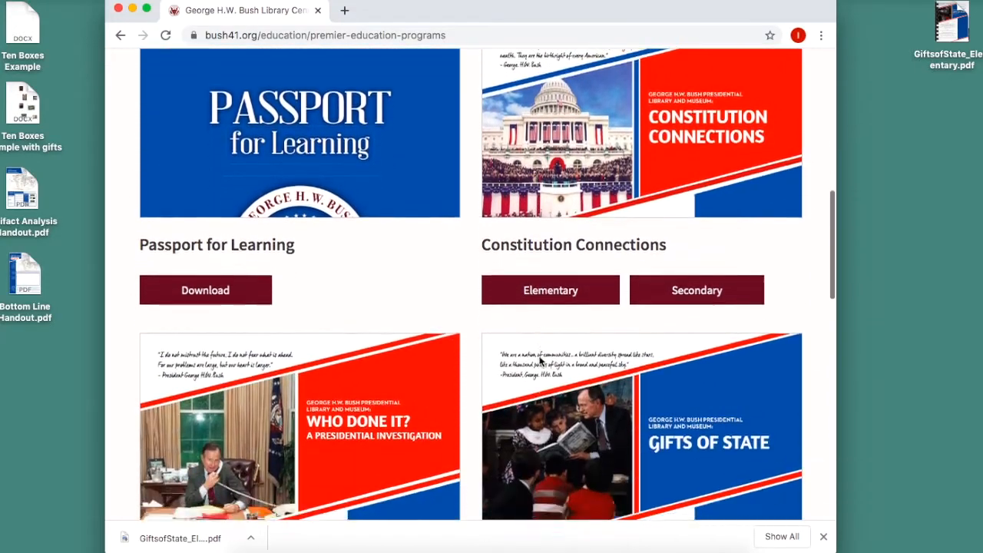
{"action": "scroll", "scroll_direction": "down", "scroll_amount": 3}
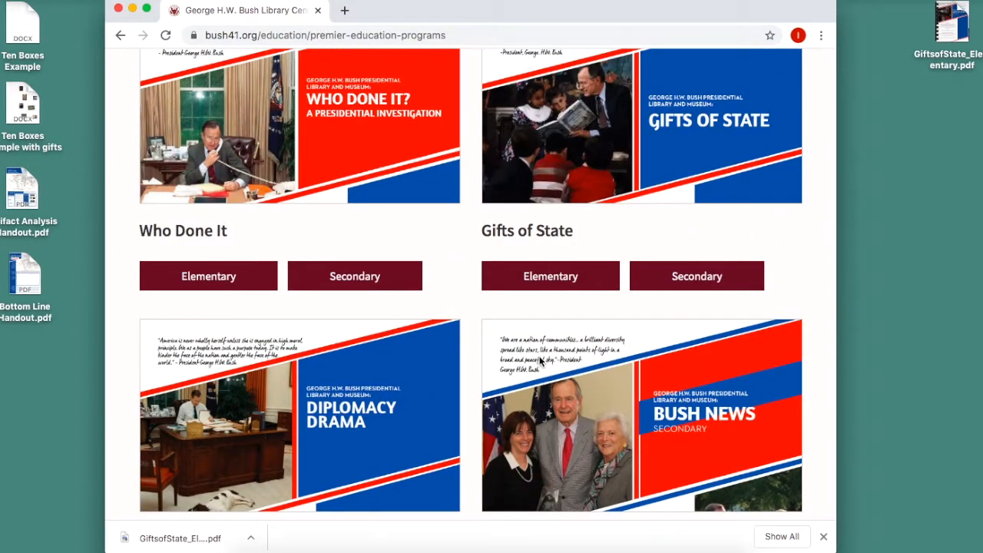
- Open the Elementary Gifts of State PDF and scroll to its Educator's Guide page
{"action": "left_click", "coordinate": [550, 276]}
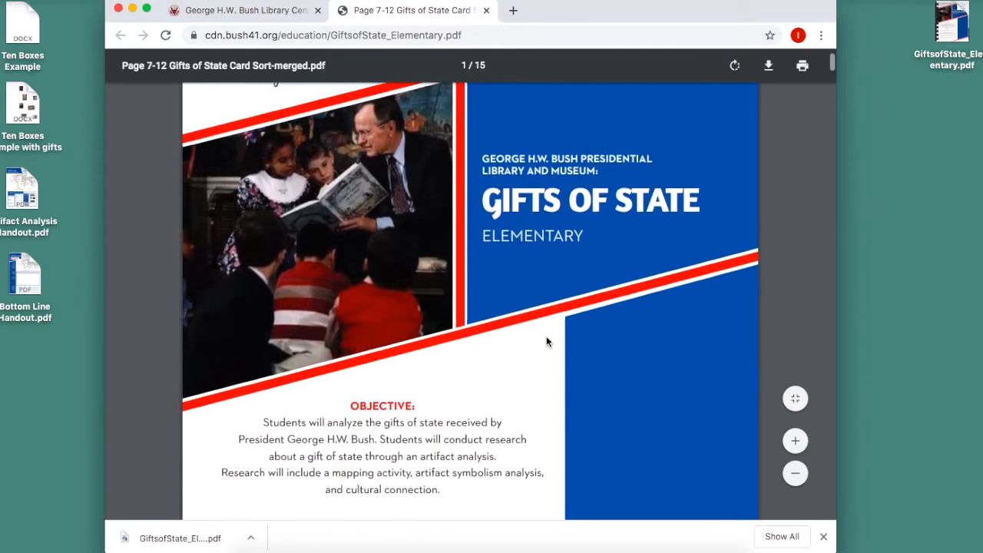
{"action": "scroll", "scroll_direction": "down", "scroll_amount": 3}
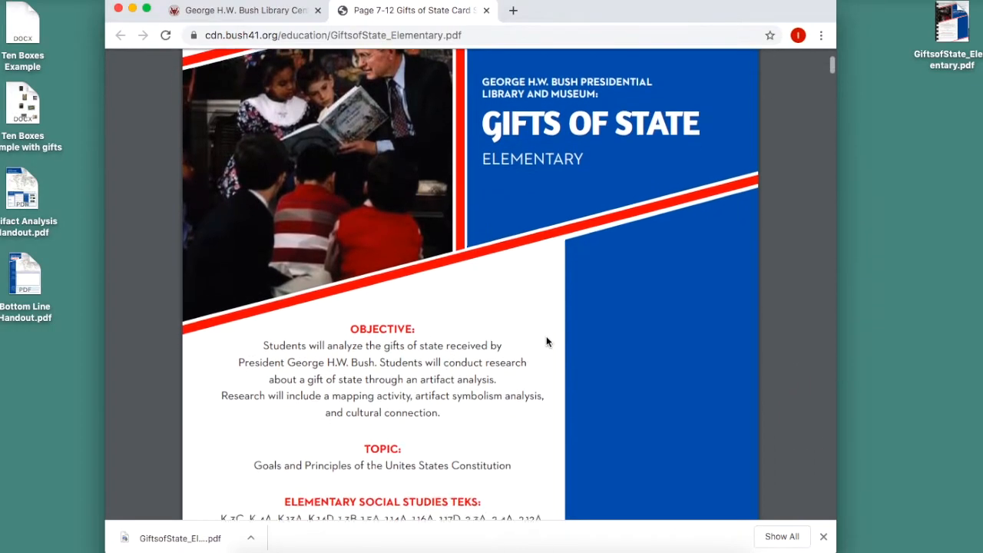
{"action": "scroll", "scroll_direction": "down", "scroll_amount": 3}
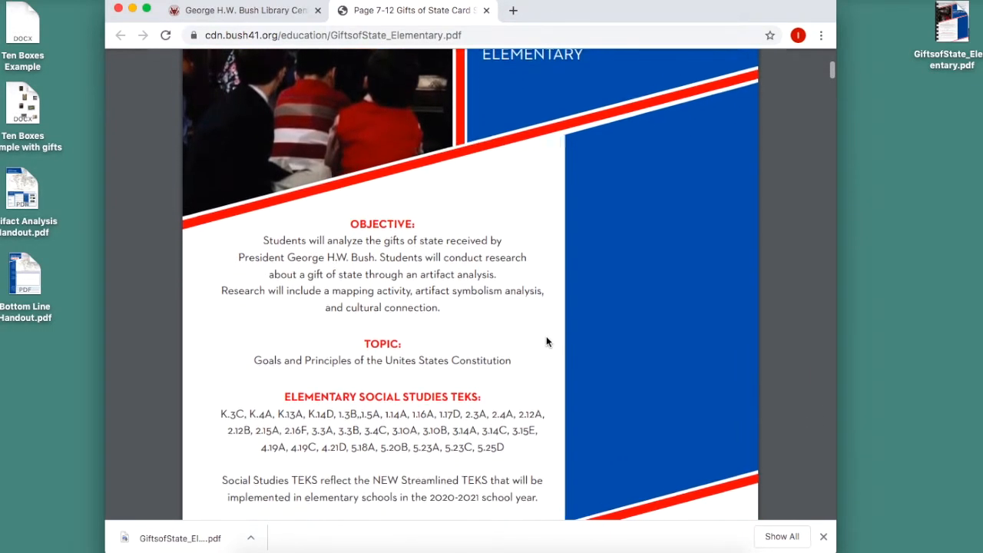
{"action": "scroll", "scroll_direction": "down", "scroll_amount": 3}
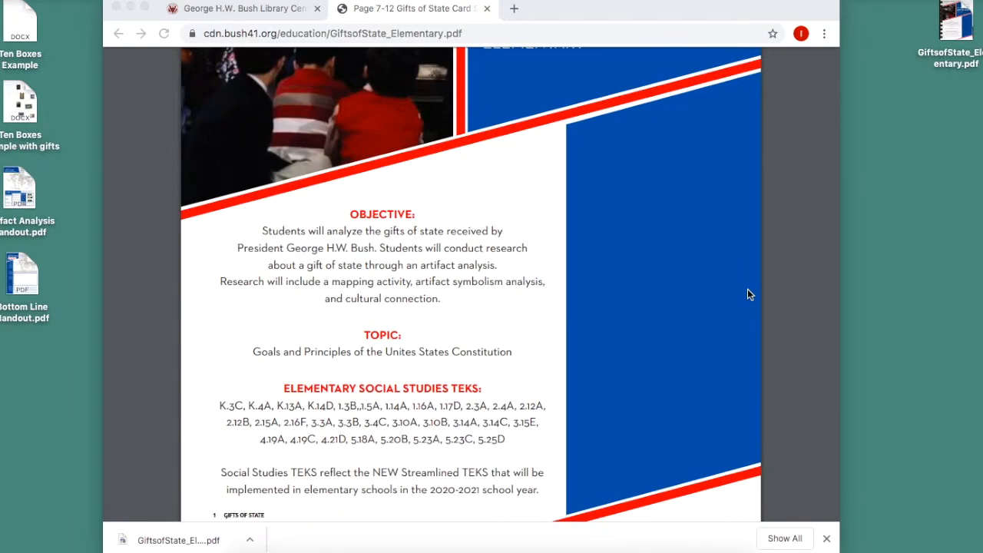
{"action": "mouse_move", "coordinate": [496, 237]}
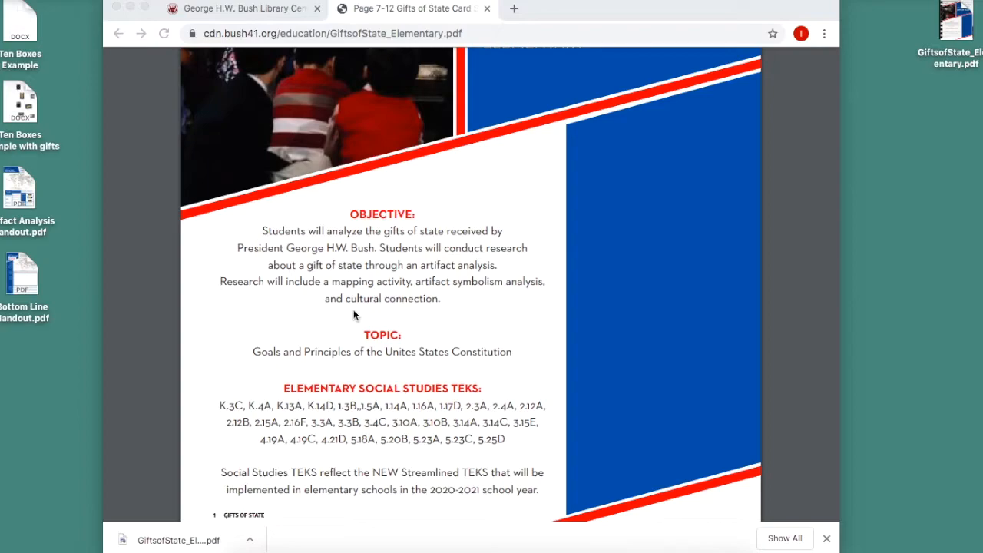
{"action": "scroll", "scroll_direction": "up", "scroll_amount": 3}
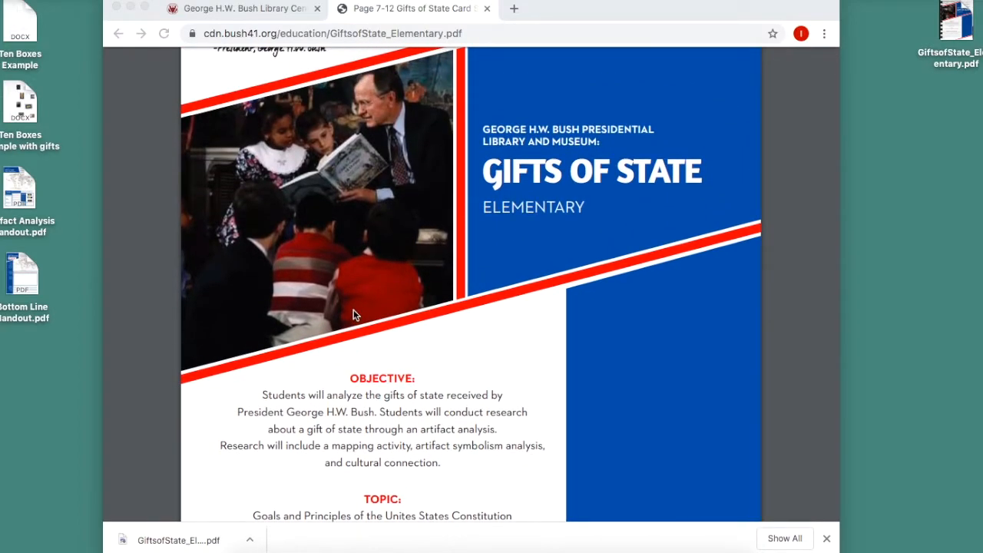
{"action": "scroll", "scroll_direction": "down", "scroll_amount": 3}
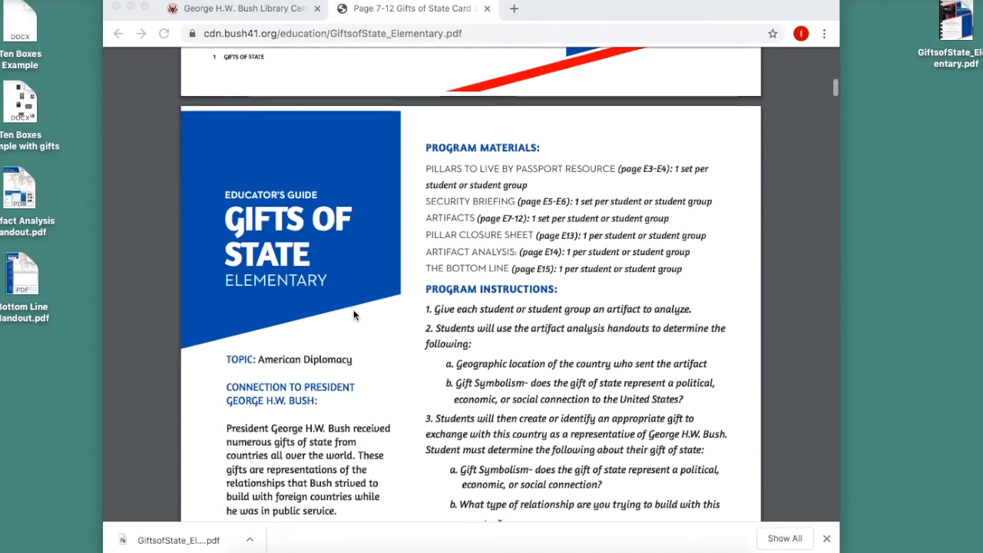
- Scroll past the security briefing and letter pages to the Saudi gold model and Viking ship
{"action": "scroll", "scroll_direction": "down", "scroll_amount": 3}
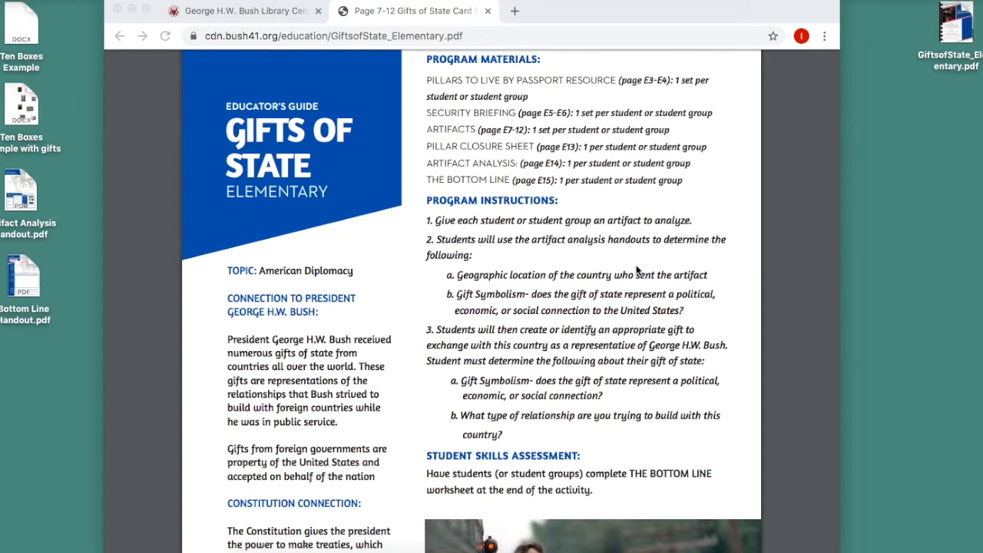
{"action": "mouse_move", "coordinate": [591, 308]}
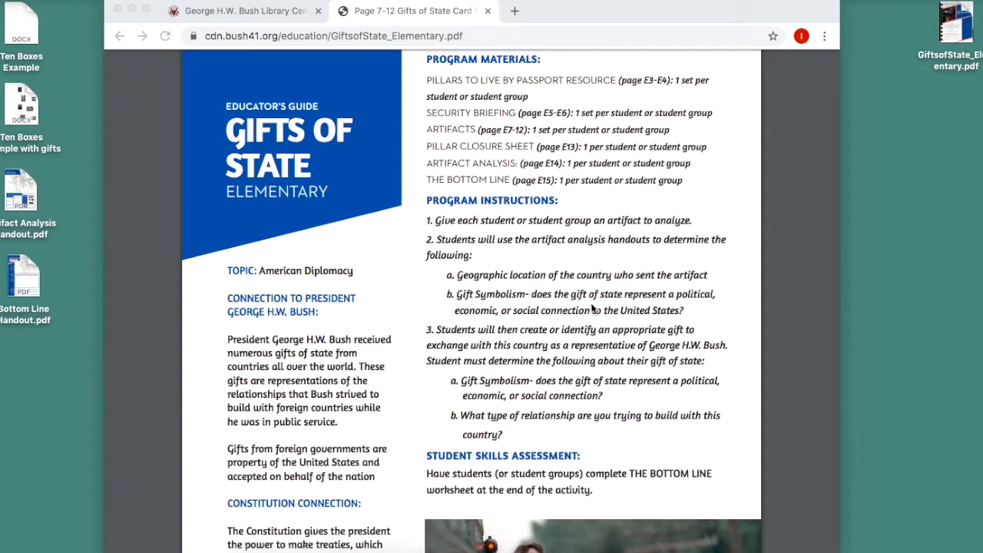
{"action": "scroll", "scroll_direction": "down", "scroll_amount": 3}
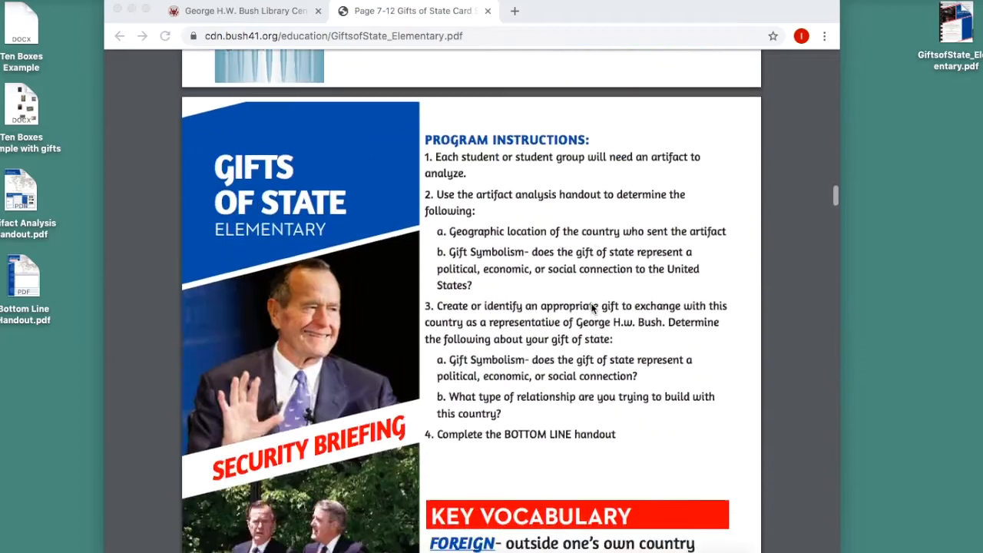
{"action": "scroll", "scroll_direction": "down", "scroll_amount": 3}
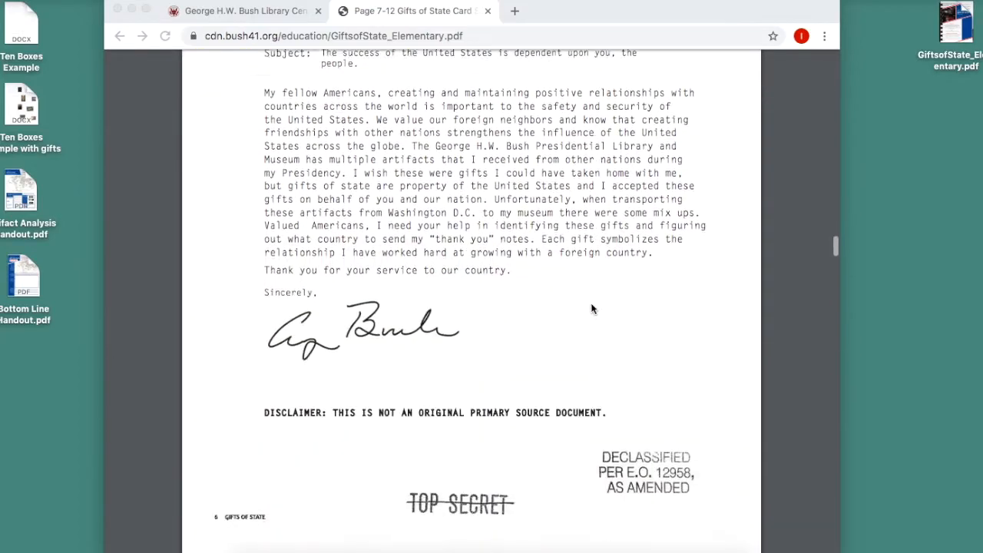
{"action": "scroll", "scroll_direction": "down", "scroll_amount": 3}
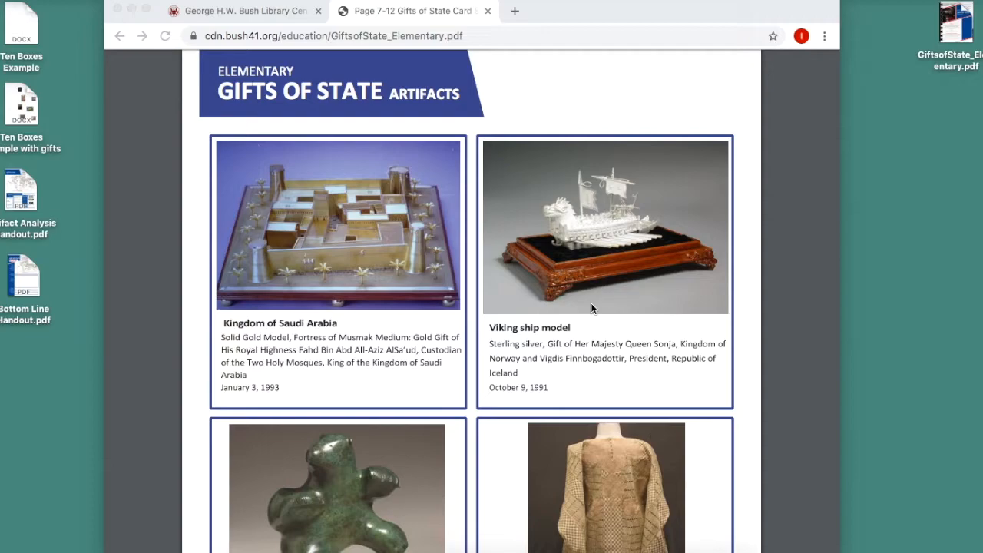
- Scroll through the PDF's artifact and world-map gift pages 7–11
{"action": "scroll", "scroll_direction": "down", "scroll_amount": 3}
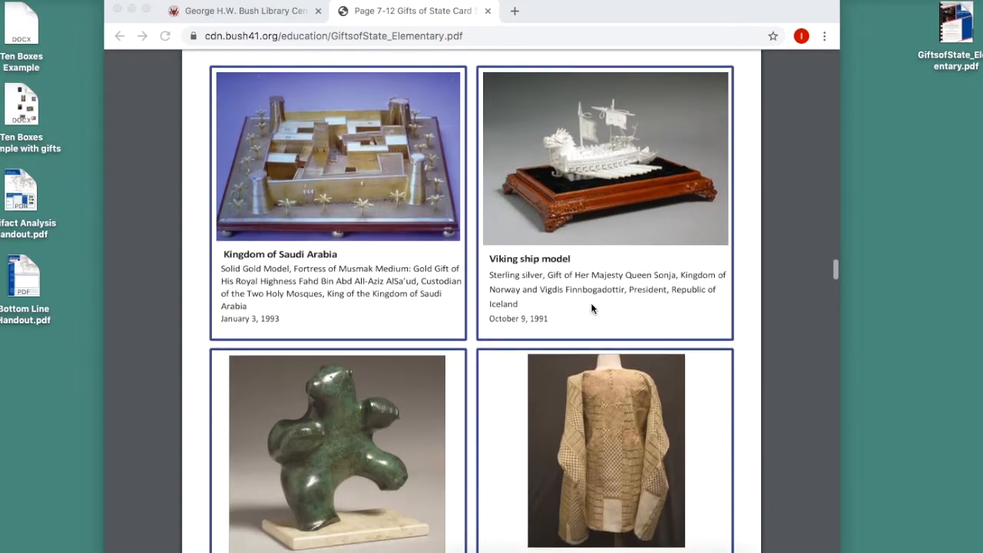
{"action": "scroll", "scroll_direction": "down", "scroll_amount": 3}
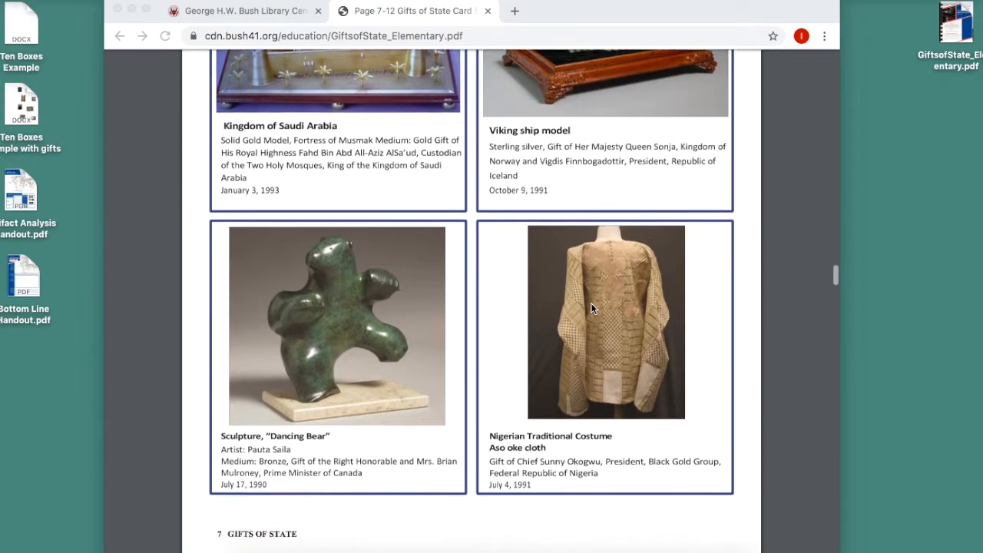
{"action": "scroll", "scroll_direction": "down", "scroll_amount": 3}
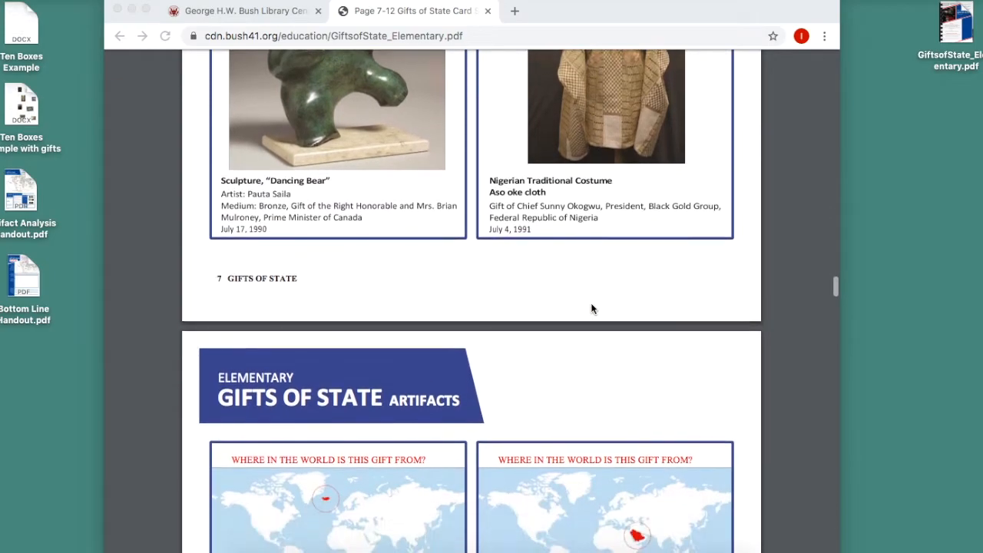
{"action": "scroll", "scroll_direction": "down", "scroll_amount": 3}
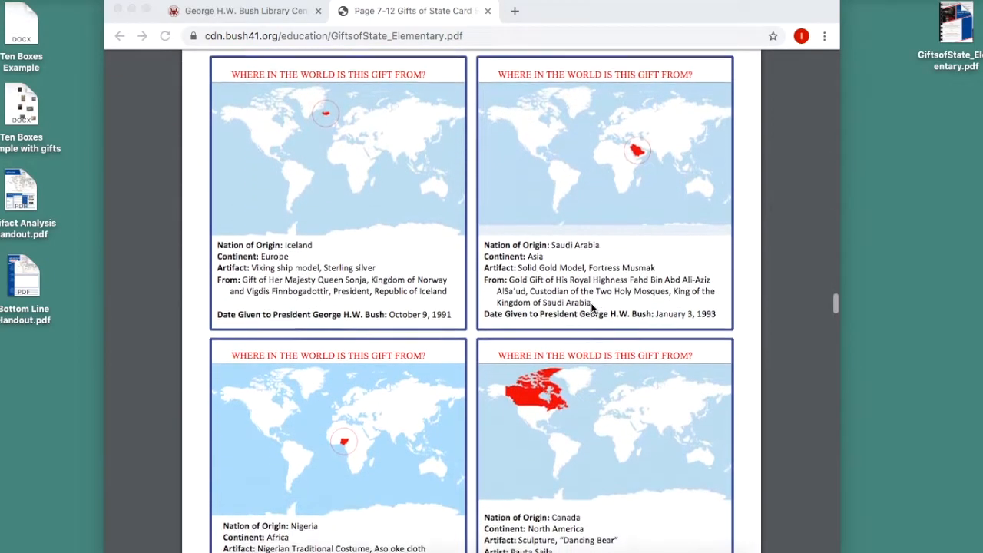
{"action": "scroll", "scroll_direction": "down", "scroll_amount": 3}
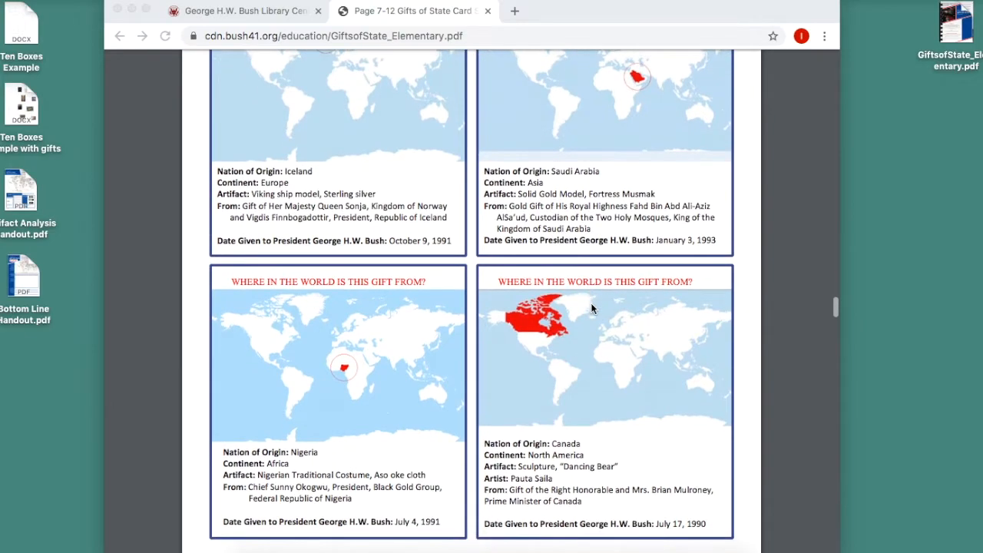
{"action": "scroll", "scroll_direction": "down", "scroll_amount": 3}
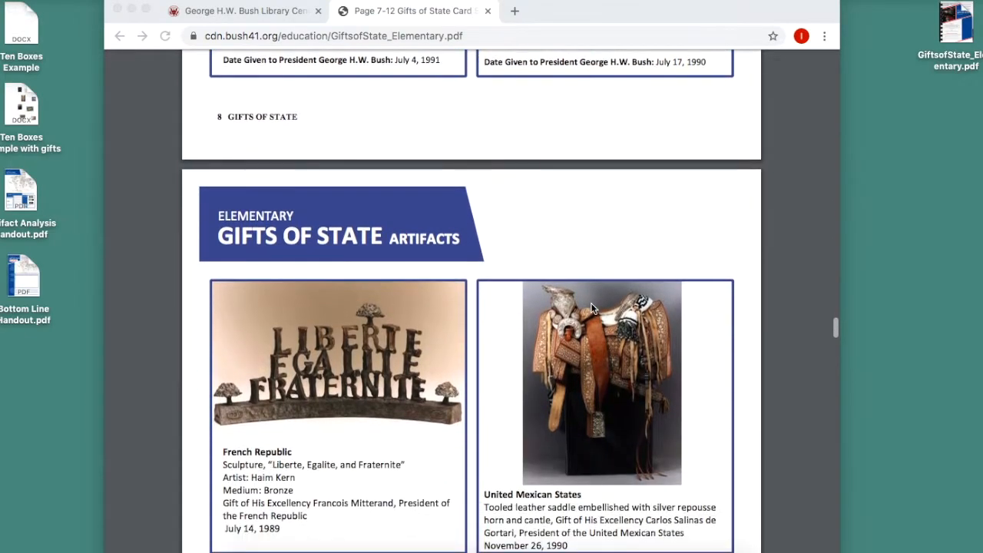
{"action": "scroll", "scroll_direction": "down", "scroll_amount": 3}
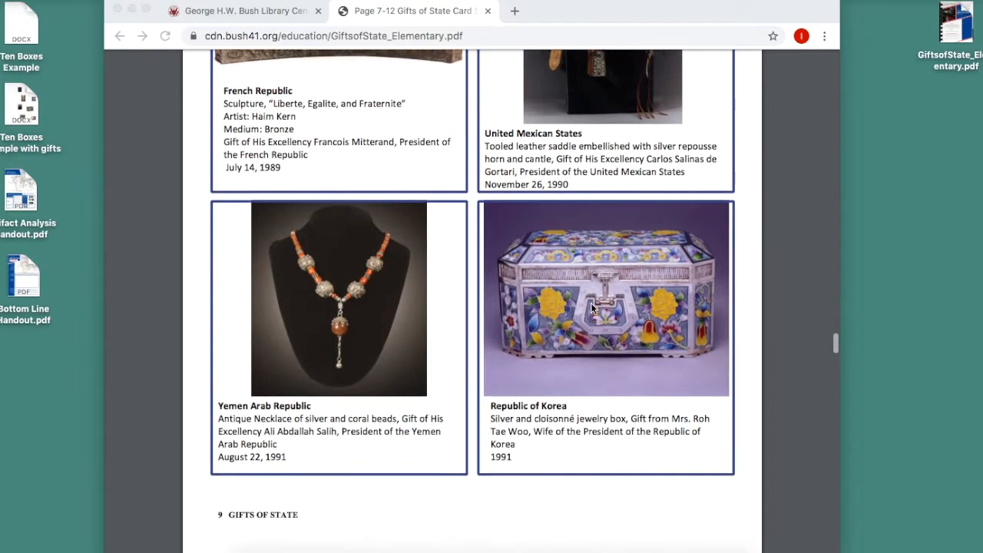
{"action": "scroll", "scroll_direction": "down", "scroll_amount": 3}
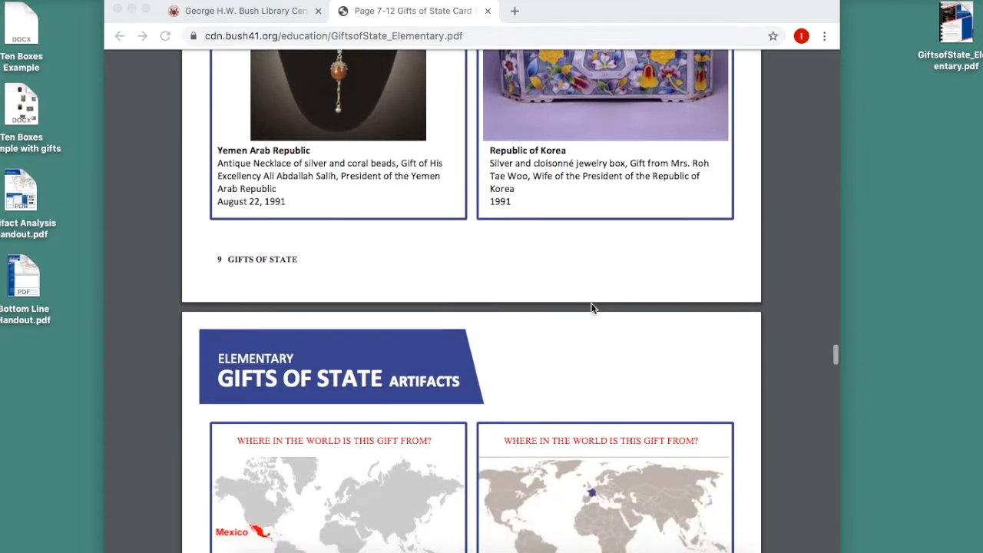
{"action": "scroll", "scroll_direction": "down", "scroll_amount": 3}
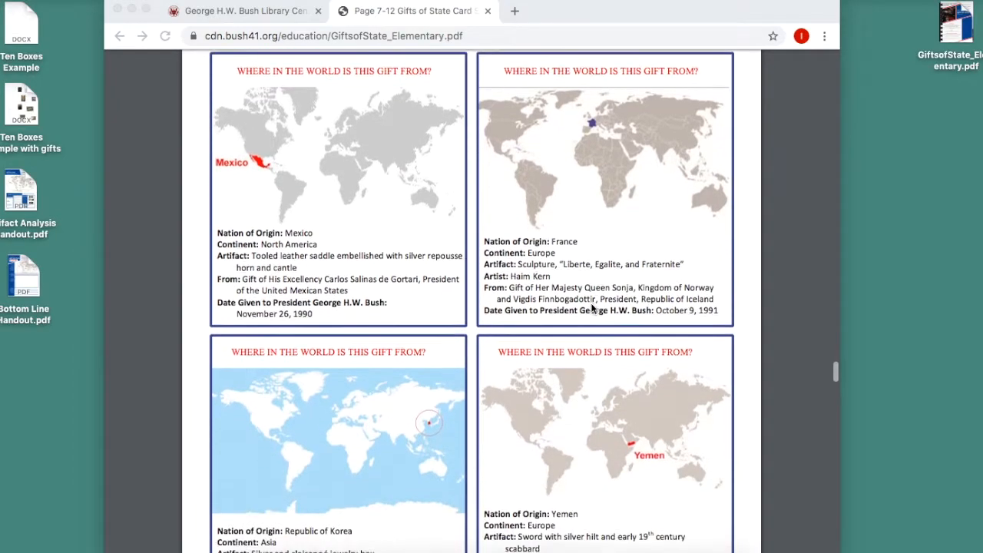
{"action": "scroll", "scroll_direction": "down", "scroll_amount": 3}
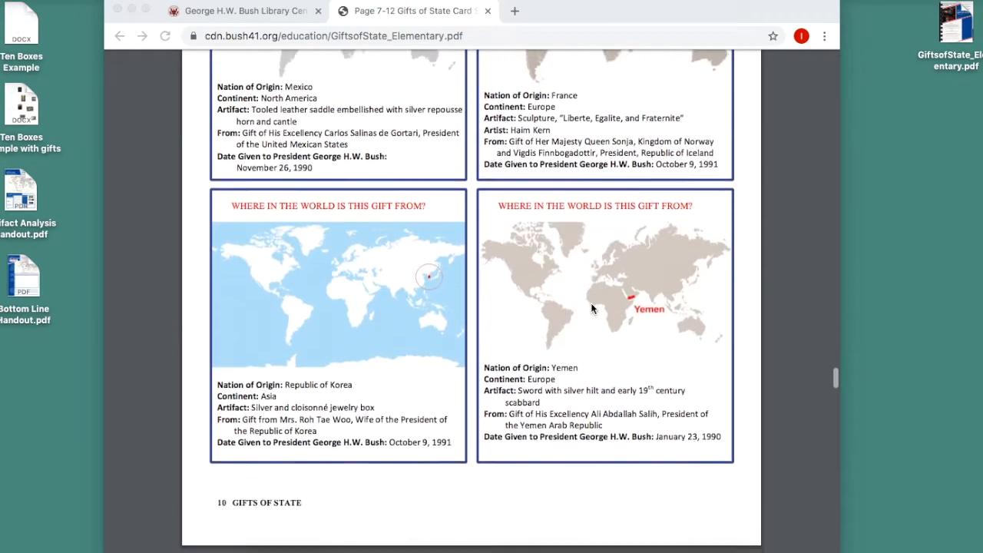
{"action": "scroll", "scroll_direction": "down", "scroll_amount": 3}
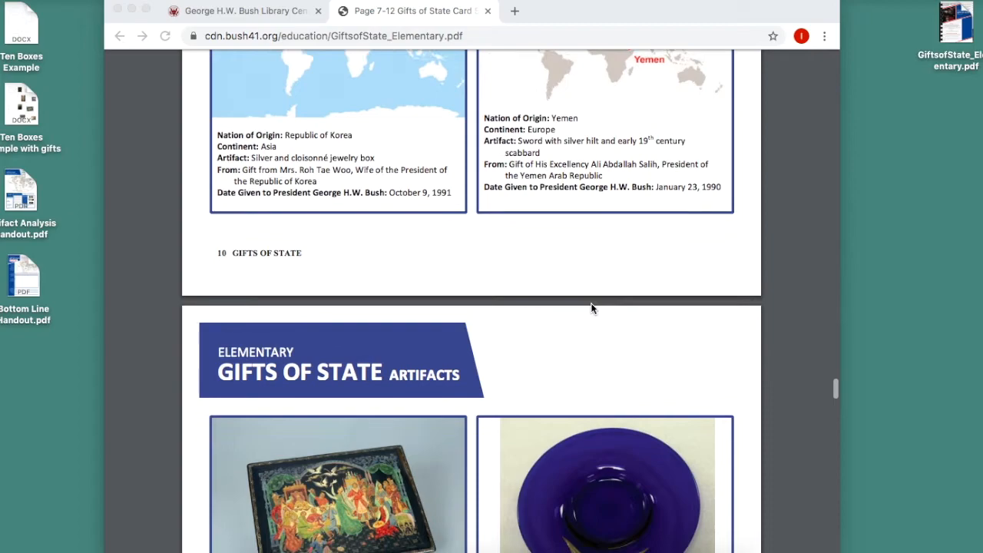
{"action": "scroll", "scroll_direction": "down", "scroll_amount": 3}
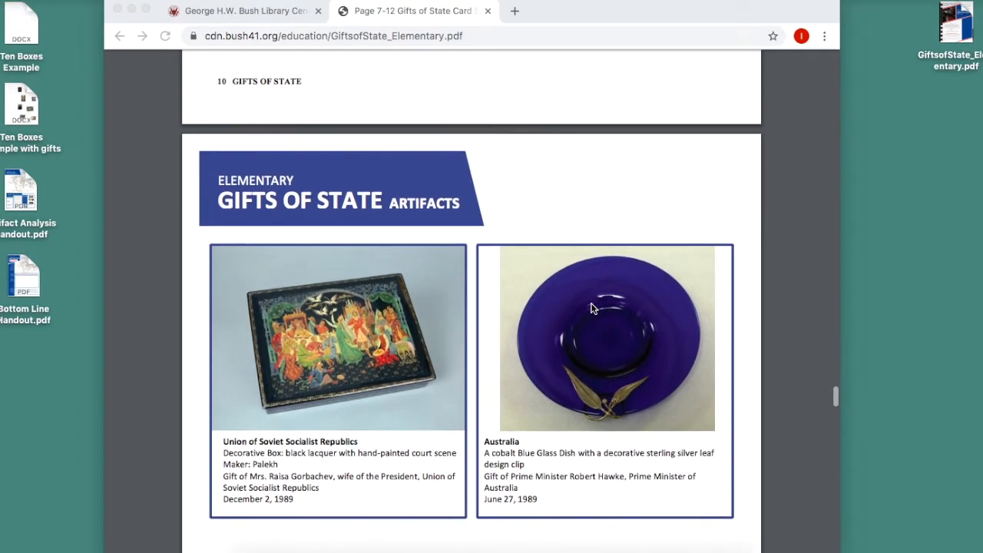
{"action": "scroll", "scroll_direction": "down", "scroll_amount": 3}
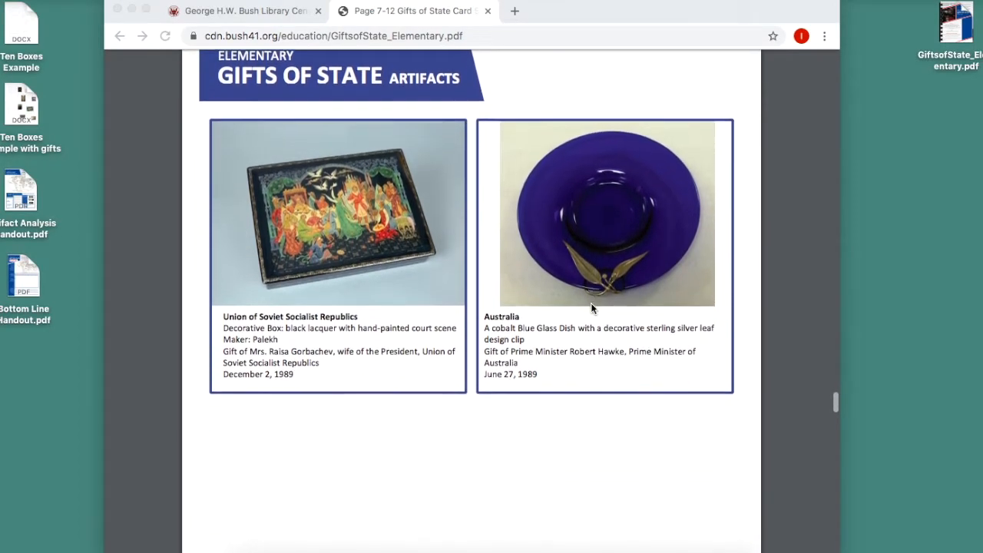
{"action": "scroll", "scroll_direction": "down", "scroll_amount": 3}
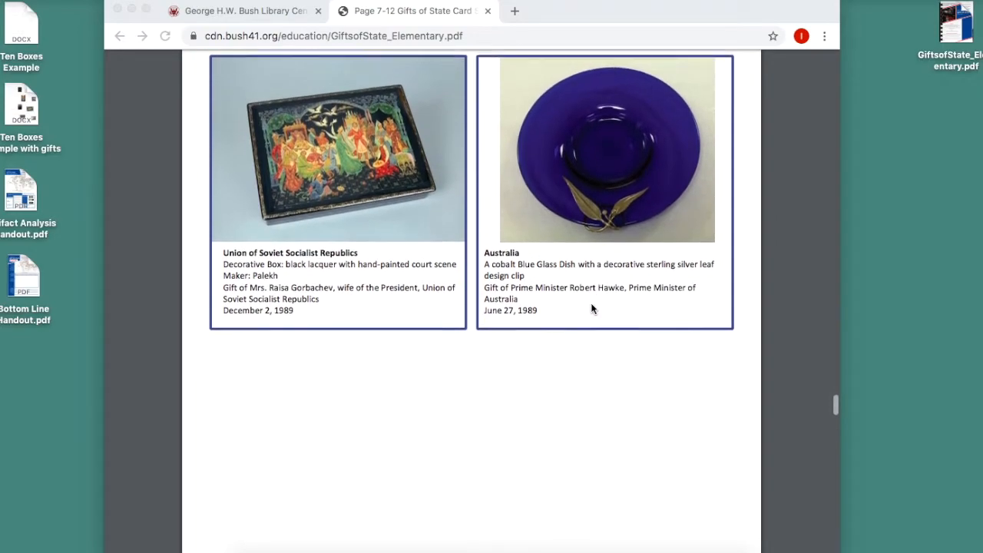
{"action": "scroll", "scroll_direction": "down", "scroll_amount": 3}
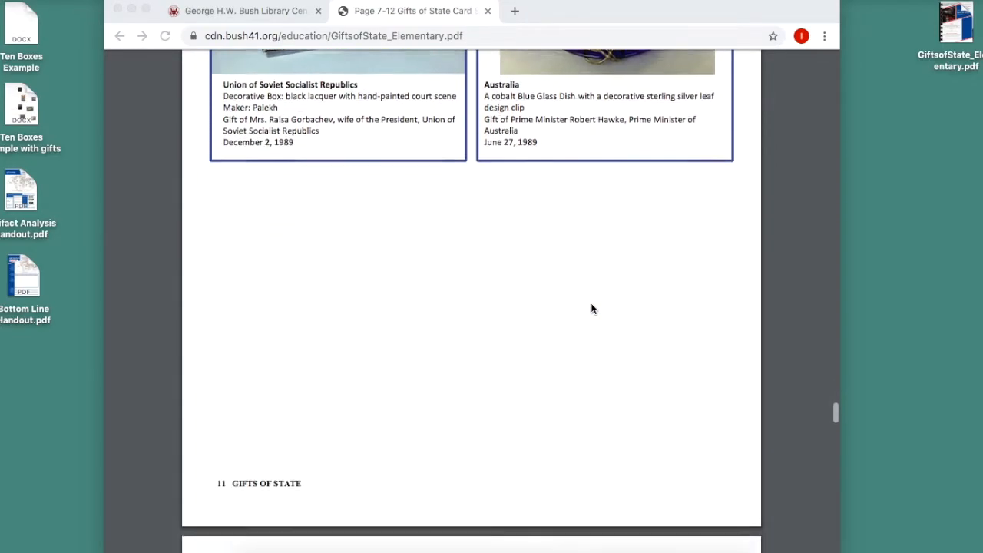
{"action": "scroll", "scroll_direction": "down", "scroll_amount": 3}
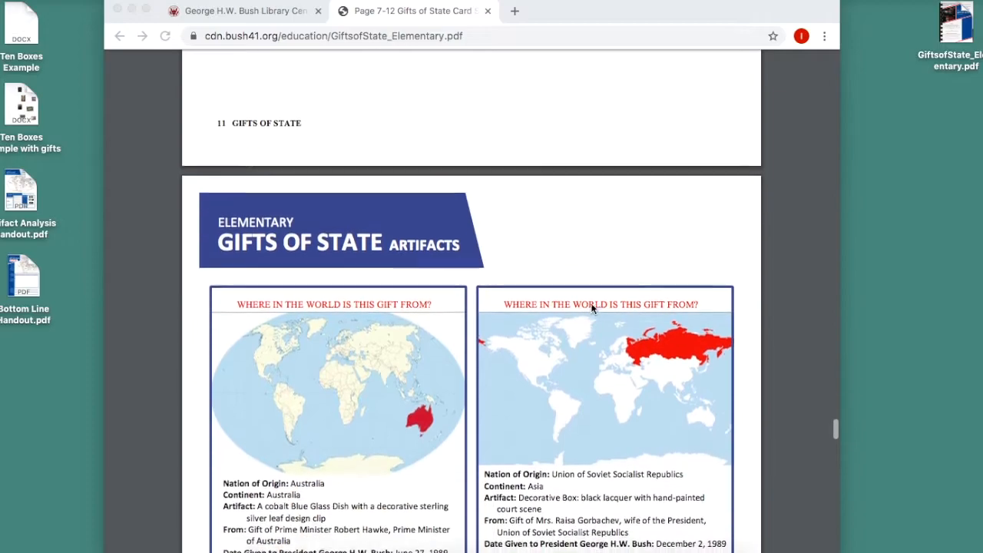
{"action": "scroll", "scroll_direction": "down", "scroll_amount": 3}
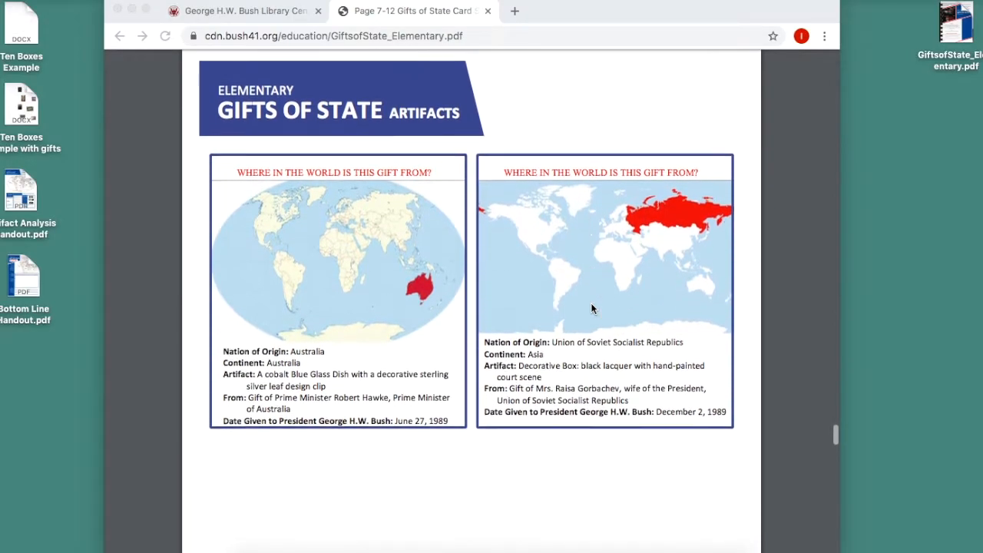
{"action": "scroll", "scroll_direction": "down", "scroll_amount": 3}
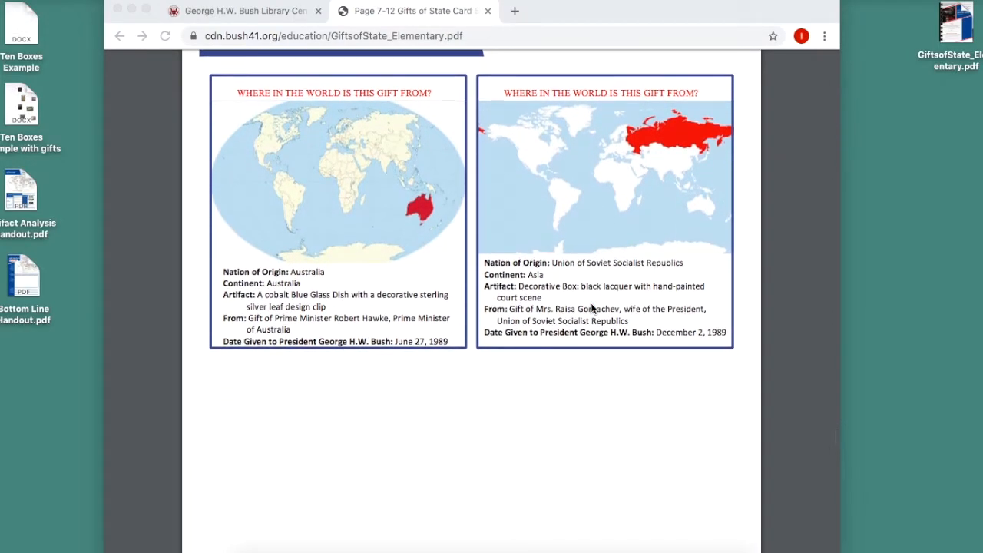
{"action": "scroll", "scroll_direction": "down", "scroll_amount": 3}
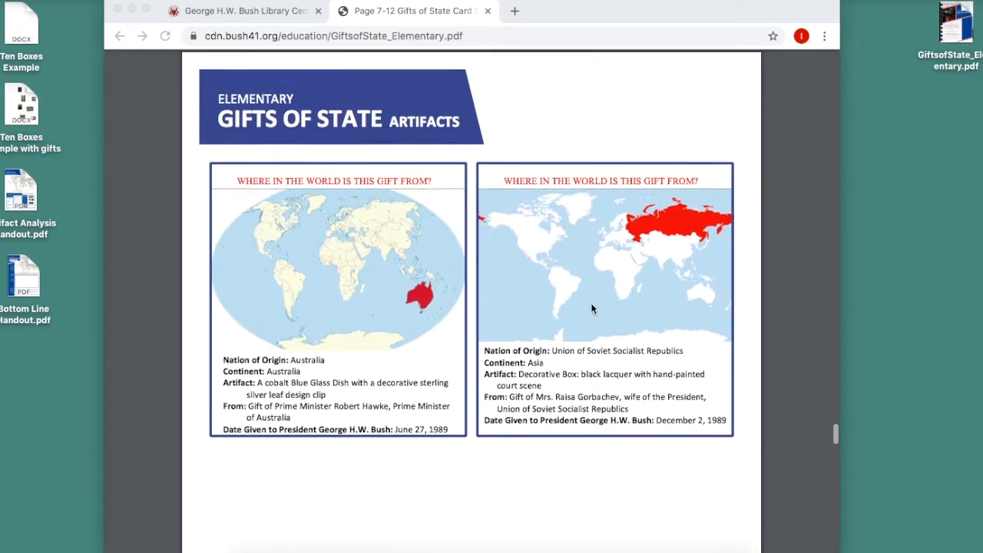
{"action": "scroll", "scroll_direction": "down", "scroll_amount": 3}
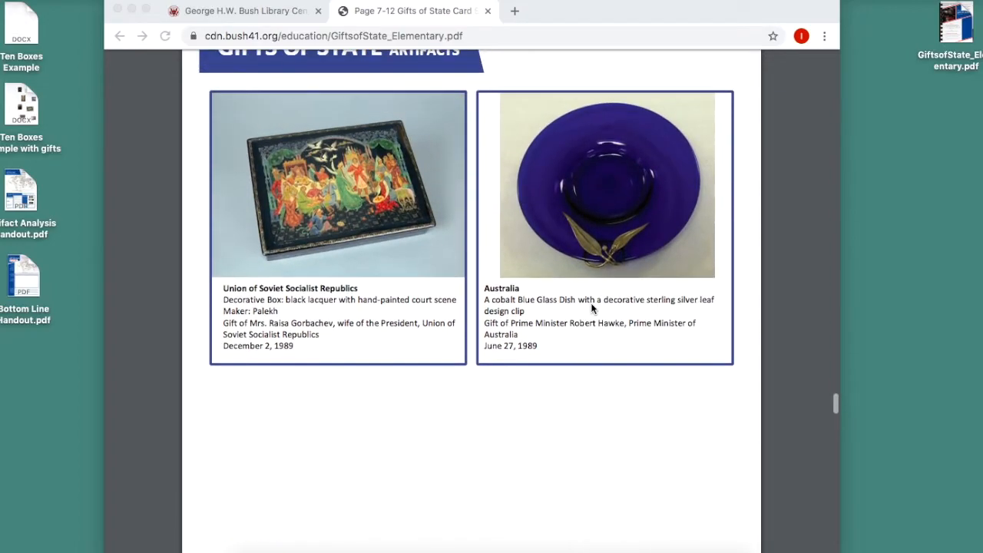
- Go back to page 7's Saudi fortress model and Viking ship cards
{"action": "scroll", "scroll_direction": "up", "scroll_amount": 3}
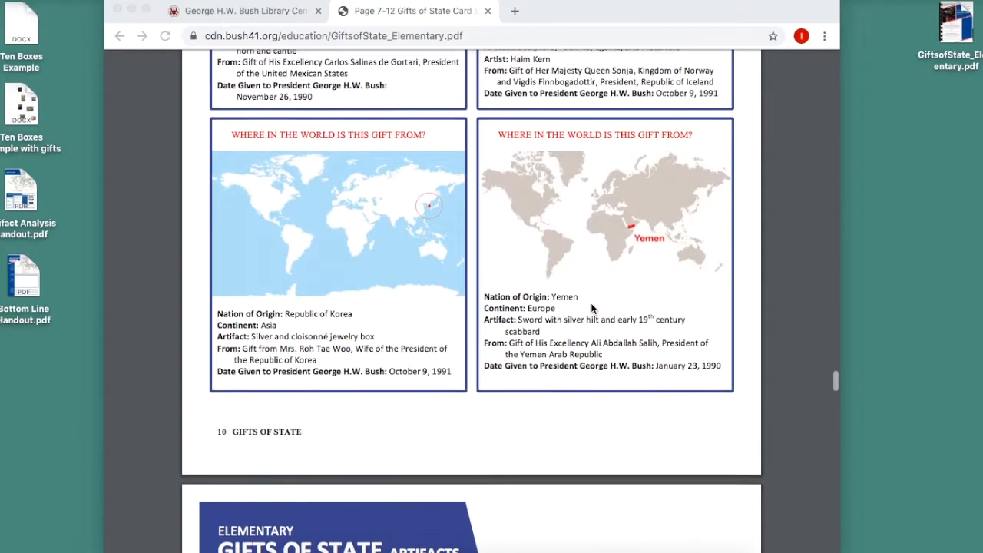
{"action": "scroll", "scroll_direction": "down", "scroll_amount": 3}
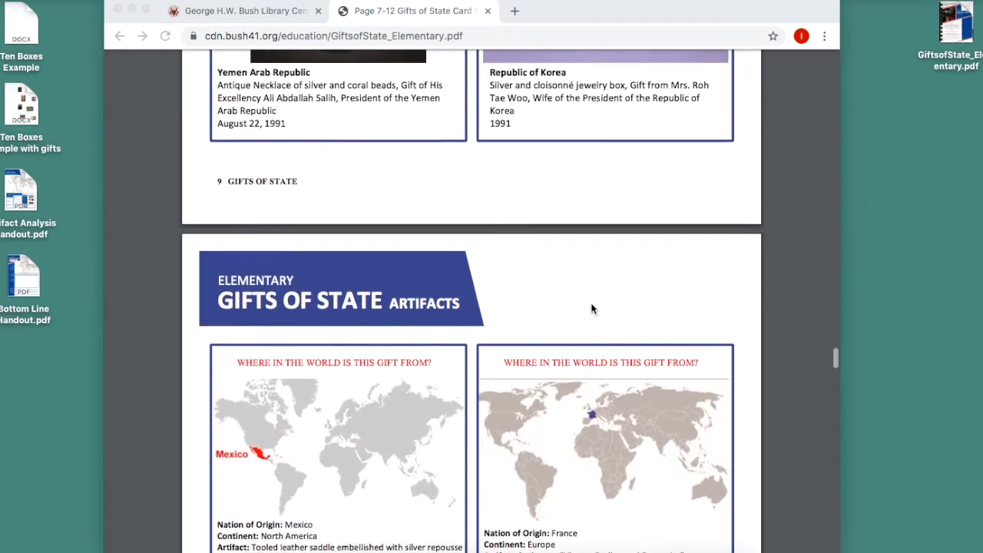
{"action": "scroll", "scroll_direction": "down", "scroll_amount": 3}
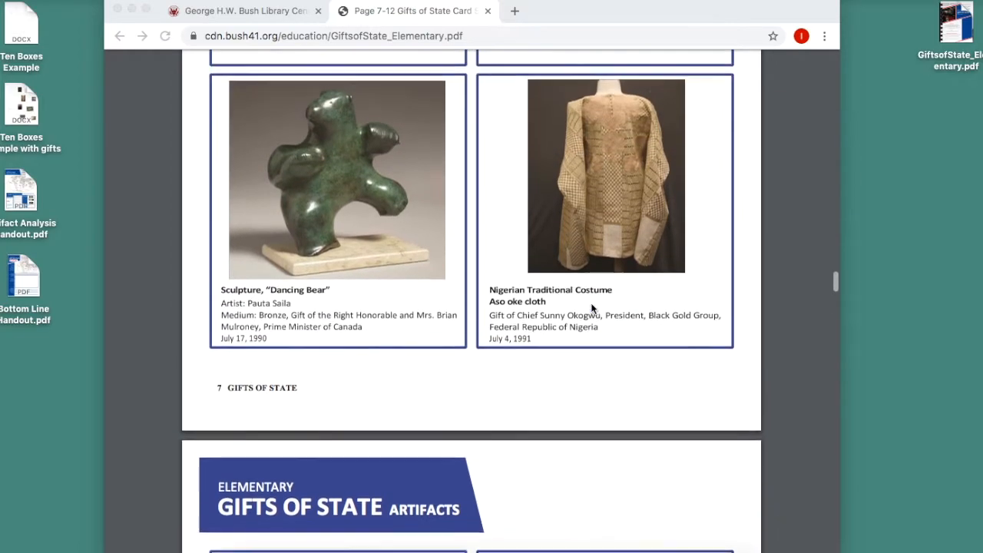
{"action": "scroll", "scroll_direction": "up", "scroll_amount": 3}
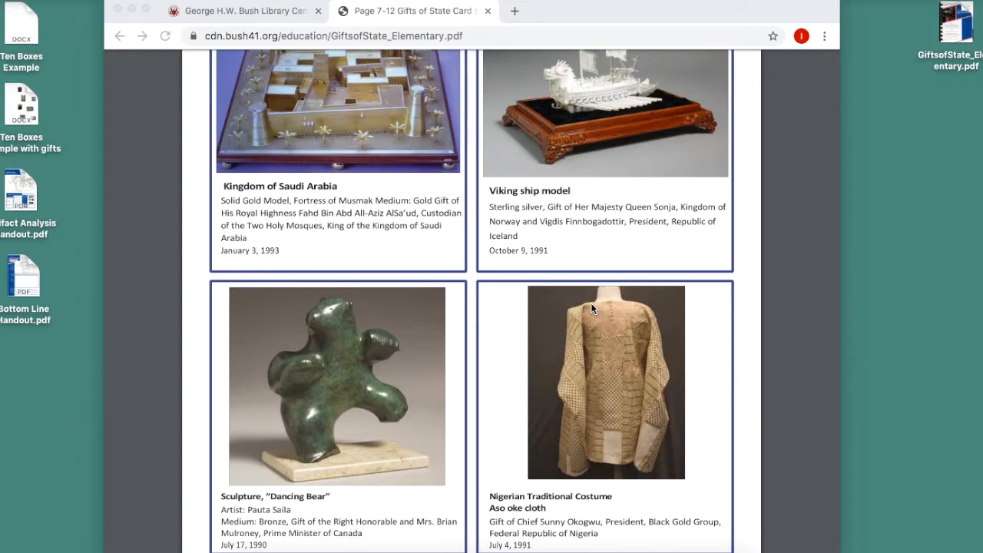
{"action": "scroll", "scroll_direction": "down", "scroll_amount": 3}
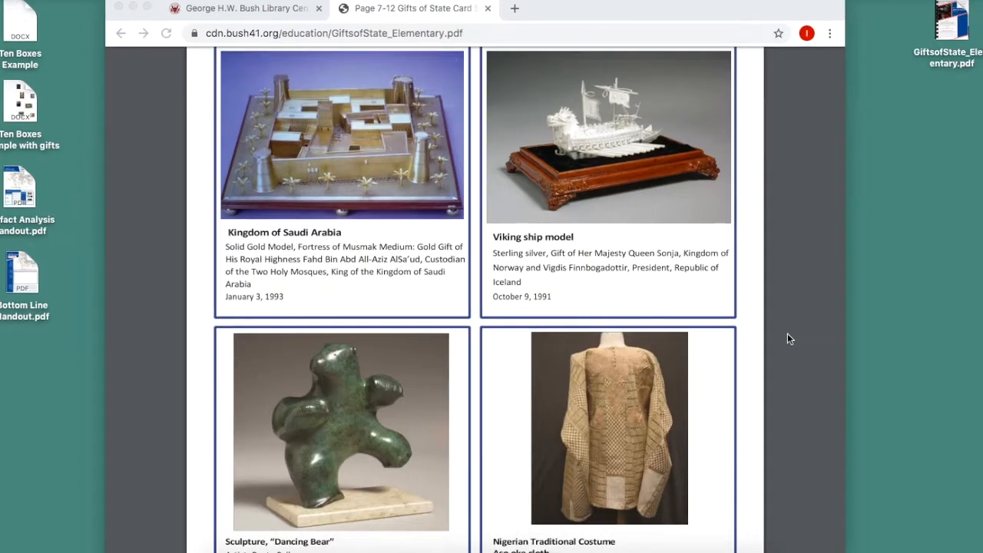
{"action": "scroll", "scroll_direction": "down", "scroll_amount": 3}
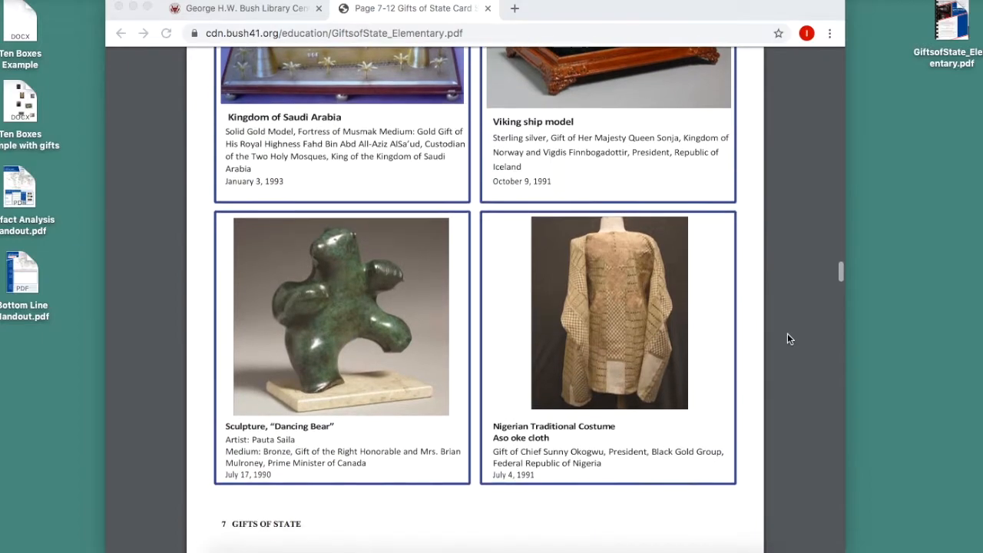
{"action": "scroll", "scroll_direction": "down", "scroll_amount": 3}
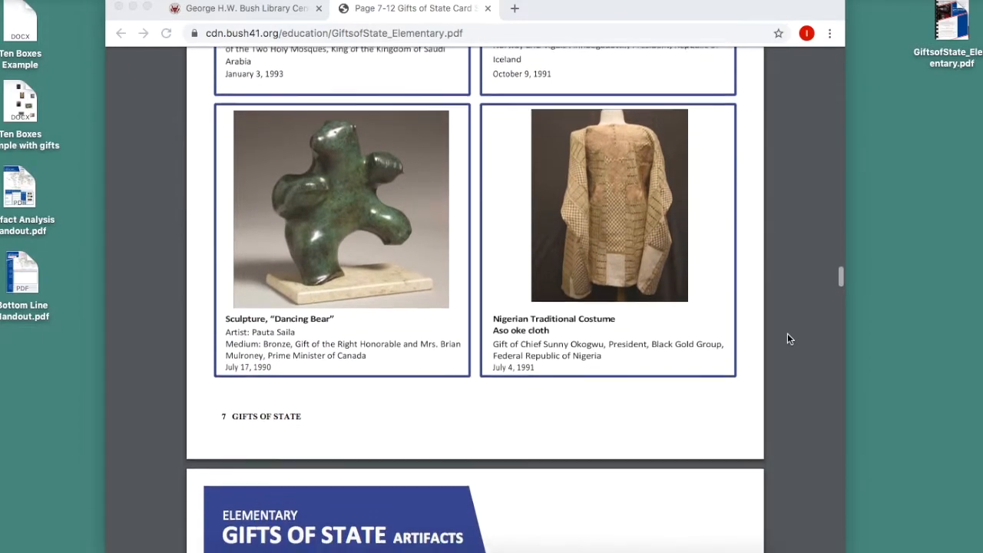
{"action": "scroll", "scroll_direction": "down", "scroll_amount": 3}
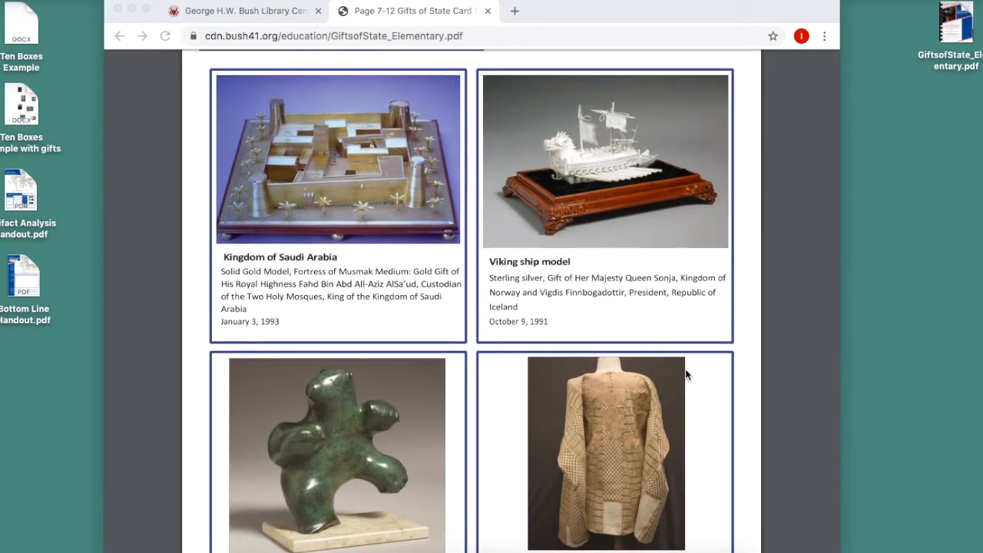
- Scroll past the Dancing Bear and Nigerian costume cards to the Iceland and Saudi Arabia map cards
{"action": "scroll", "scroll_direction": "down", "scroll_amount": 3}
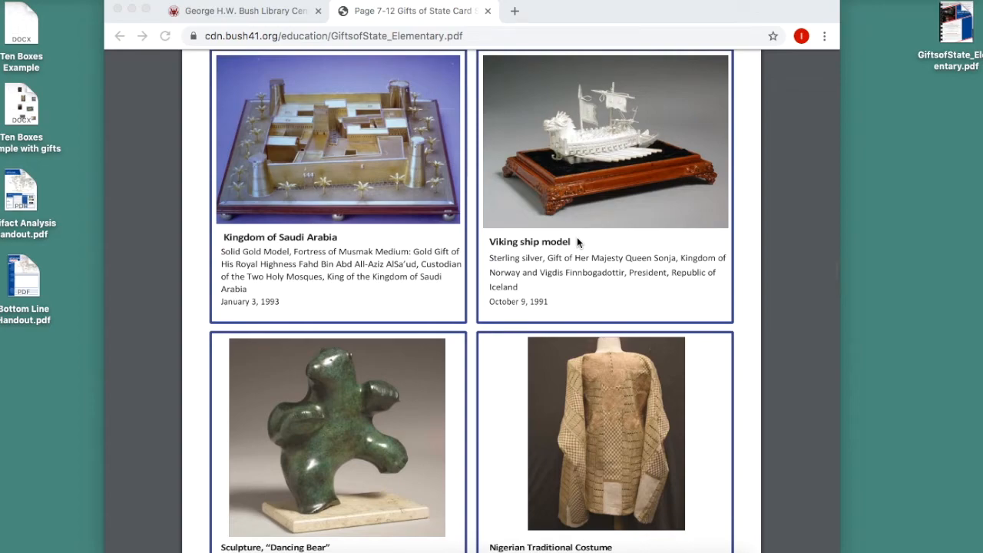
{"action": "scroll", "scroll_direction": "down", "scroll_amount": 3}
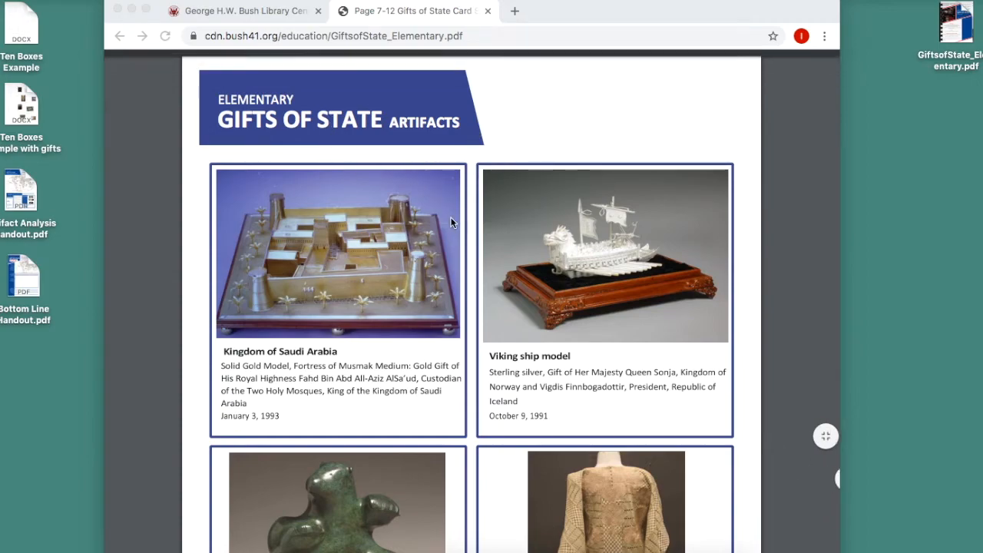
{"action": "scroll", "scroll_direction": "down", "scroll_amount": 3}
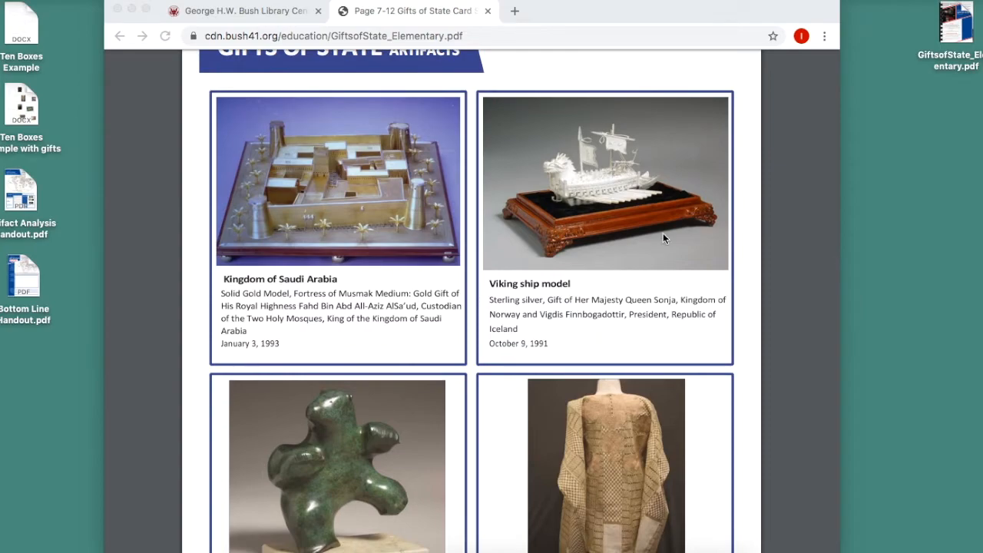
{"action": "scroll", "scroll_direction": "down", "scroll_amount": 3}
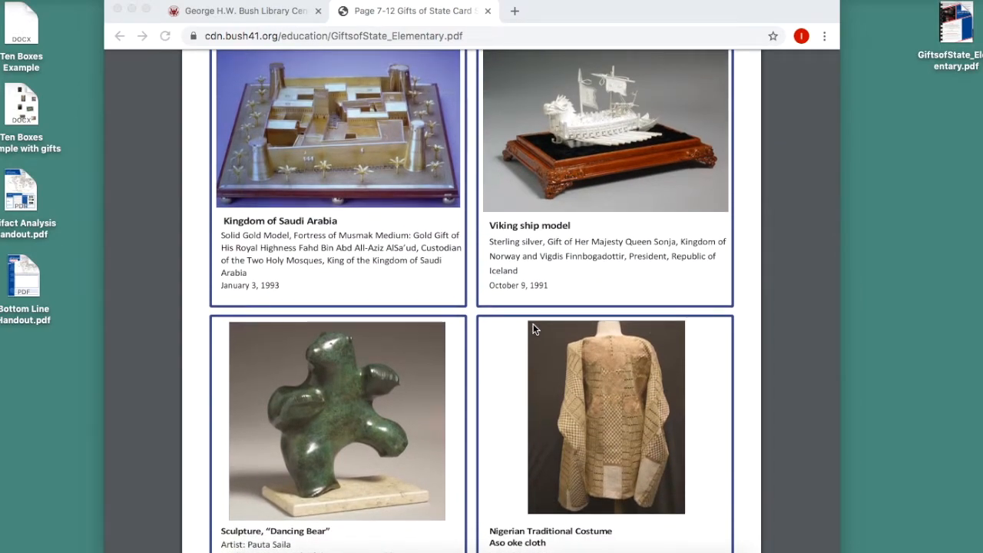
{"action": "scroll", "scroll_direction": "down", "scroll_amount": 3}
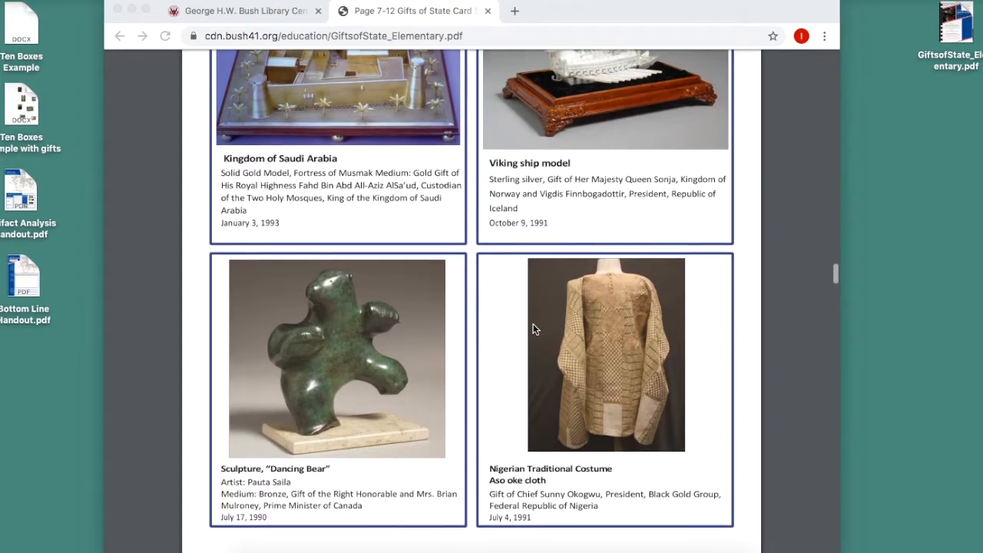
{"action": "scroll", "scroll_direction": "down", "scroll_amount": 3}
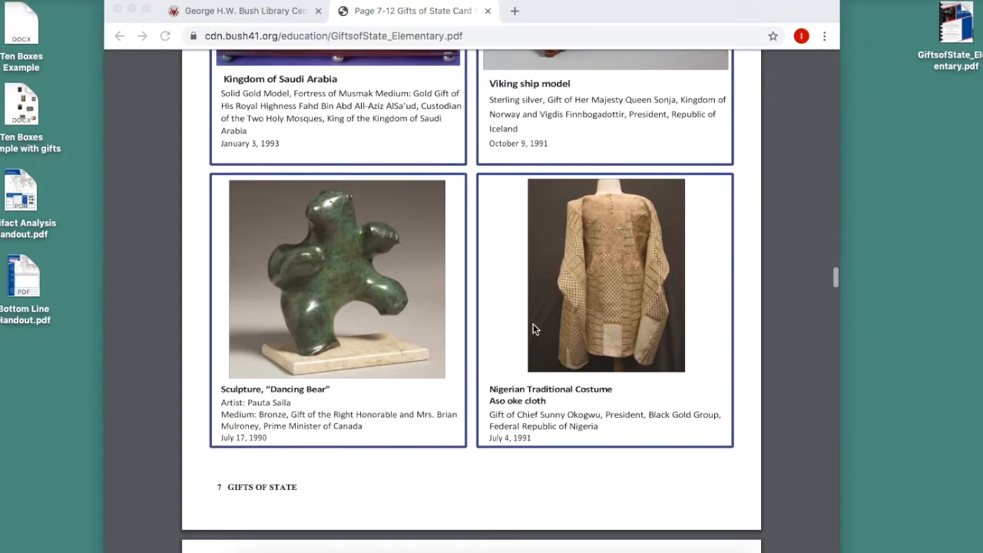
{"action": "scroll", "scroll_direction": "down", "scroll_amount": 3}
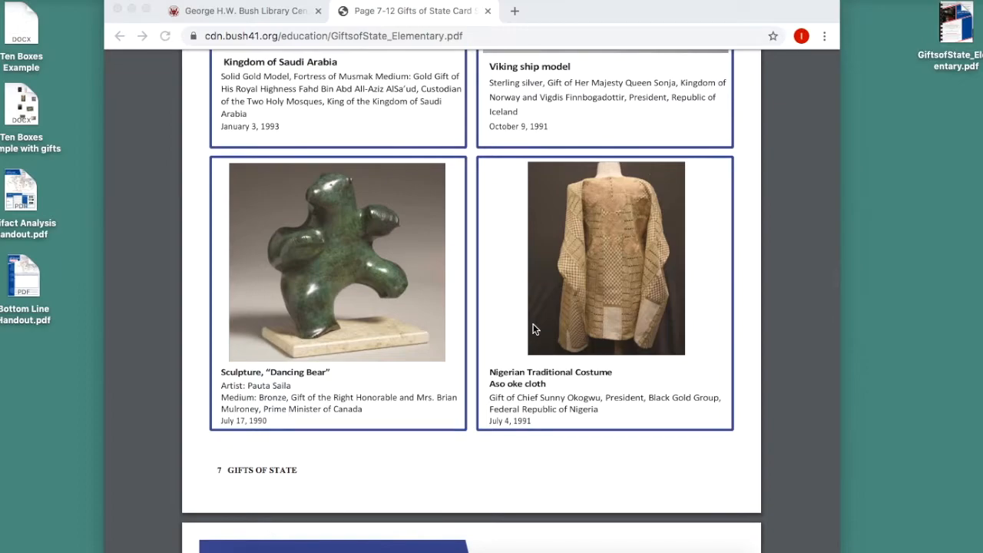
{"action": "scroll", "scroll_direction": "down", "scroll_amount": 3}
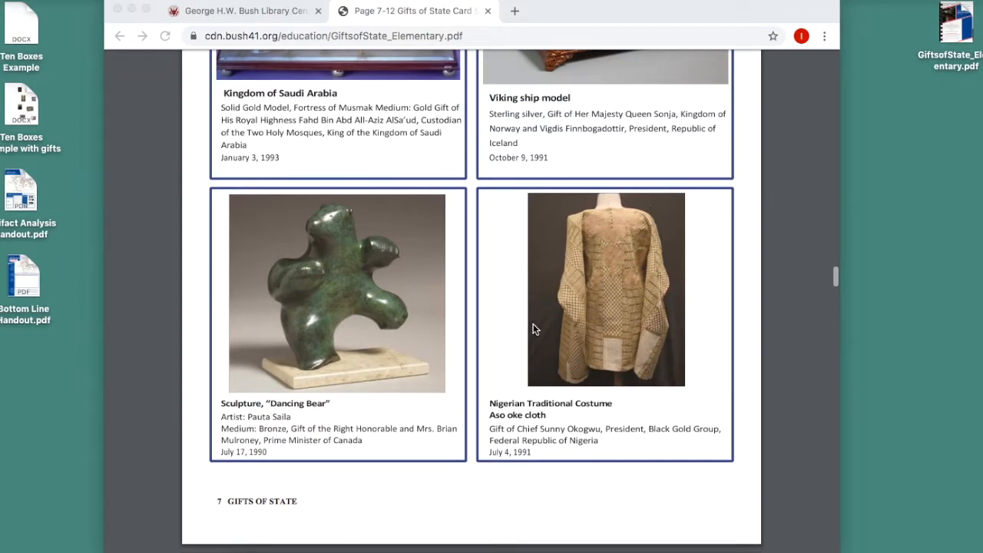
{"action": "scroll", "scroll_direction": "down", "scroll_amount": 3}
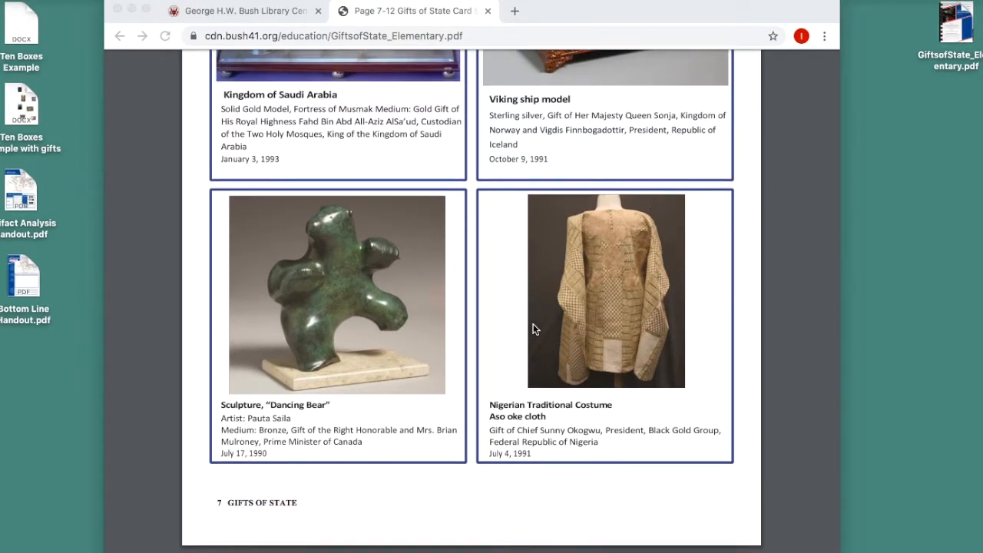
{"action": "scroll", "scroll_direction": "down", "scroll_amount": 3}
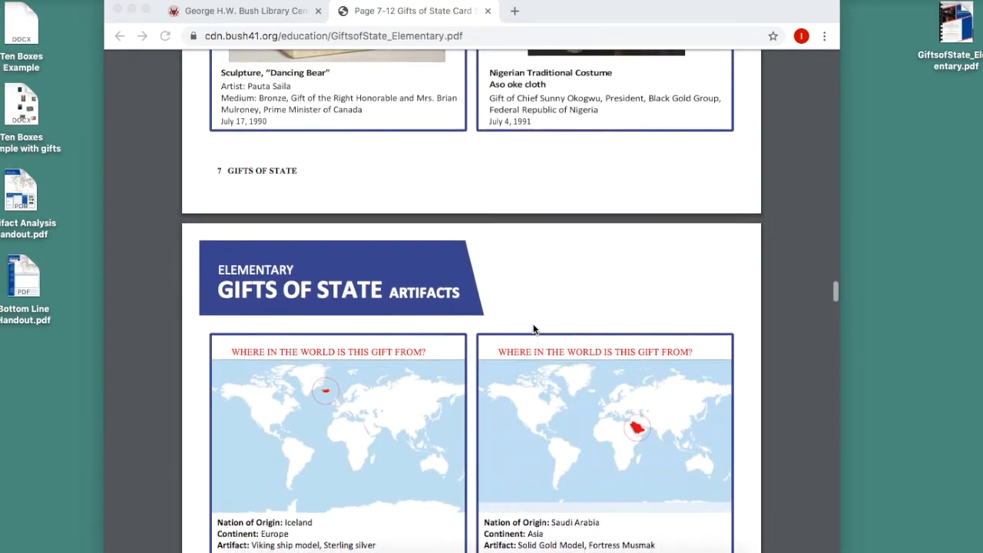
{"action": "scroll", "scroll_direction": "down", "scroll_amount": 3}
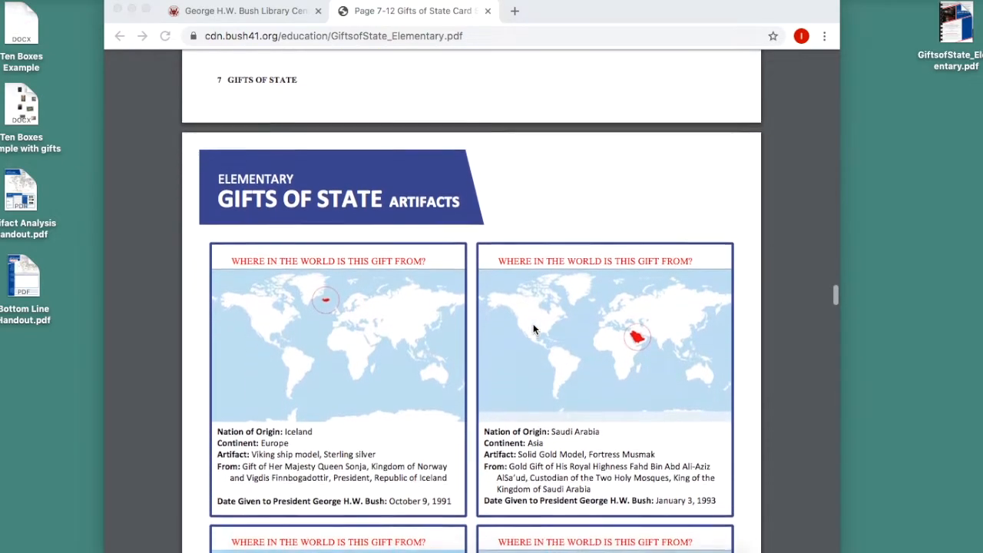
{"action": "scroll", "scroll_direction": "down", "scroll_amount": 3}
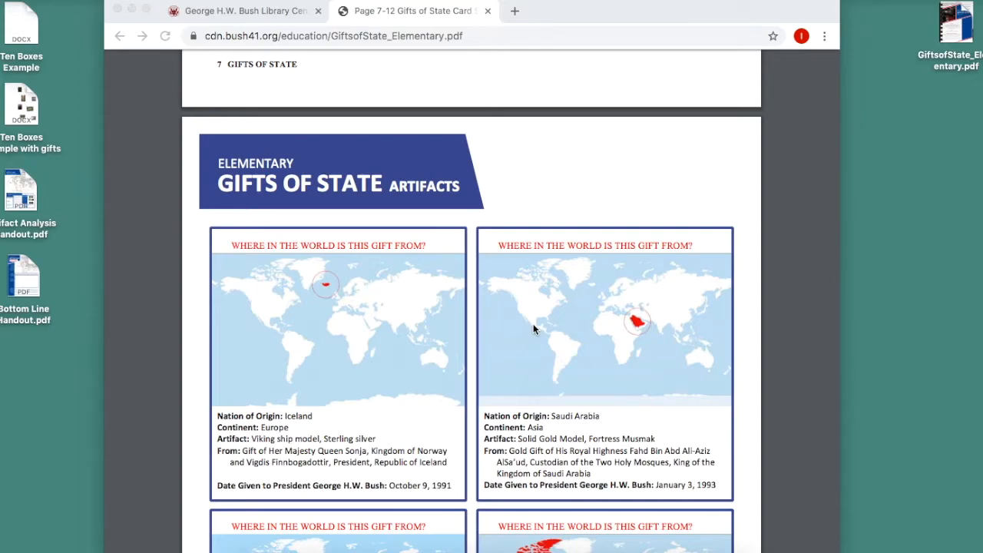
{"action": "scroll", "scroll_direction": "down", "scroll_amount": 3}
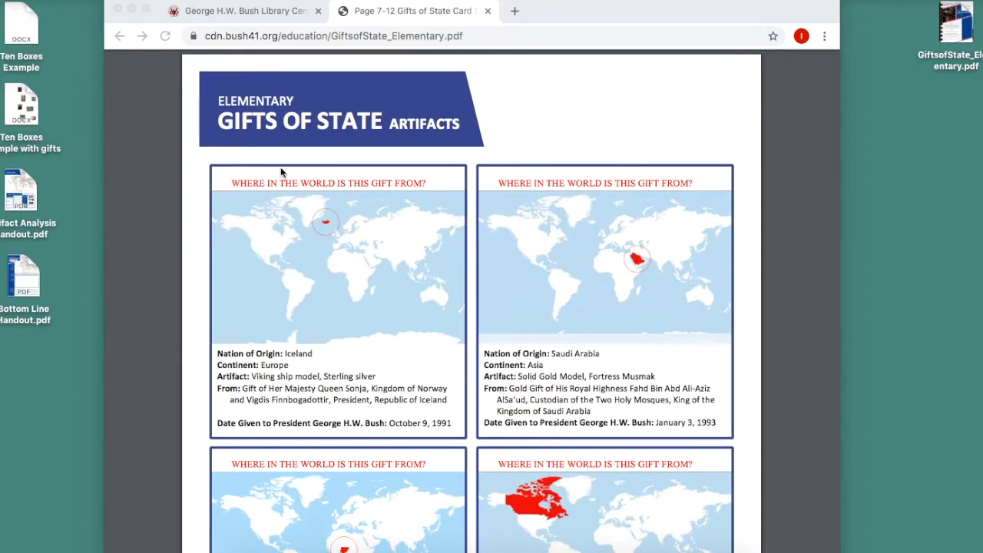
{"action": "mouse_move", "coordinate": [351, 137]}
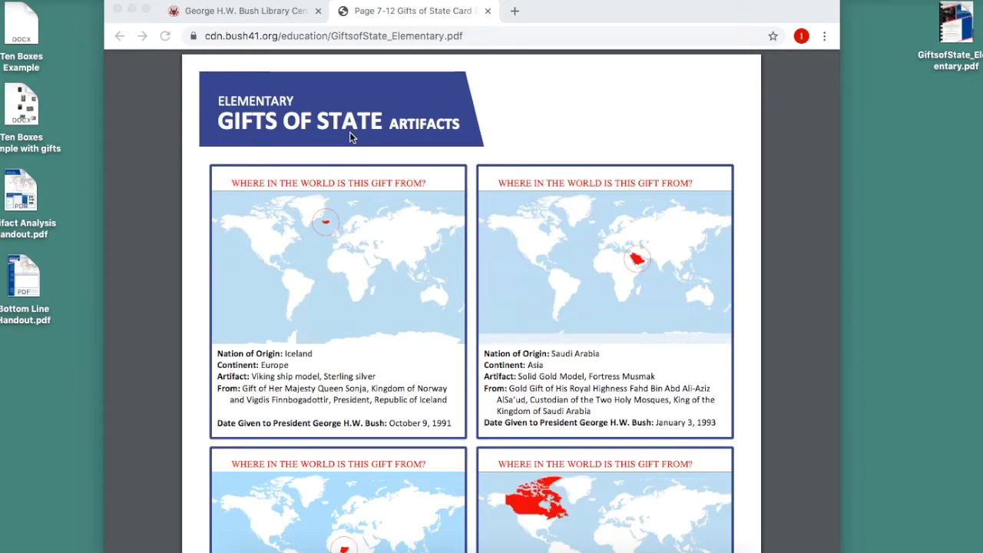
{"action": "mouse_move", "coordinate": [406, 243]}
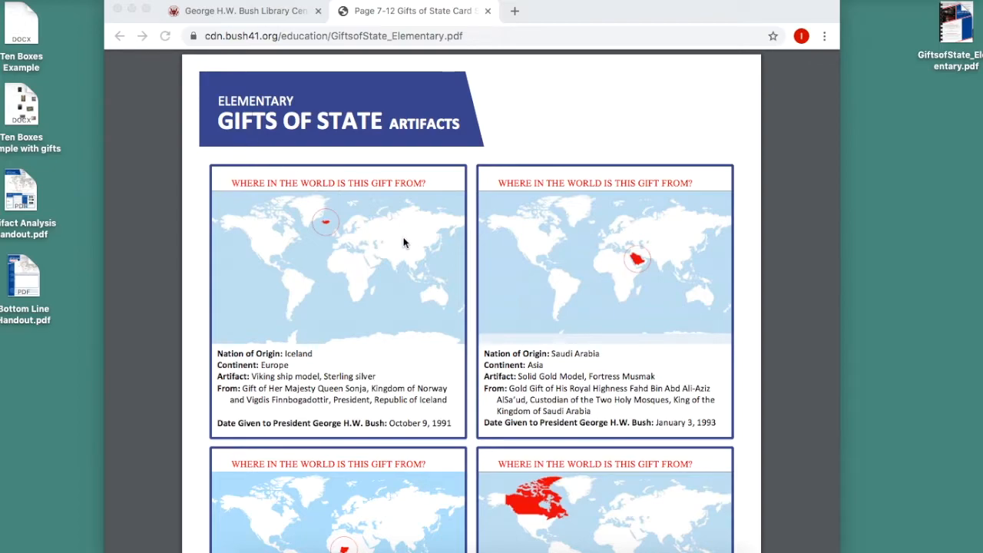
{"action": "mouse_move", "coordinate": [344, 160]}
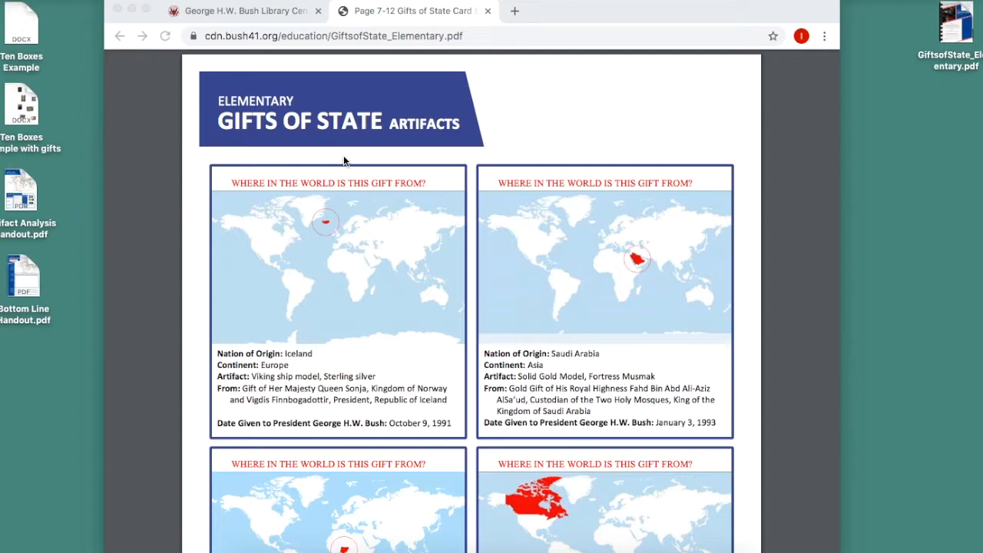
{"action": "mouse_move", "coordinate": [345, 216]}
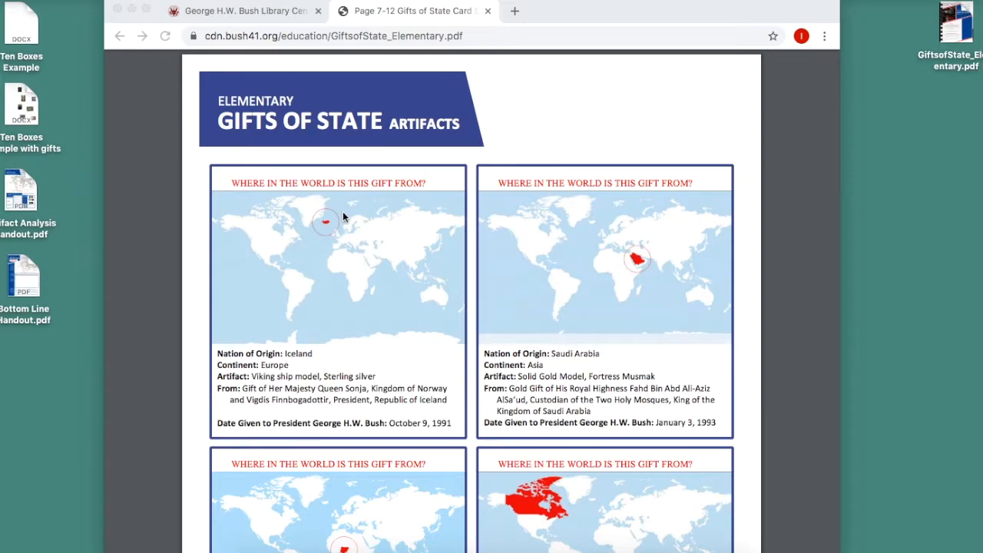
{"action": "scroll", "scroll_direction": "down", "scroll_amount": 3}
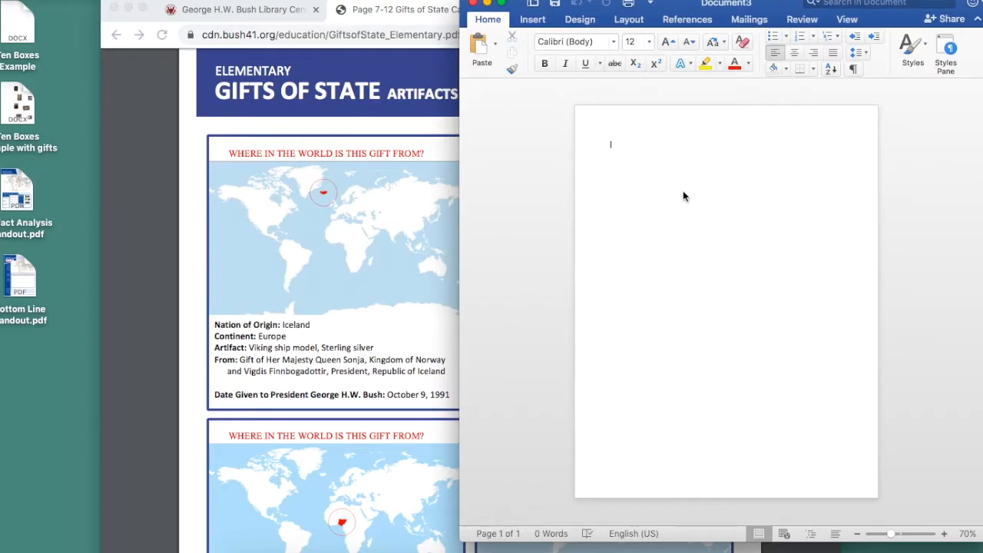
{"action": "mouse_move", "coordinate": [726, 217]}
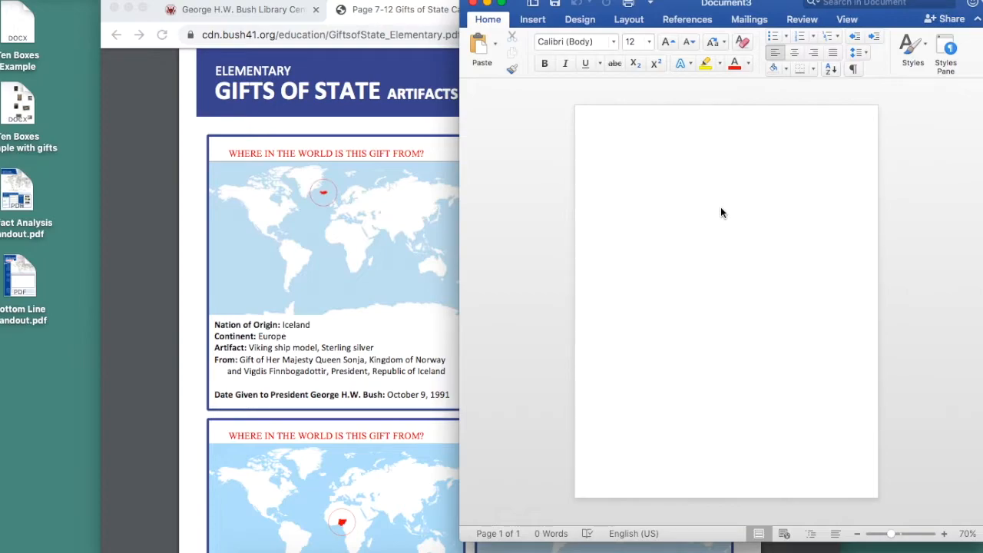
- Create a blank Word document positioned to the right of the Chrome PDF
{"action": "left_click", "coordinate": [610, 145]}
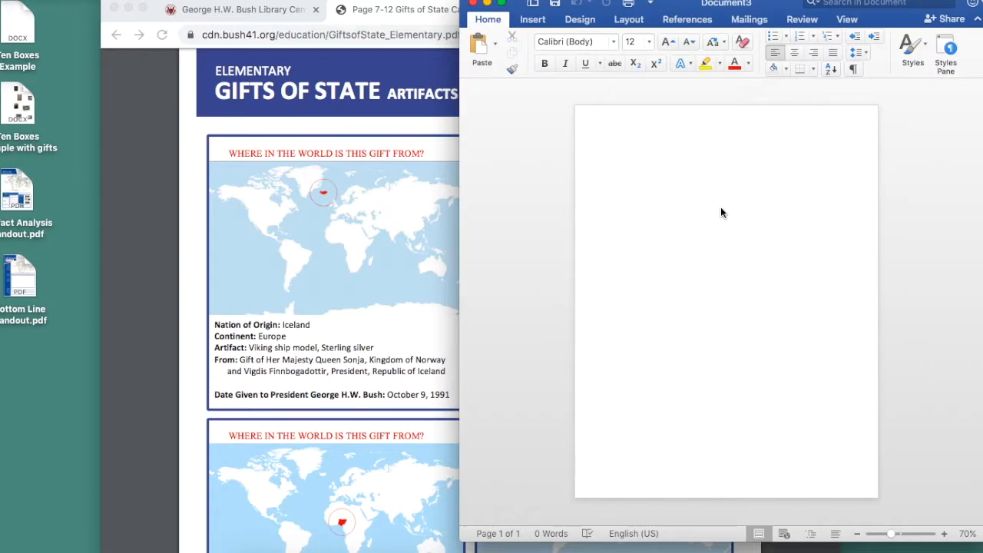
{"action": "left_click", "coordinate": [611, 145]}
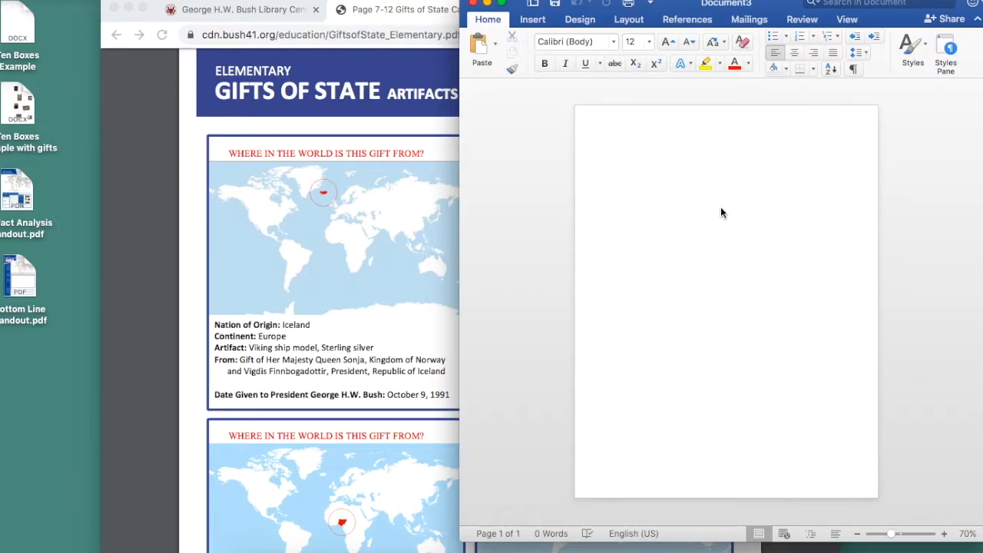
{"action": "left_click", "coordinate": [611, 145]}
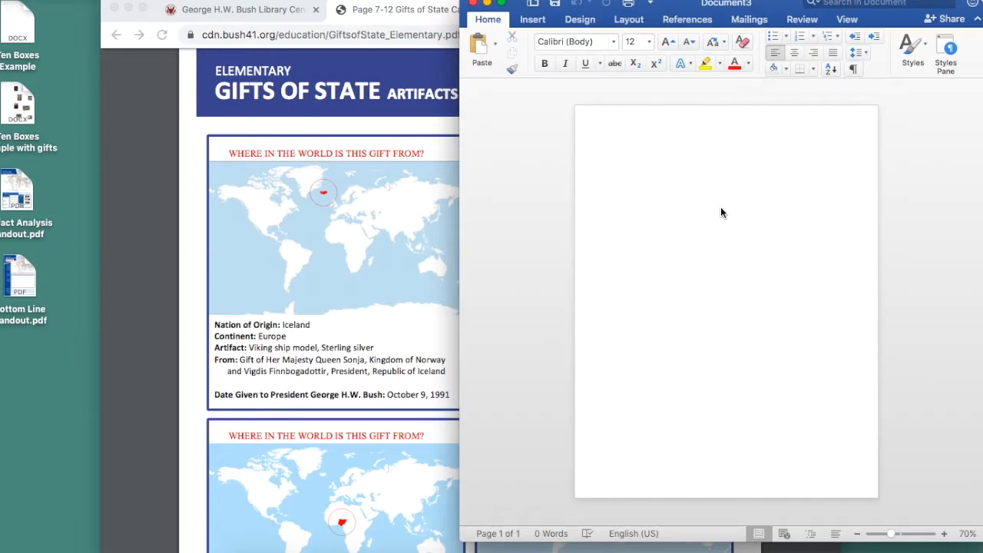
{"action": "left_click", "coordinate": [610, 145]}
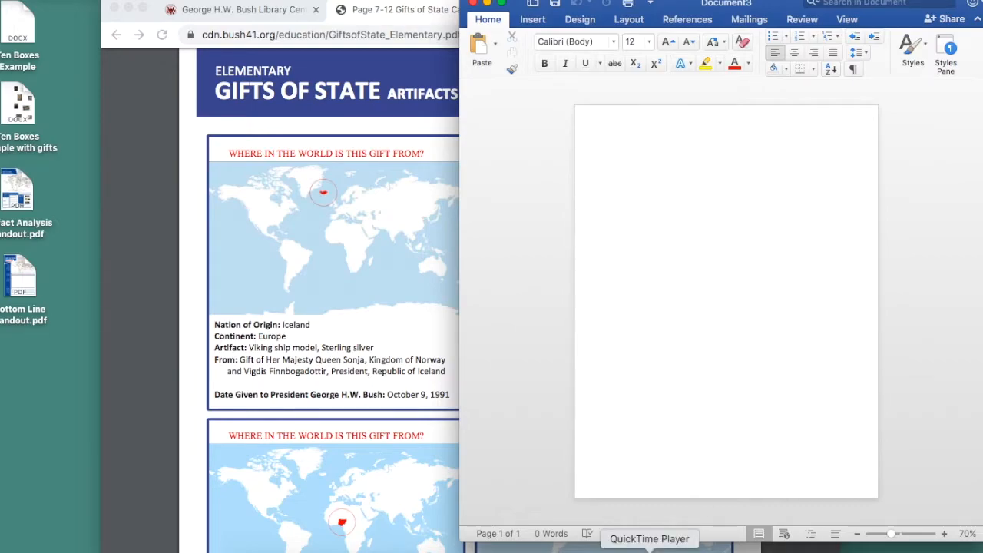
{"action": "left_click", "coordinate": [611, 144]}
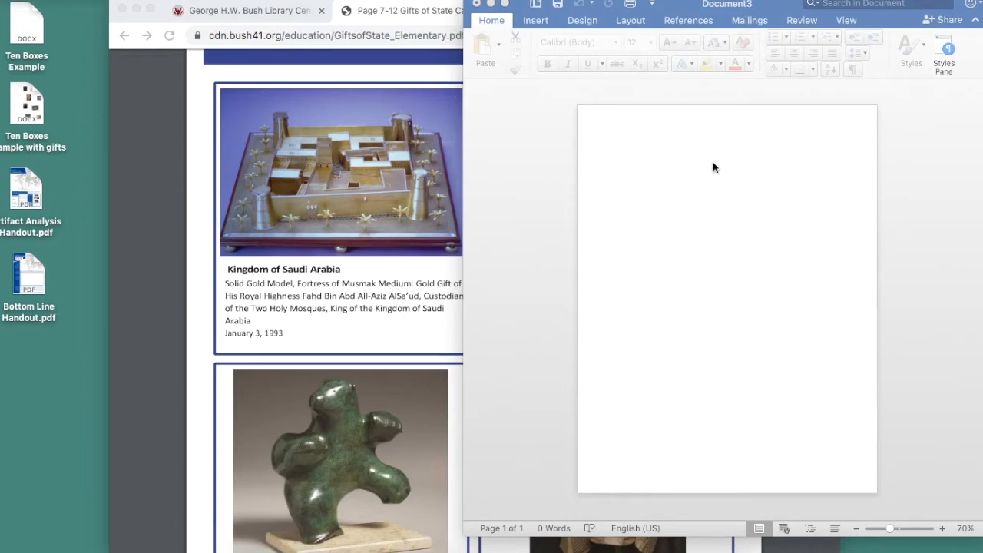
{"action": "left_click", "coordinate": [612, 143]}
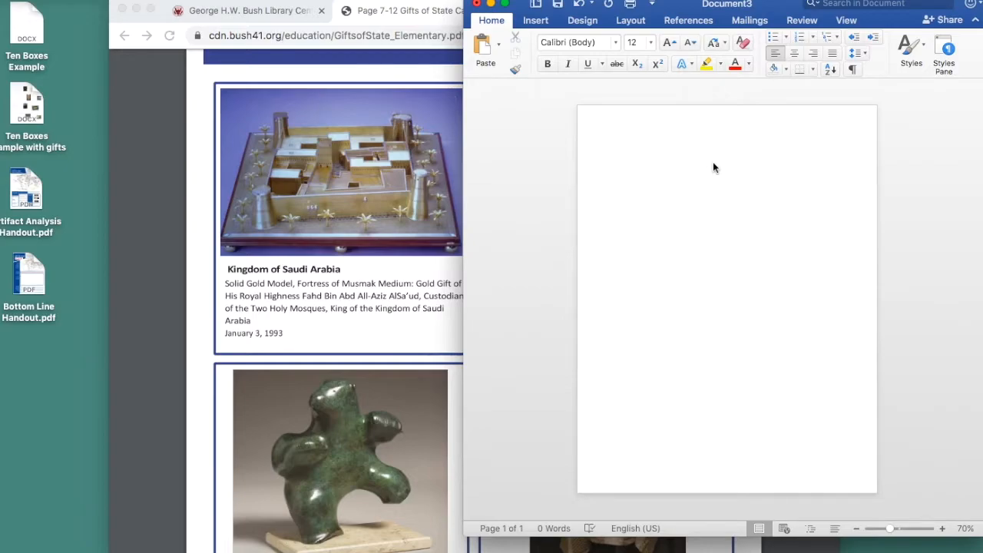
{"action": "left_click", "coordinate": [612, 143]}
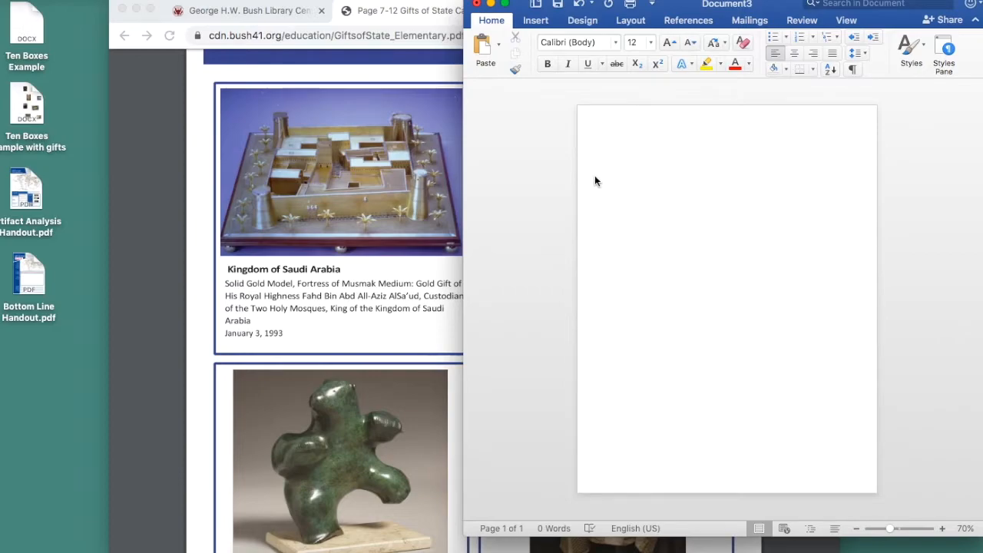
{"action": "left_click", "coordinate": [612, 143]}
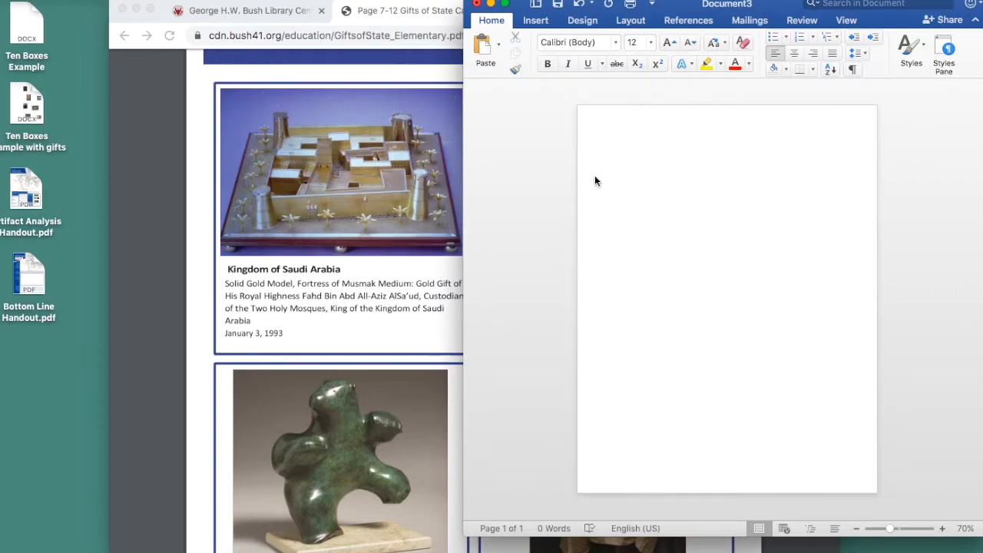
{"action": "left_click", "coordinate": [612, 143]}
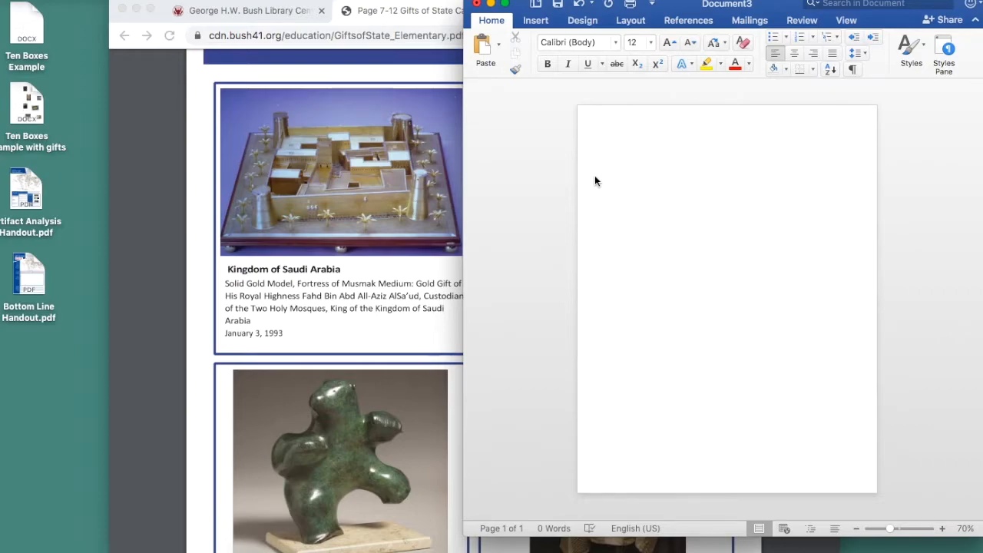
{"action": "left_click", "coordinate": [612, 144]}
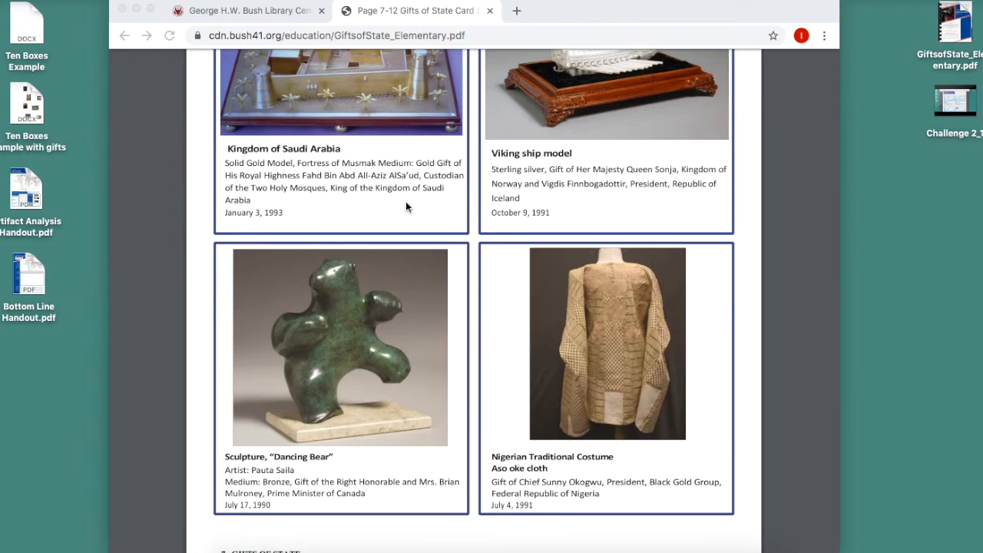
- Scroll the PDF to the French sculpture, Mexican saddle, Yemeni necklace and Korean jewelry box cards
{"action": "scroll", "scroll_direction": "down", "scroll_amount": 3}
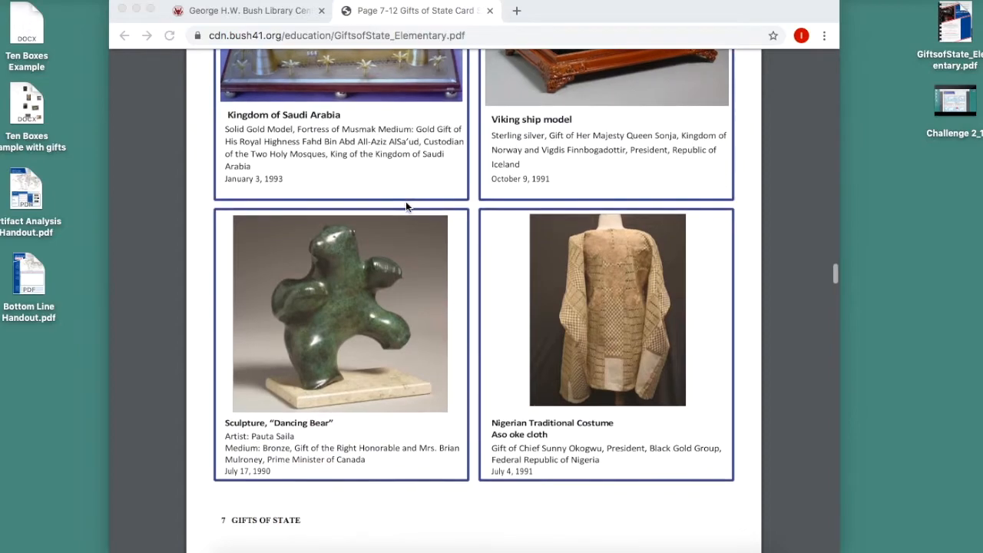
{"action": "scroll", "scroll_direction": "down", "scroll_amount": 3}
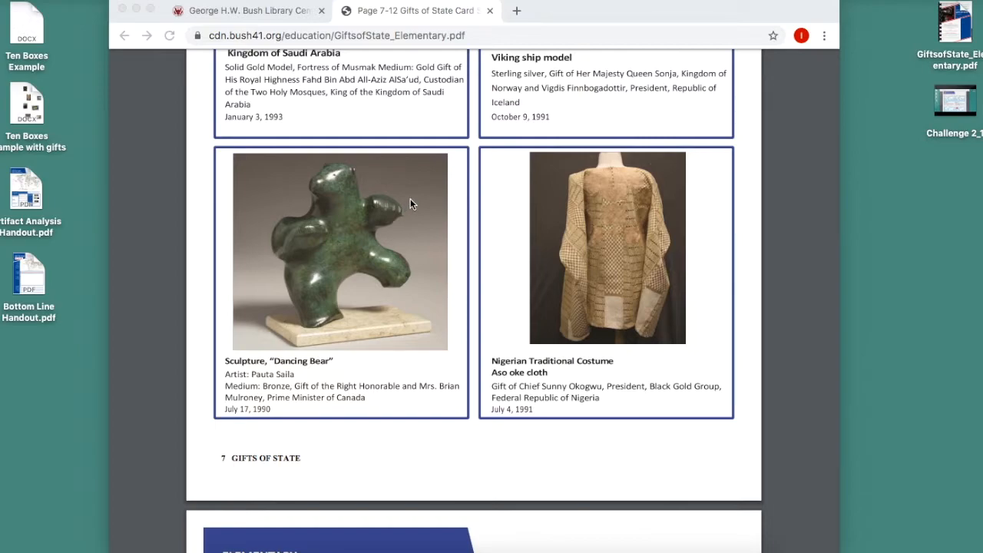
{"action": "mouse_move", "coordinate": [407, 206]}
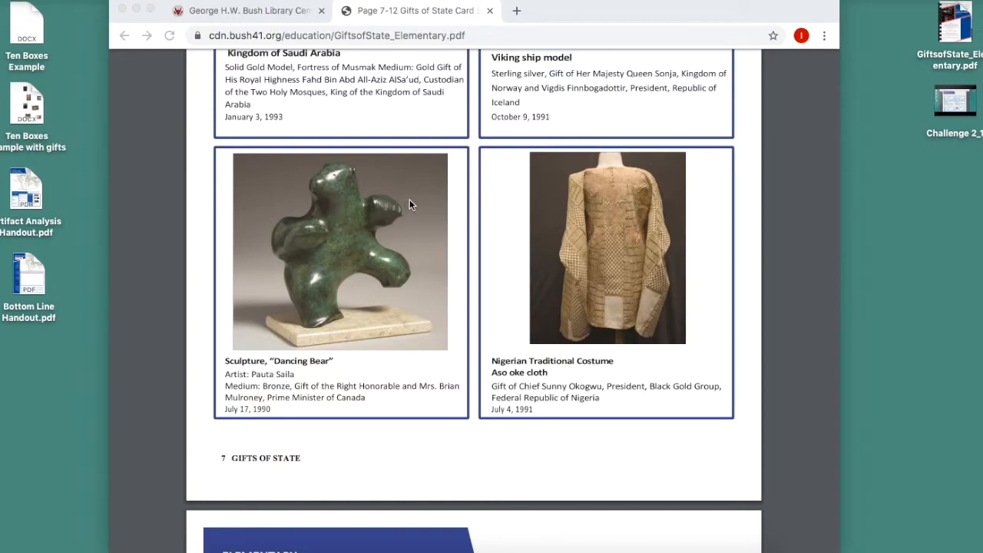
{"action": "scroll", "scroll_direction": "down", "scroll_amount": 3}
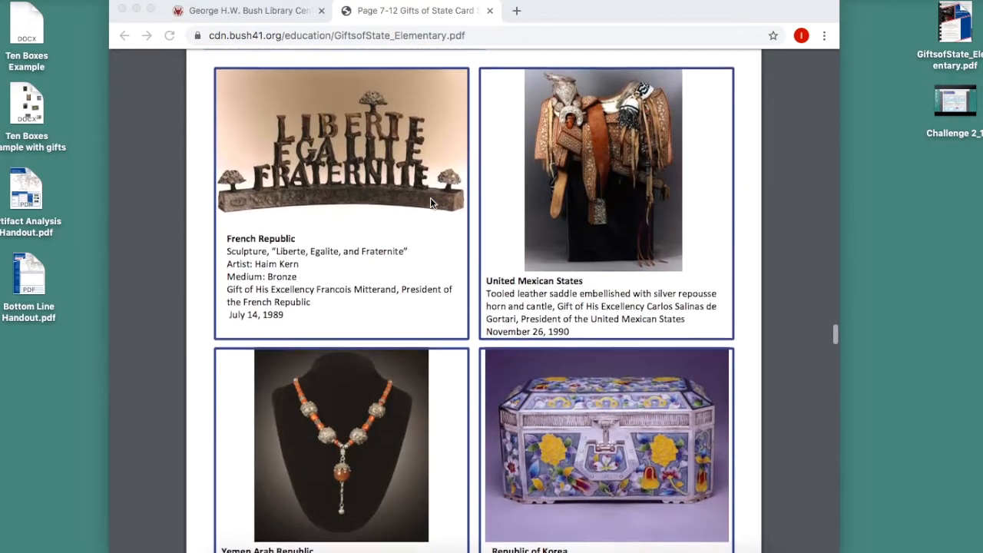
{"action": "scroll", "scroll_direction": "down", "scroll_amount": 3}
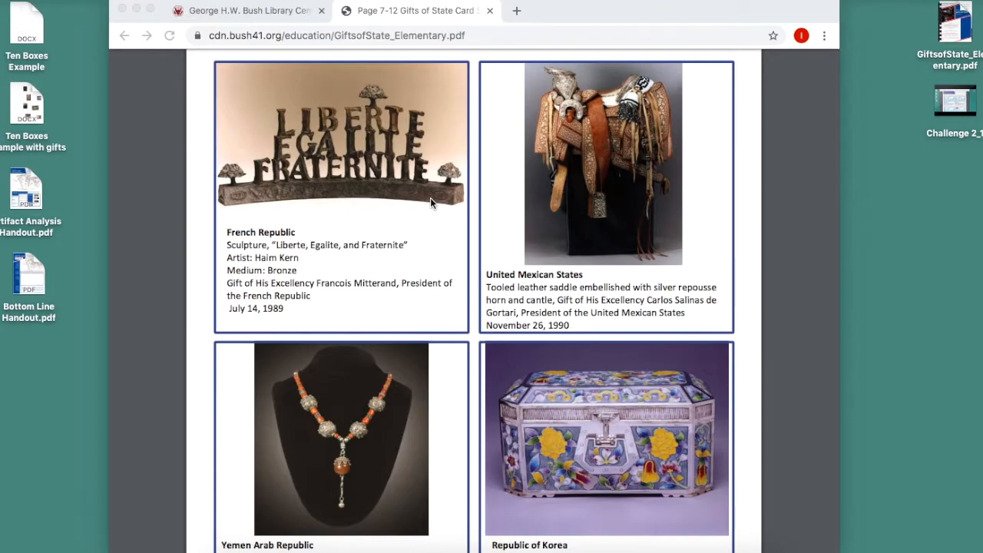
{"action": "mouse_move", "coordinate": [528, 227]}
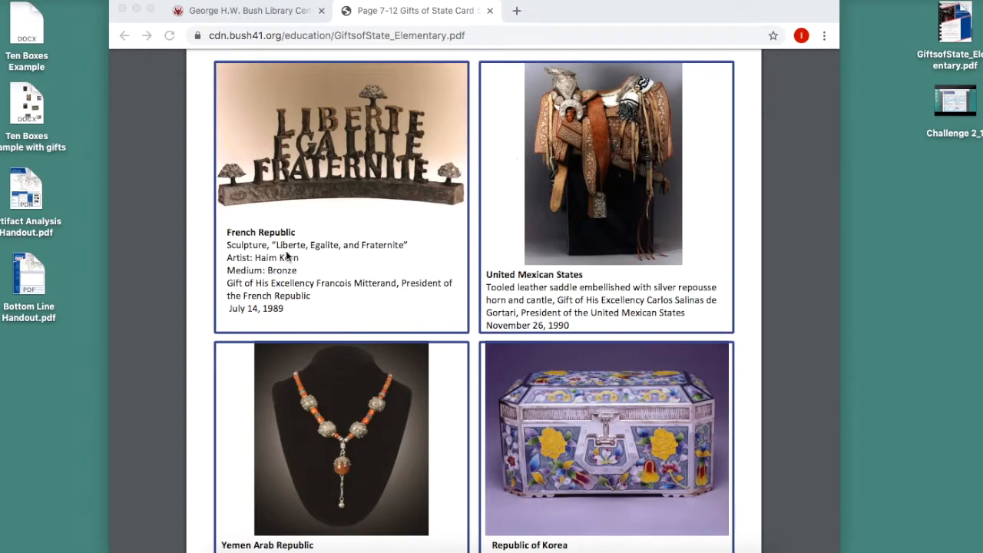
{"action": "mouse_move", "coordinate": [399, 218]}
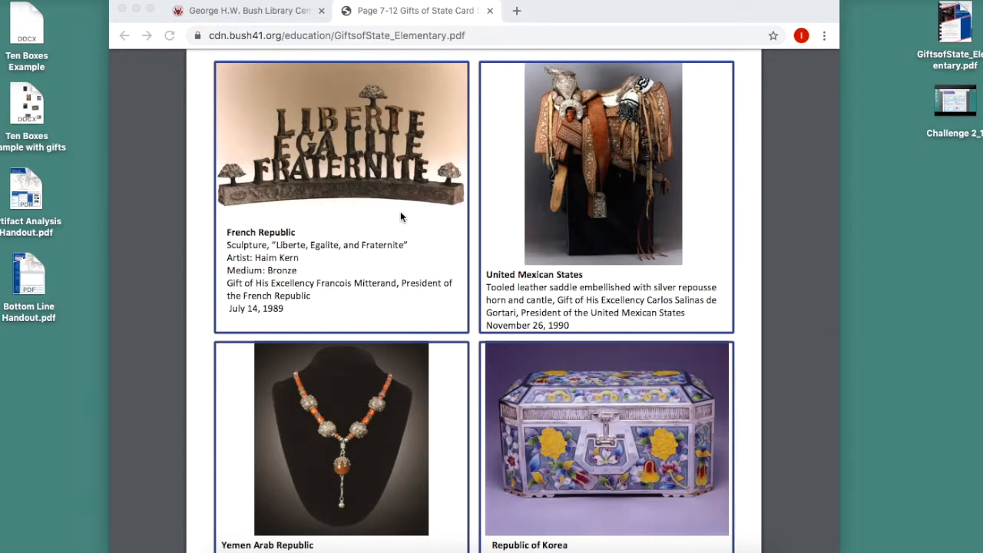
{"action": "mouse_move", "coordinate": [459, 266]}
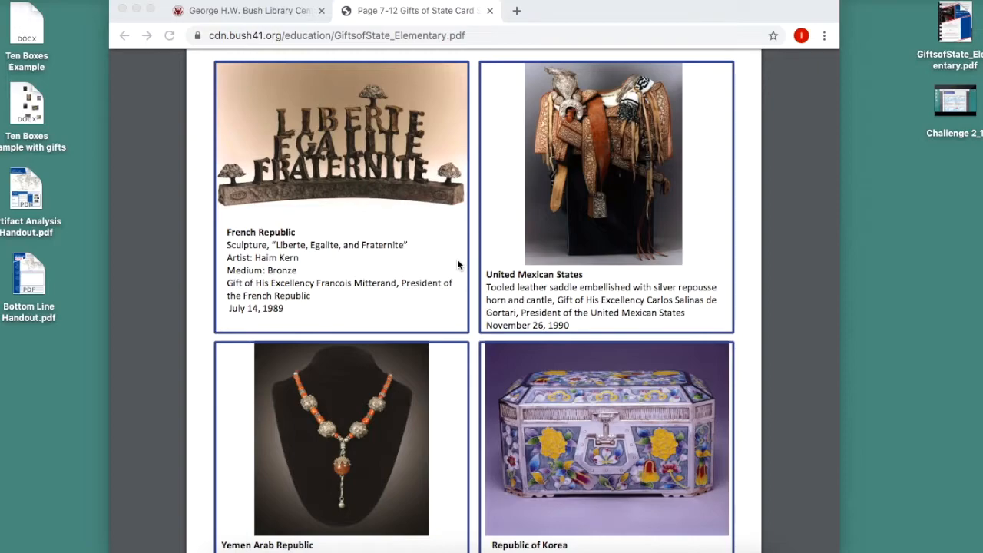
{"action": "mouse_move", "coordinate": [478, 276]}
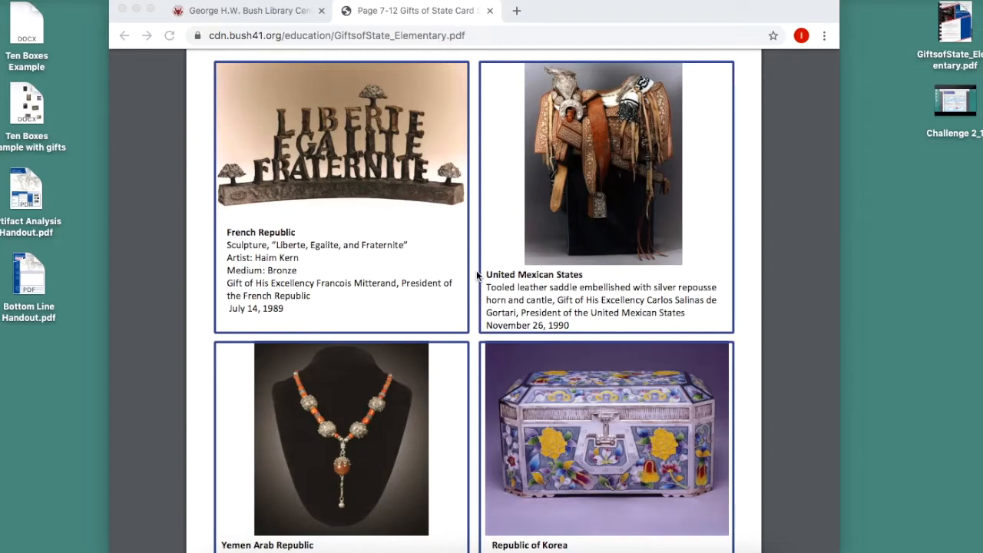
{"action": "scroll", "scroll_direction": "down", "scroll_amount": 3}
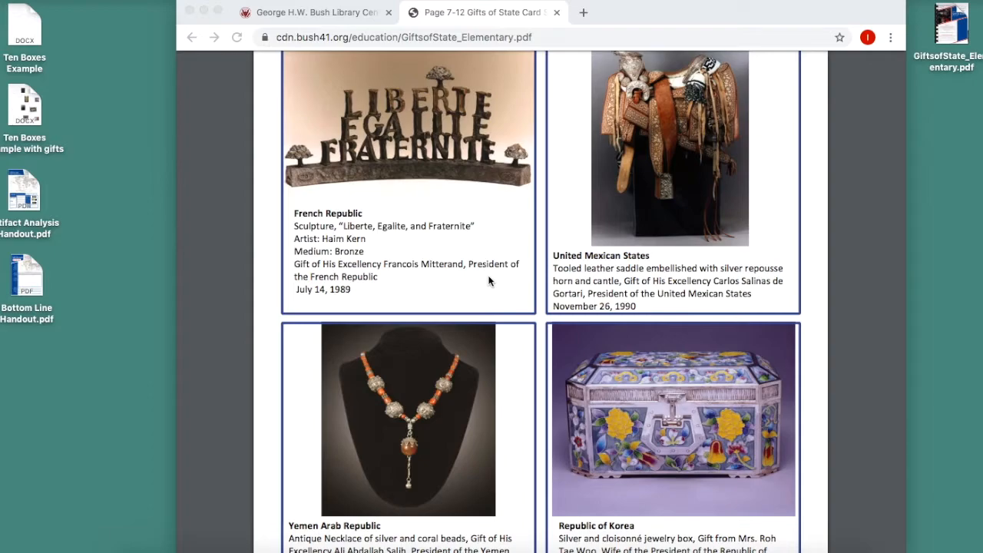
{"action": "mouse_move", "coordinate": [490, 192]}
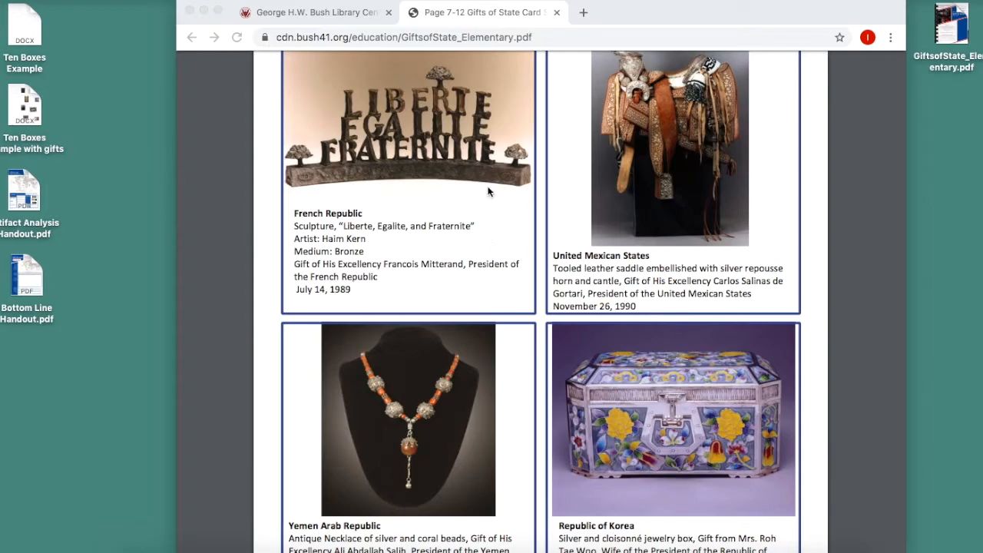
{"action": "mouse_move", "coordinate": [119, 116]}
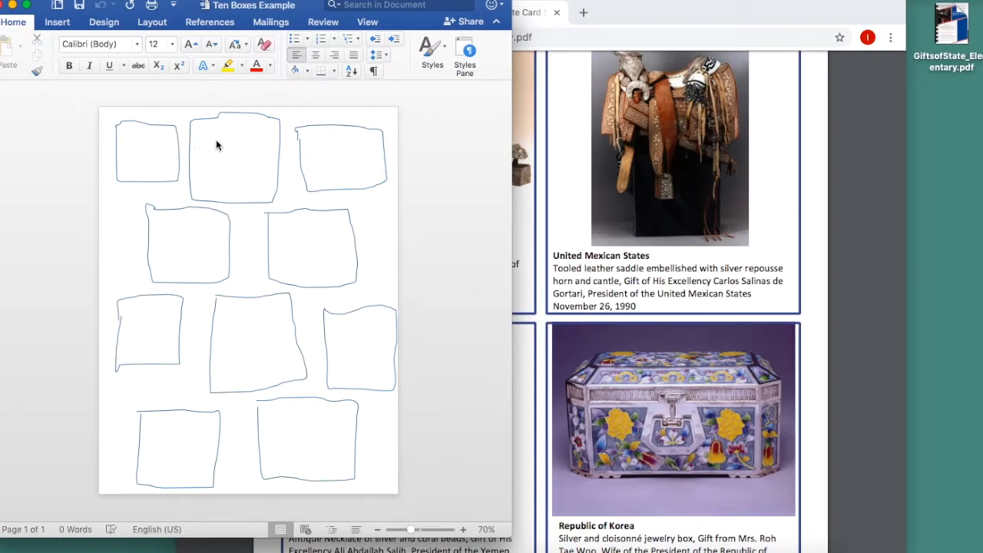
- Switch to the Ten Boxes Example document and click inside its drawn boxes
{"action": "left_click", "coordinate": [146, 146]}
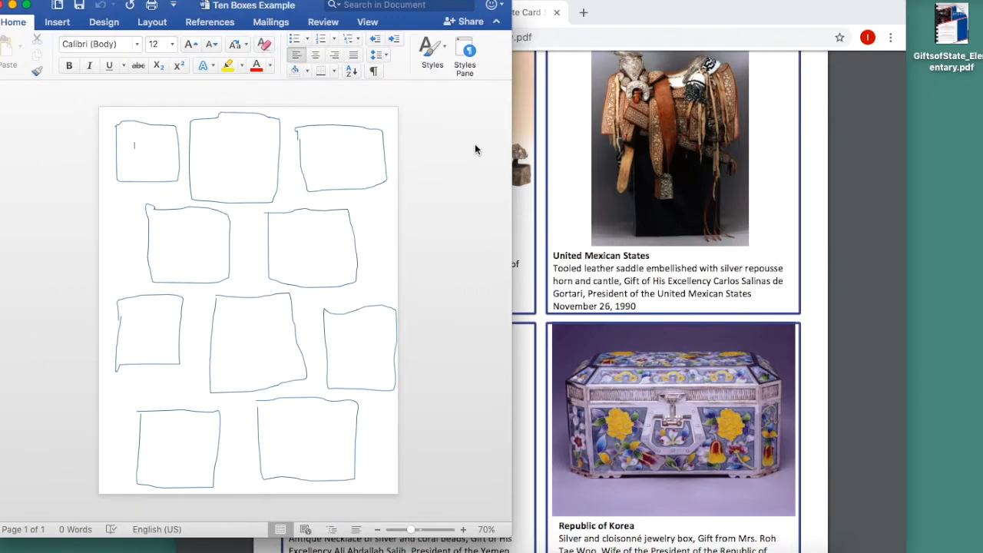
{"action": "mouse_move", "coordinate": [388, 211]}
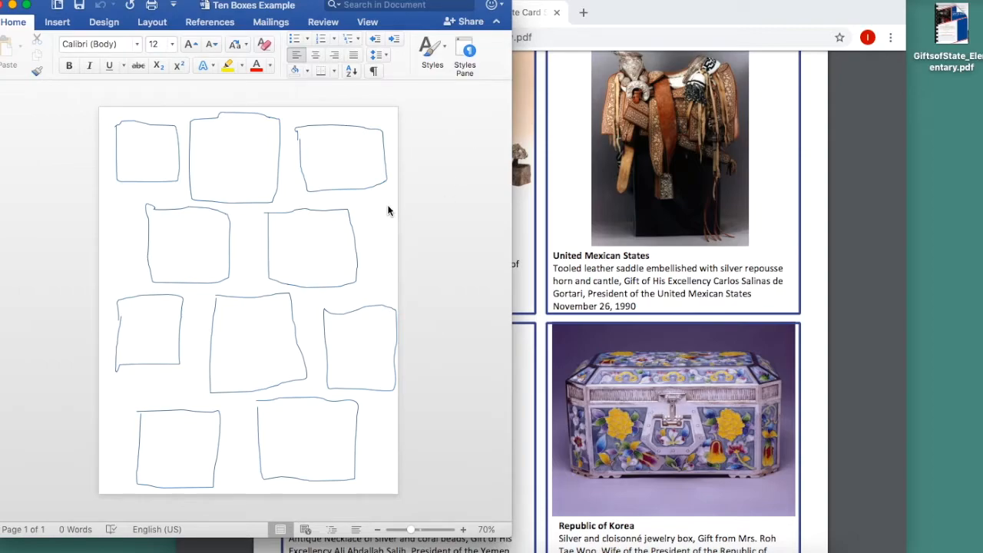
{"action": "mouse_move", "coordinate": [323, 160]}
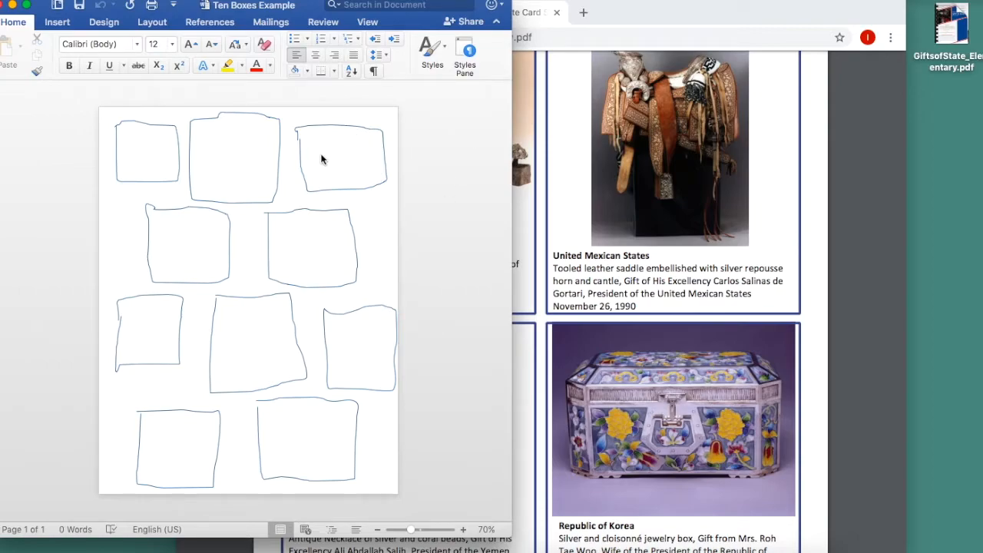
{"action": "left_click", "coordinate": [146, 150]}
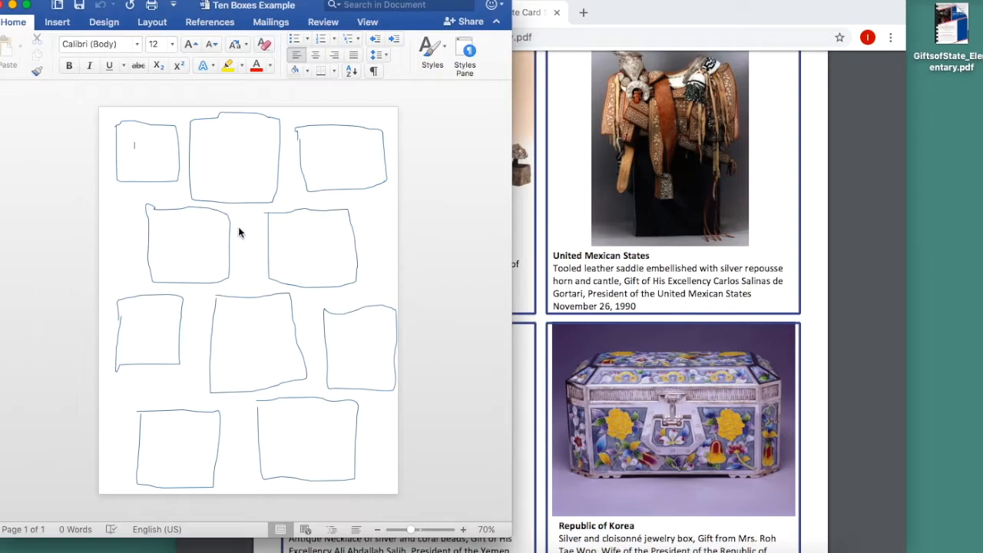
{"action": "mouse_move", "coordinate": [258, 339]}
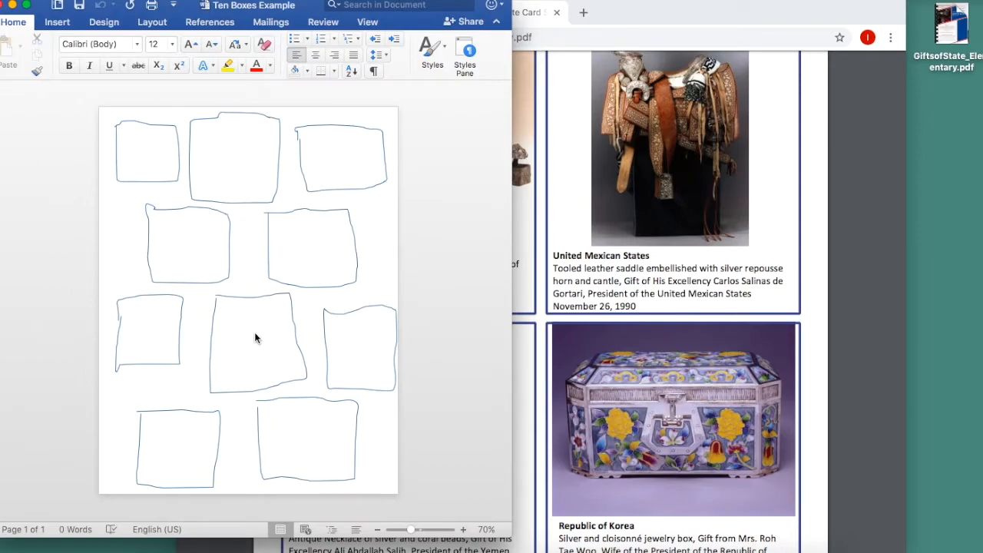
{"action": "mouse_move", "coordinate": [215, 215]}
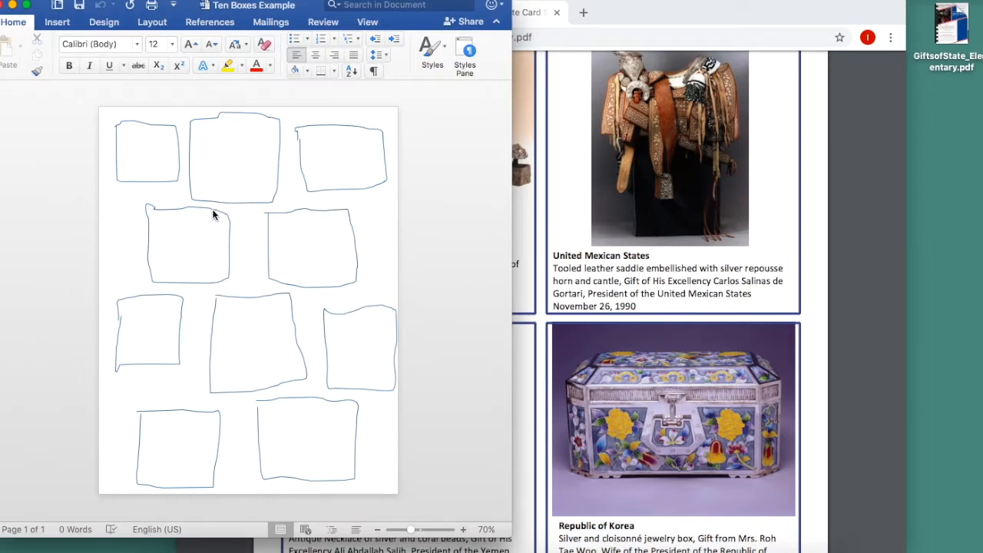
{"action": "left_click", "coordinate": [134, 146]}
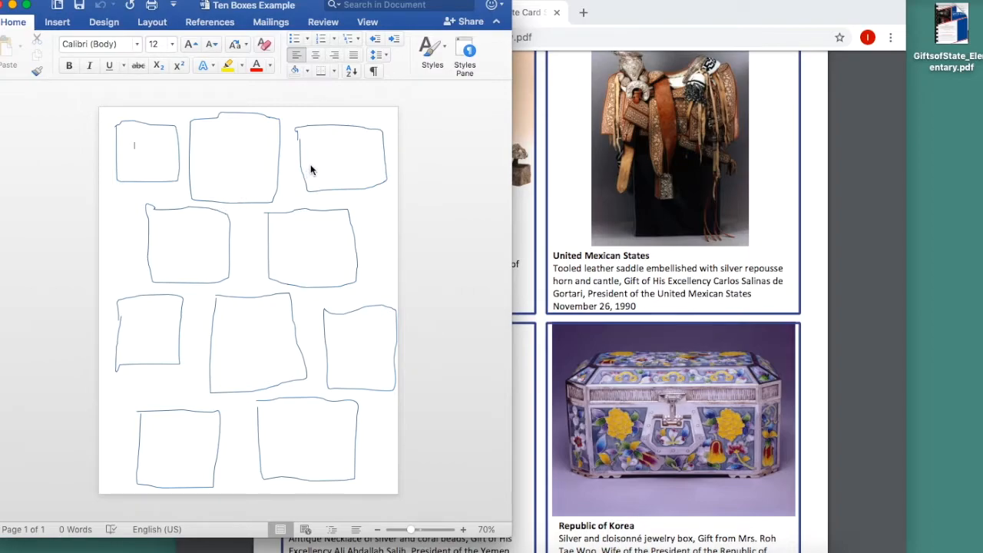
{"action": "mouse_move", "coordinate": [398, 219]}
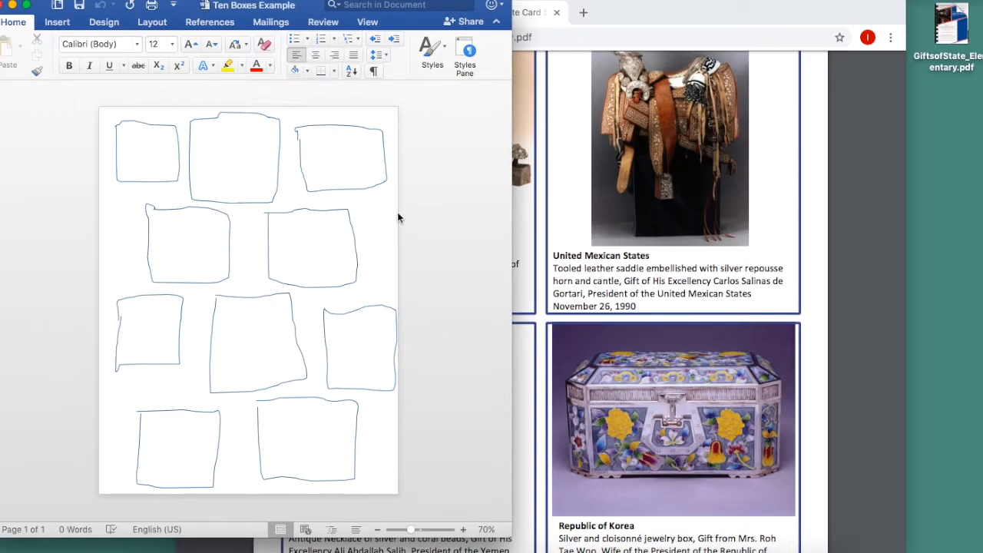
{"action": "mouse_move", "coordinate": [434, 46]}
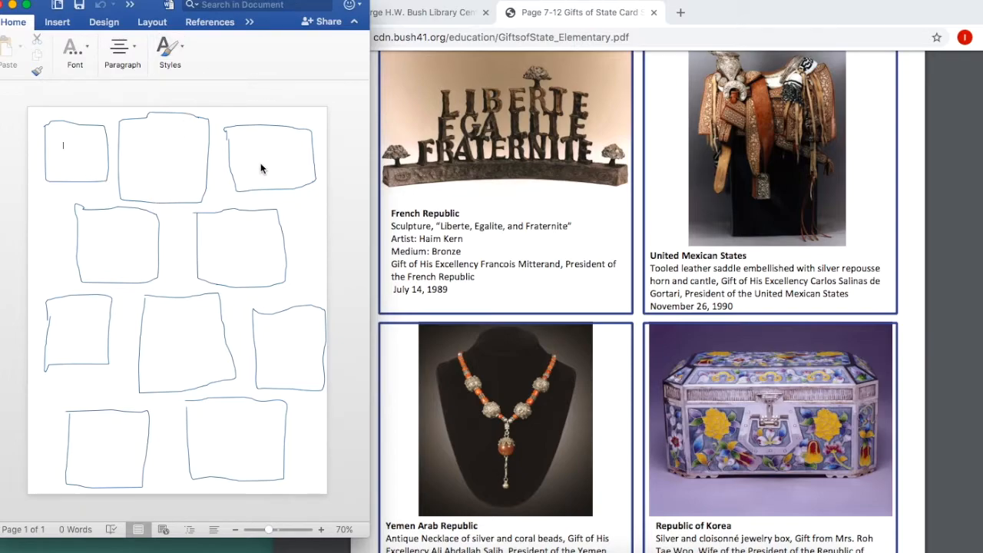
{"action": "mouse_move", "coordinate": [247, 330]}
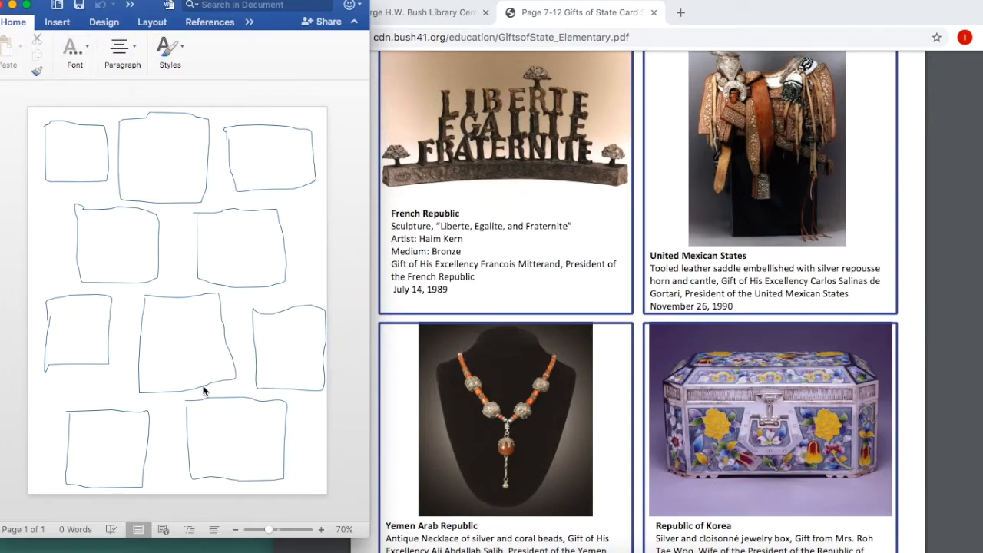
{"action": "left_click", "coordinate": [75, 146]}
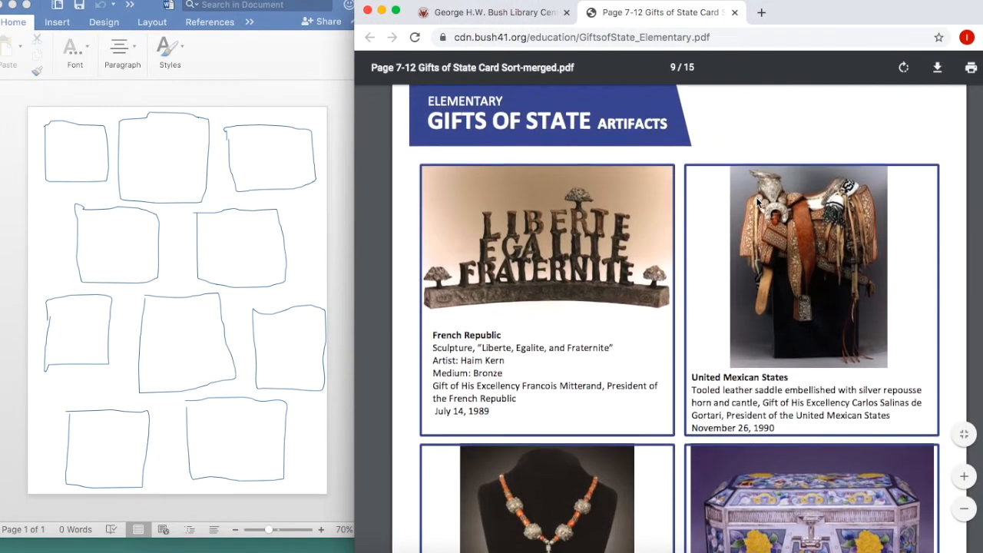
{"action": "scroll", "scroll_direction": "down", "scroll_amount": 3}
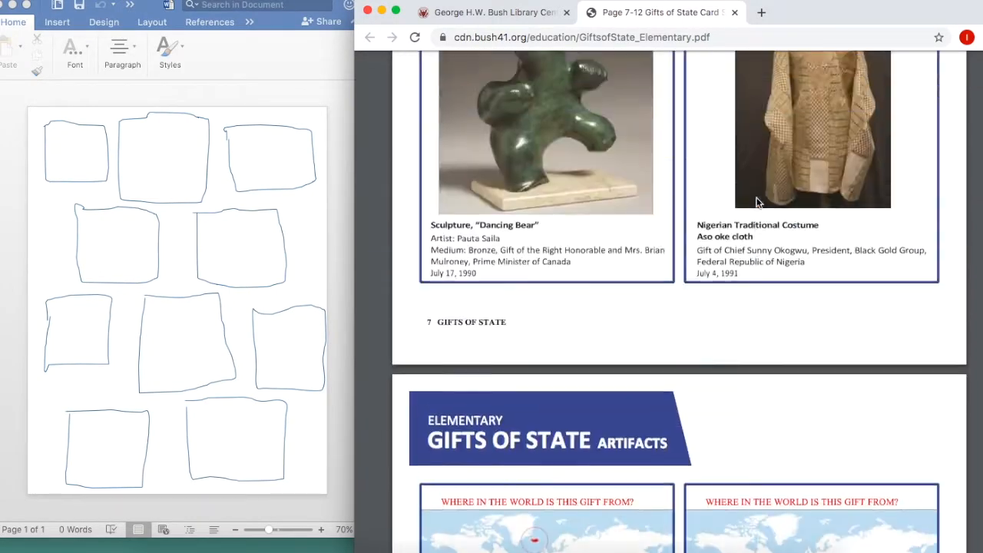
{"action": "scroll", "scroll_direction": "down", "scroll_amount": 3}
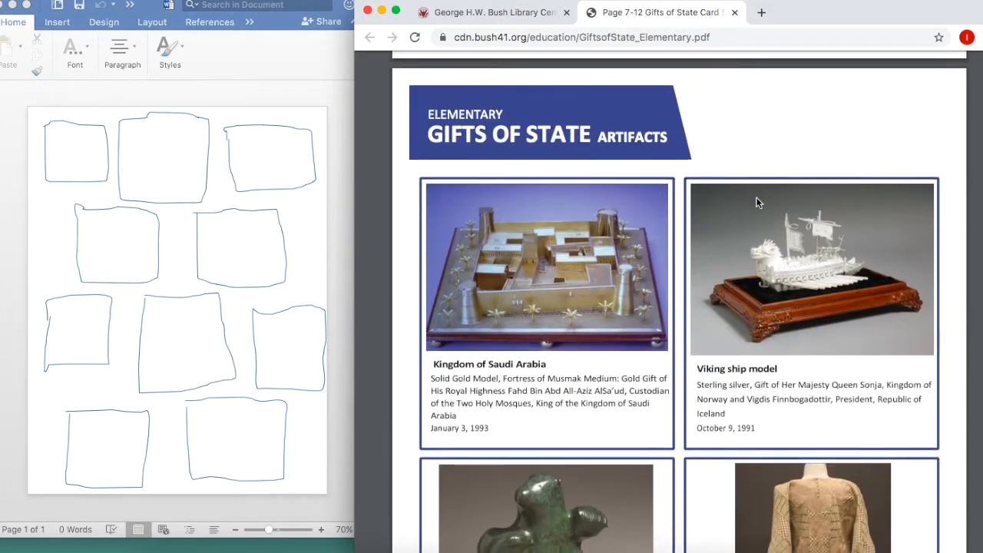
{"action": "scroll", "scroll_direction": "down", "scroll_amount": 3}
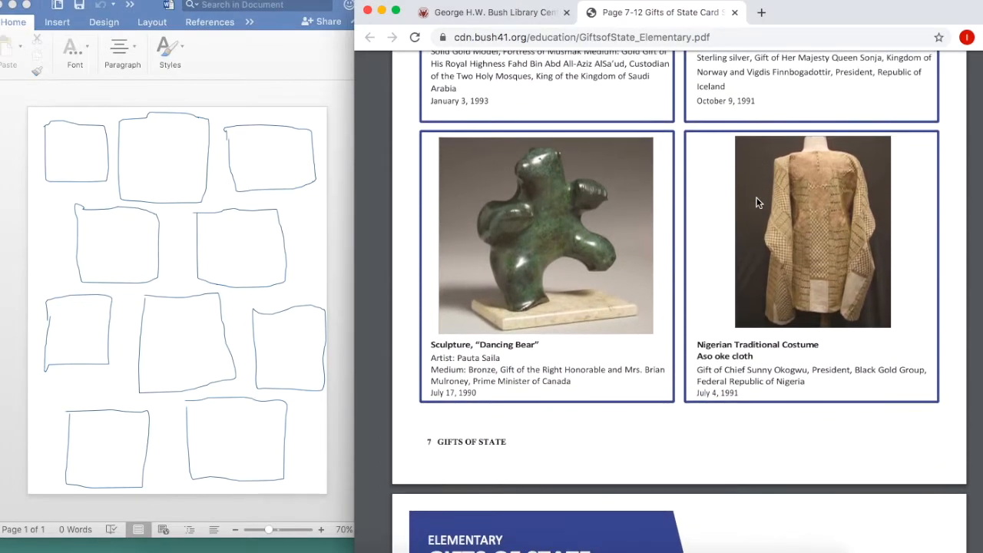
{"action": "scroll", "scroll_direction": "down", "scroll_amount": 3}
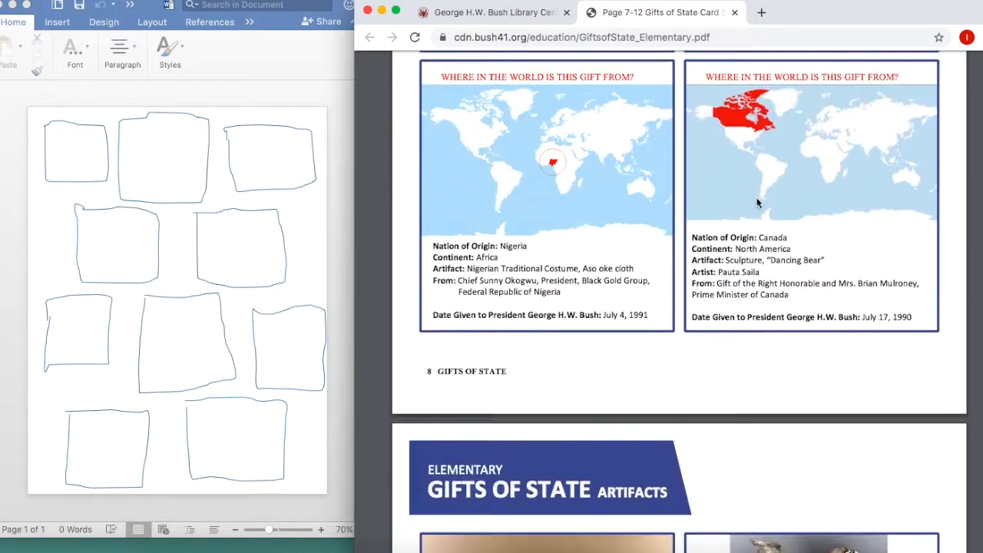
{"action": "scroll", "scroll_direction": "down", "scroll_amount": 3}
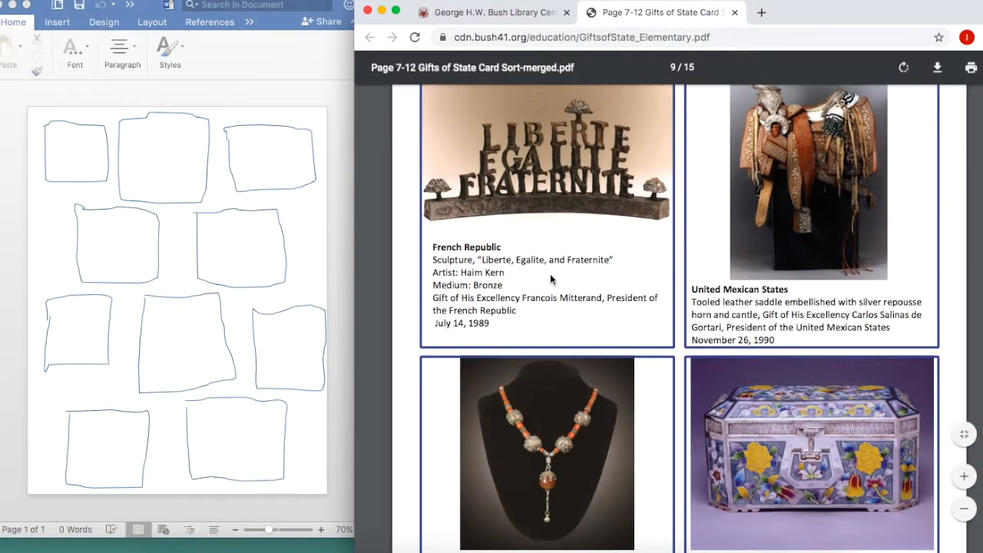
{"action": "mouse_move", "coordinate": [634, 114]}
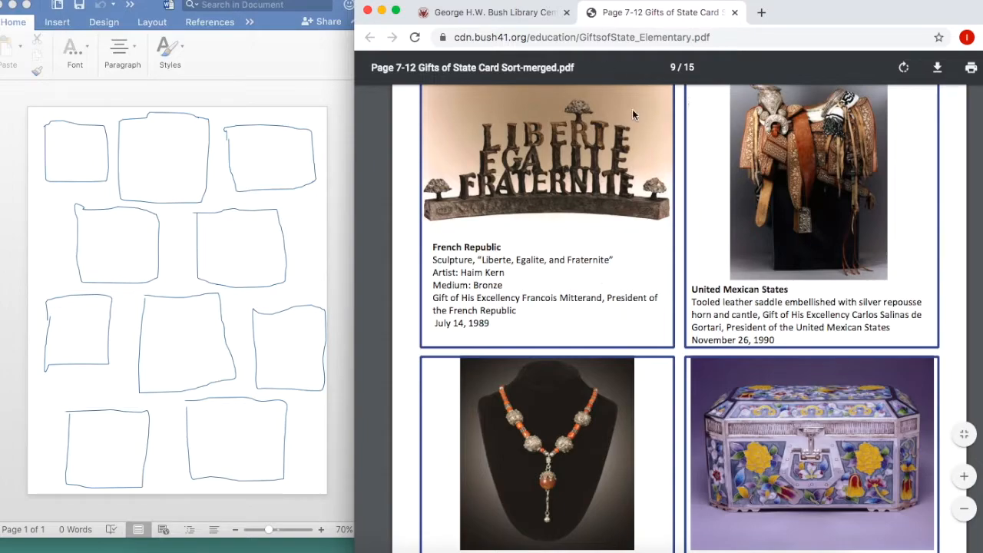
{"action": "mouse_move", "coordinate": [288, 127]}
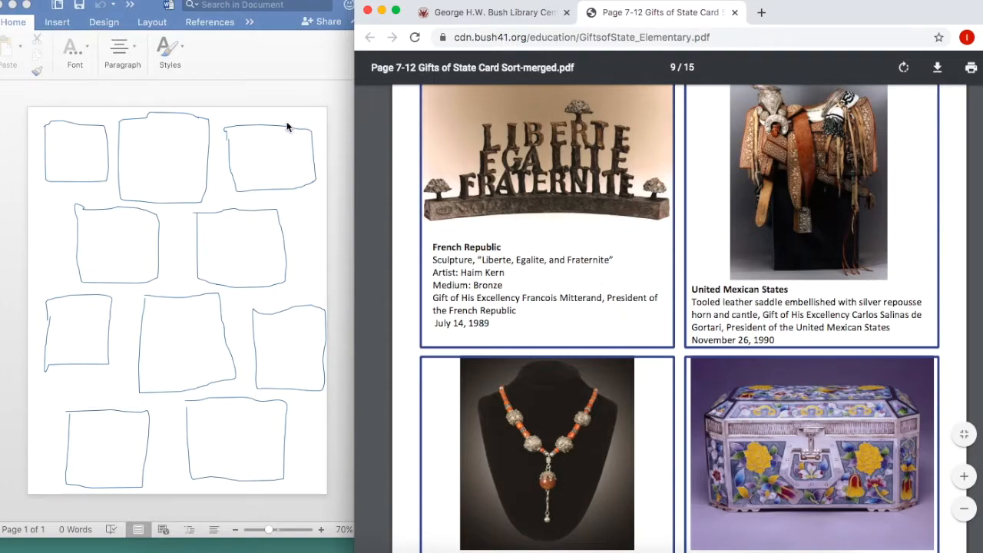
{"action": "mouse_move", "coordinate": [262, 148]}
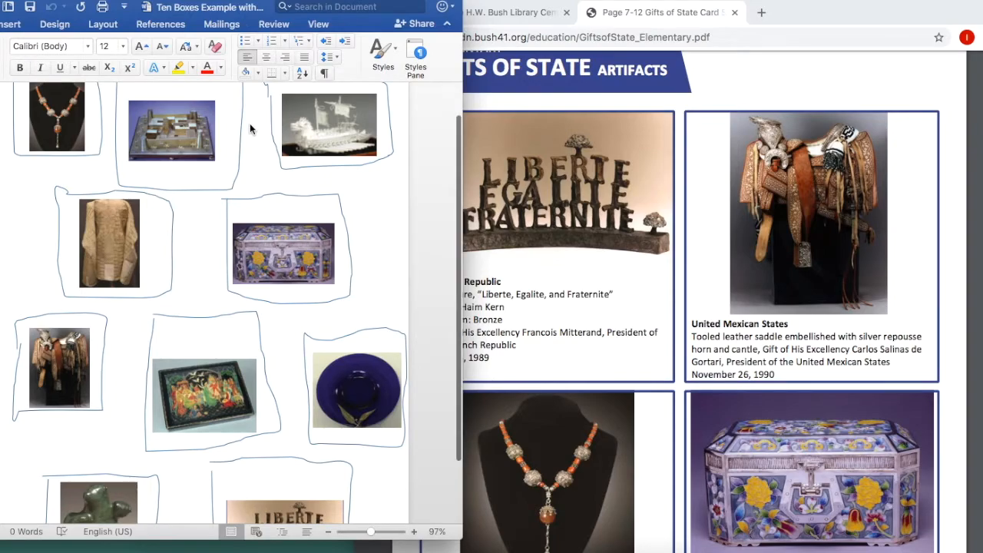
- View the whole Ten Boxes Example with gifts page, each box holding a gift image
{"action": "scroll", "scroll_direction": "down", "scroll_amount": 3}
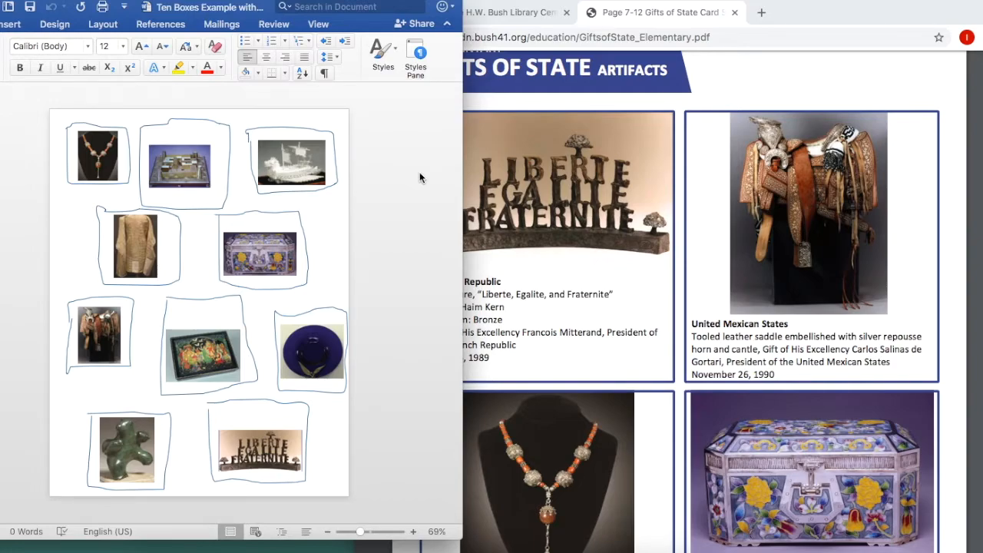
{"action": "mouse_move", "coordinate": [388, 196]}
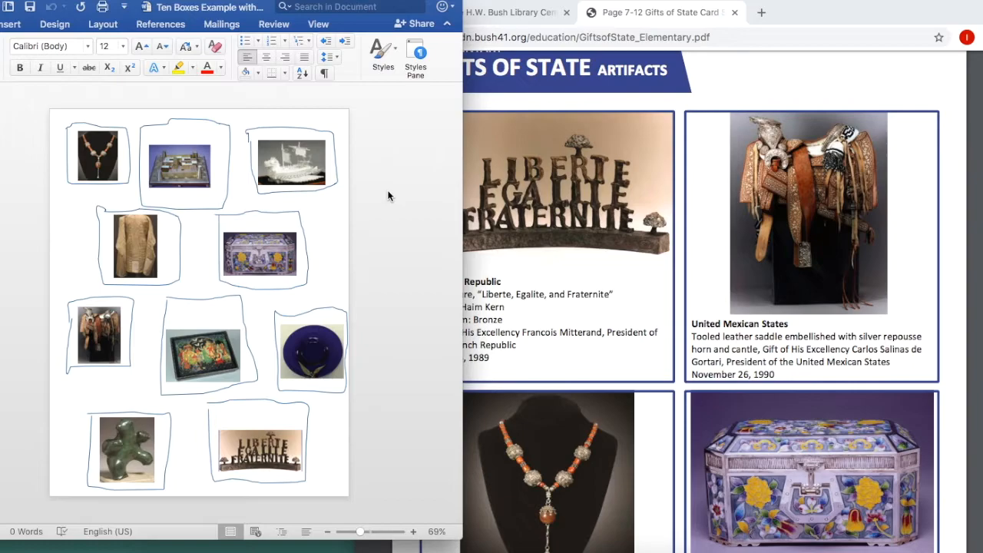
{"action": "mouse_move", "coordinate": [387, 187]}
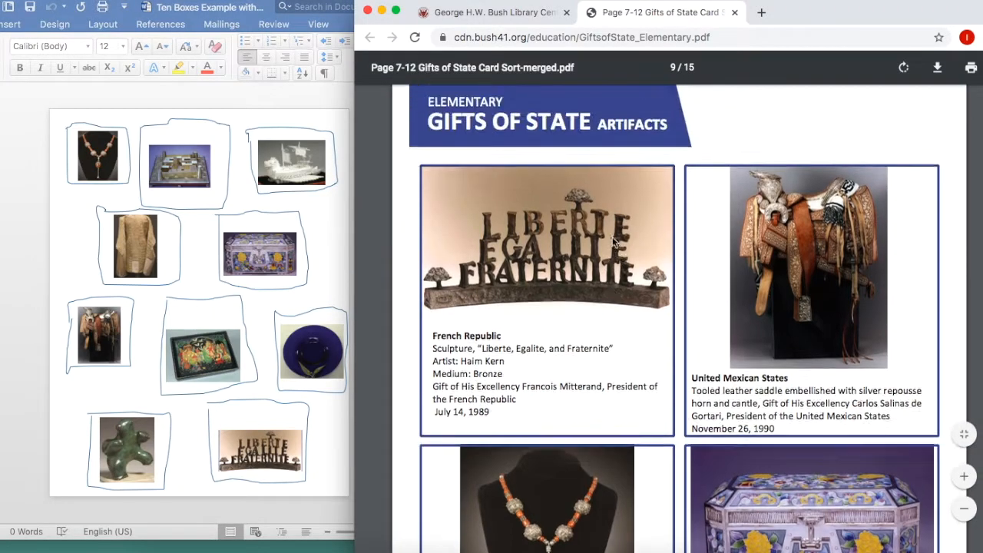
- Scroll the PDF from page 8 to the page 10 Mexico, France, Korea and Yemen map cards
{"action": "scroll", "scroll_direction": "down", "scroll_amount": 3}
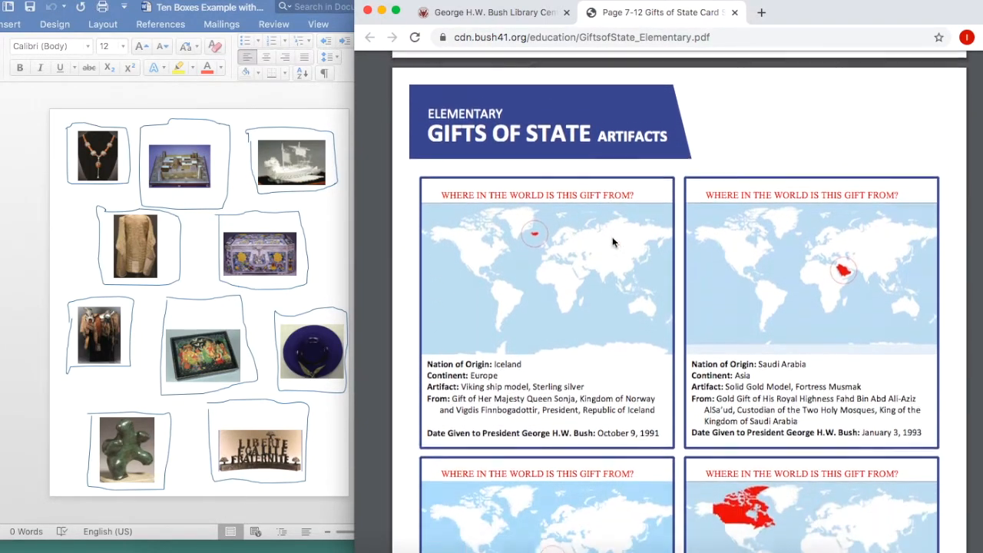
{"action": "scroll", "scroll_direction": "down", "scroll_amount": 3}
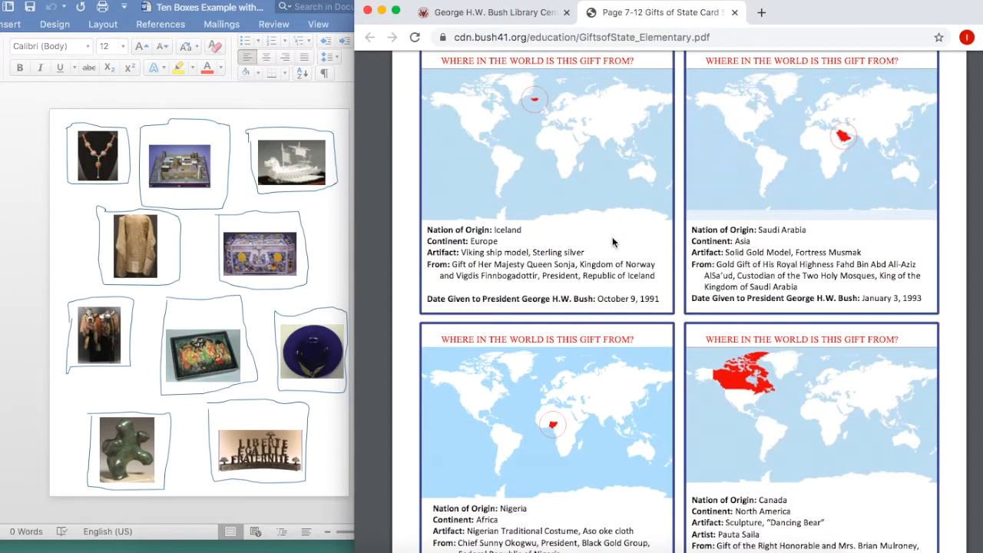
{"action": "mouse_move", "coordinate": [214, 159]}
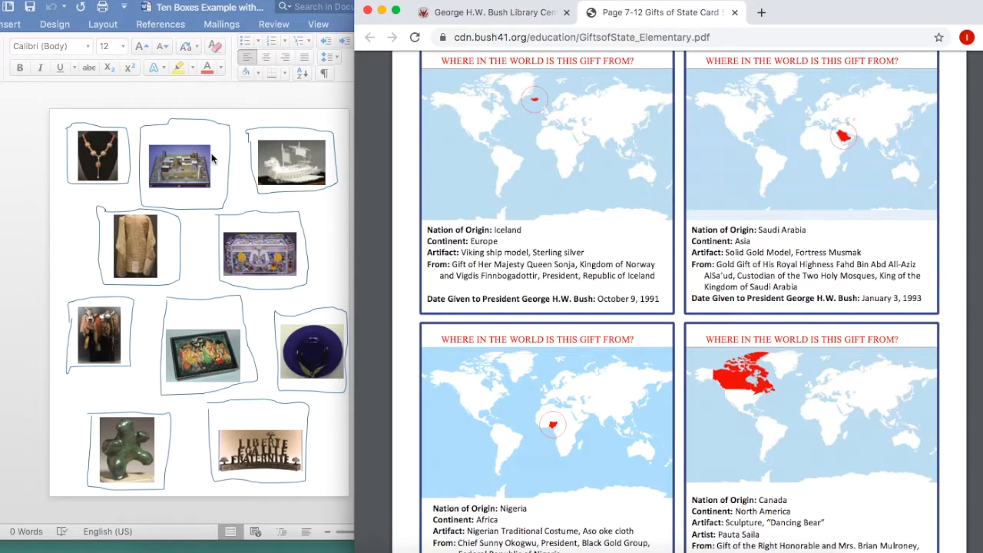
{"action": "mouse_move", "coordinate": [130, 129]}
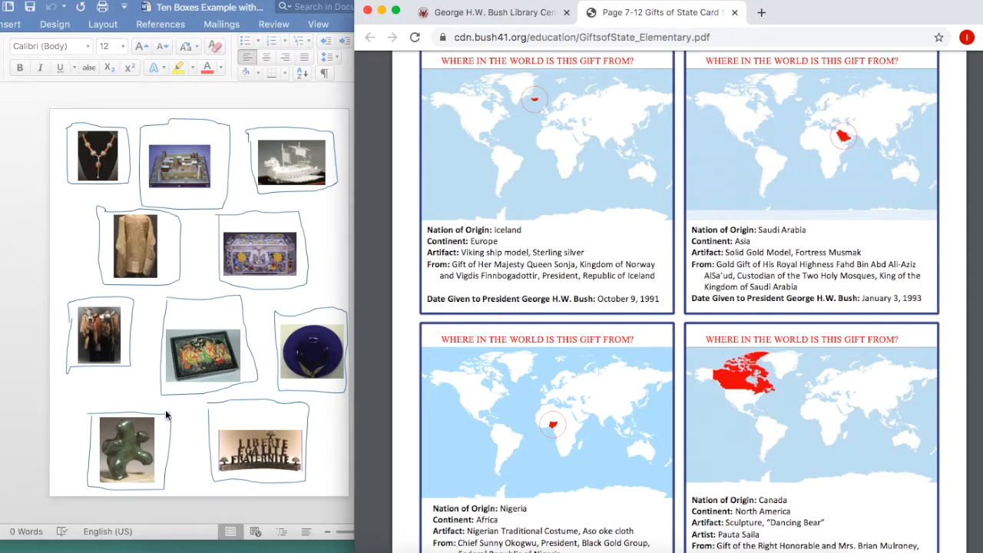
{"action": "mouse_move", "coordinate": [195, 405]}
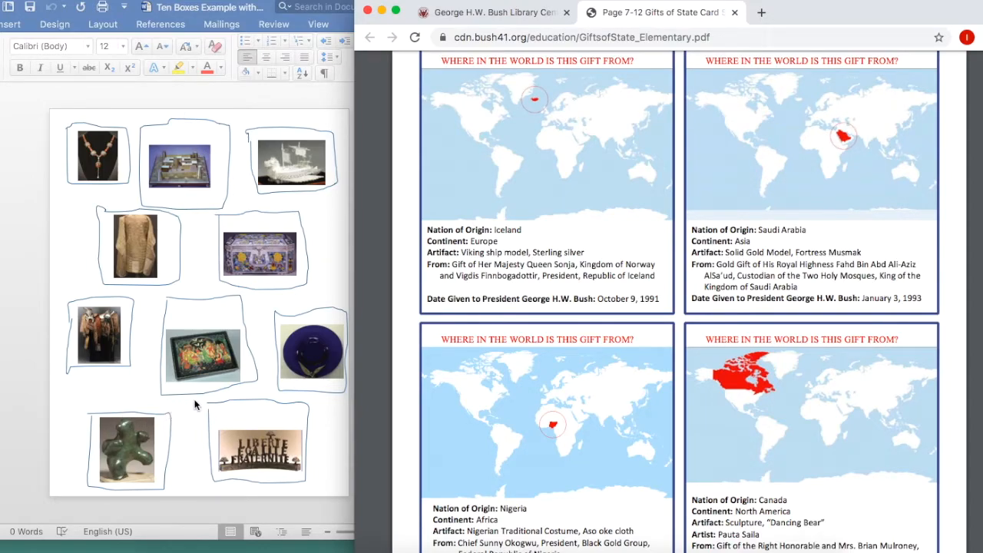
{"action": "mouse_move", "coordinate": [794, 327]}
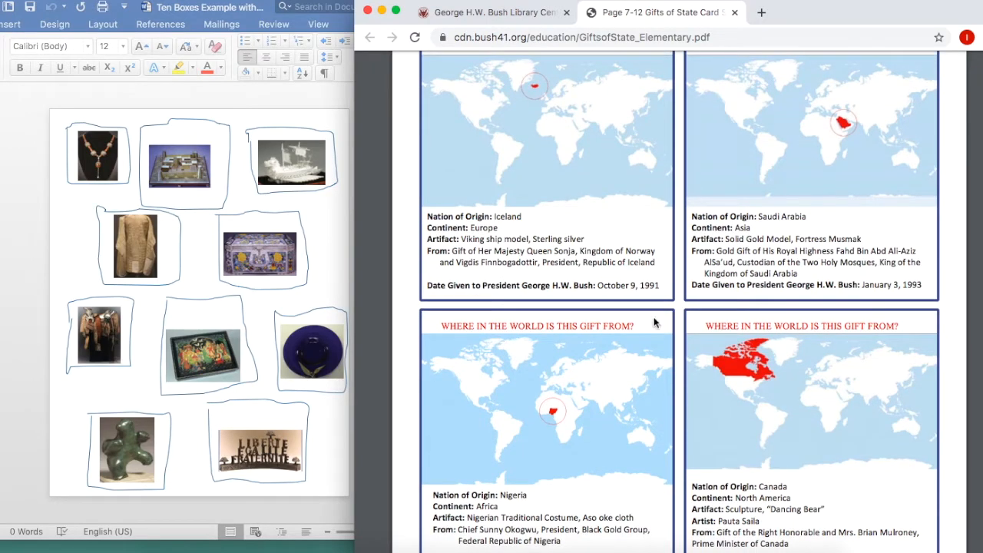
{"action": "scroll", "scroll_direction": "down", "scroll_amount": 3}
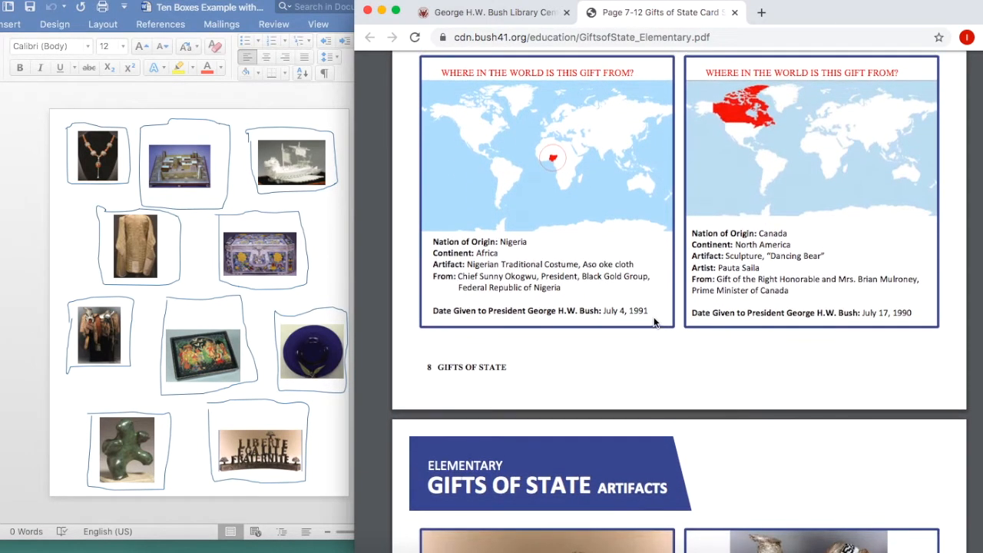
{"action": "scroll", "scroll_direction": "down", "scroll_amount": 3}
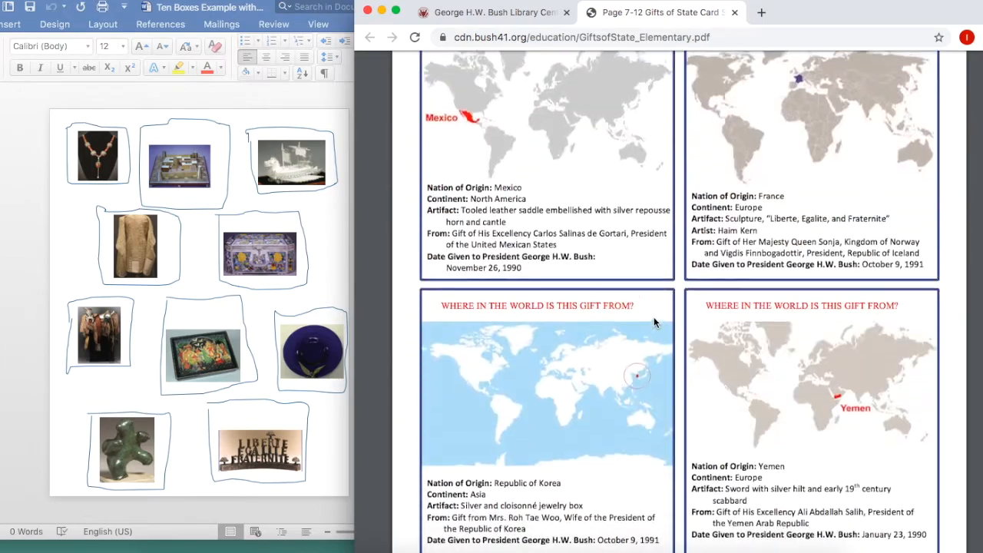
{"action": "scroll", "scroll_direction": "down", "scroll_amount": 3}
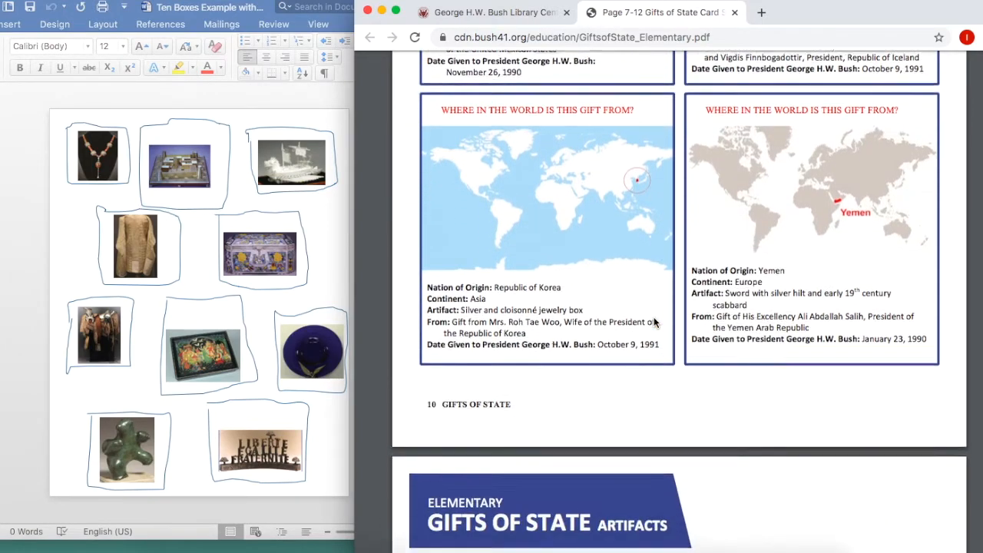
{"action": "scroll", "scroll_direction": "down", "scroll_amount": 3}
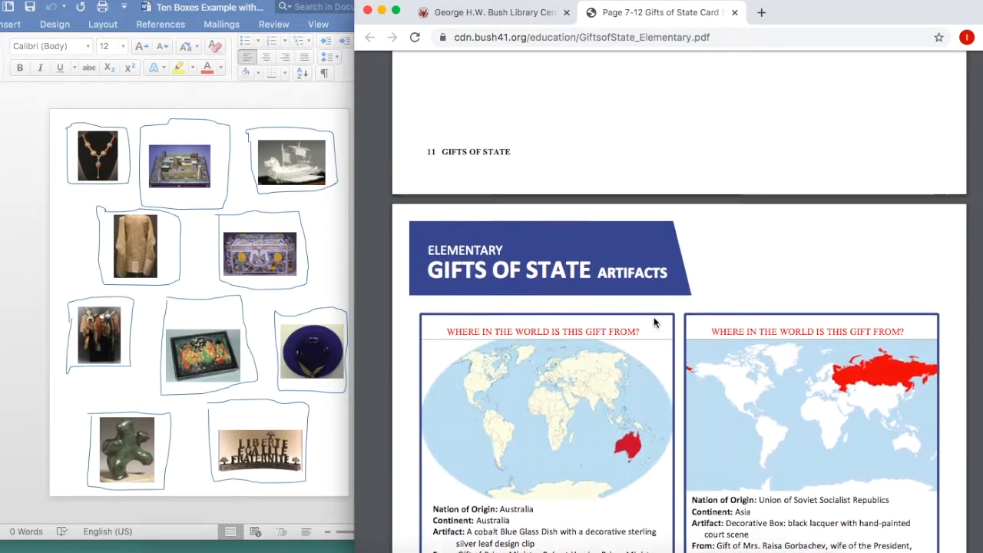
{"action": "scroll", "scroll_direction": "down", "scroll_amount": 3}
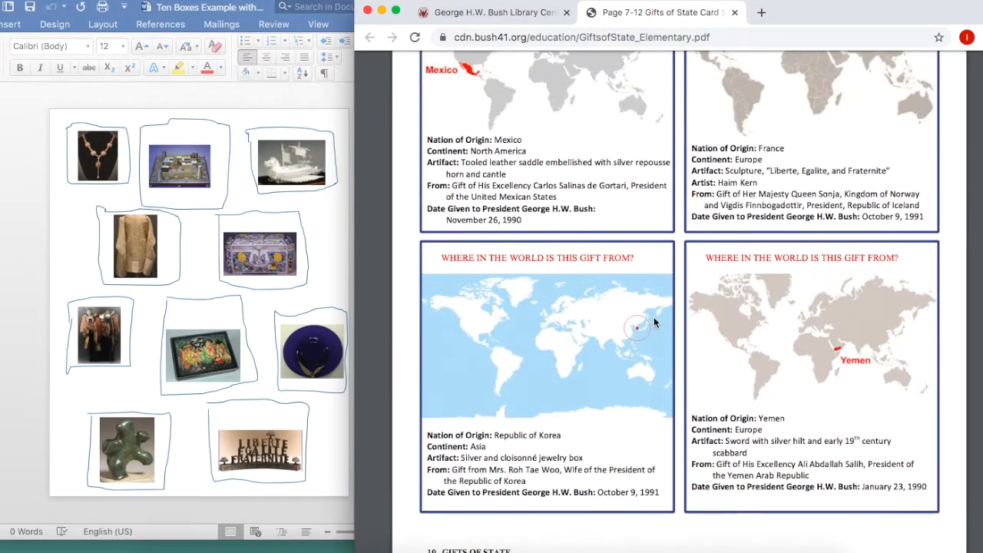
{"action": "scroll", "scroll_direction": "down", "scroll_amount": 3}
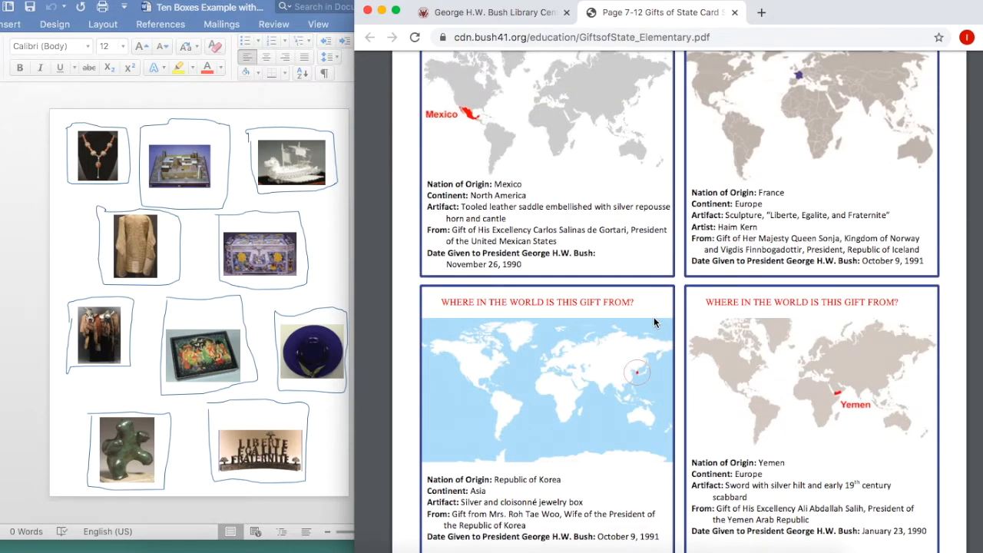
{"action": "mouse_move", "coordinate": [461, 425]}
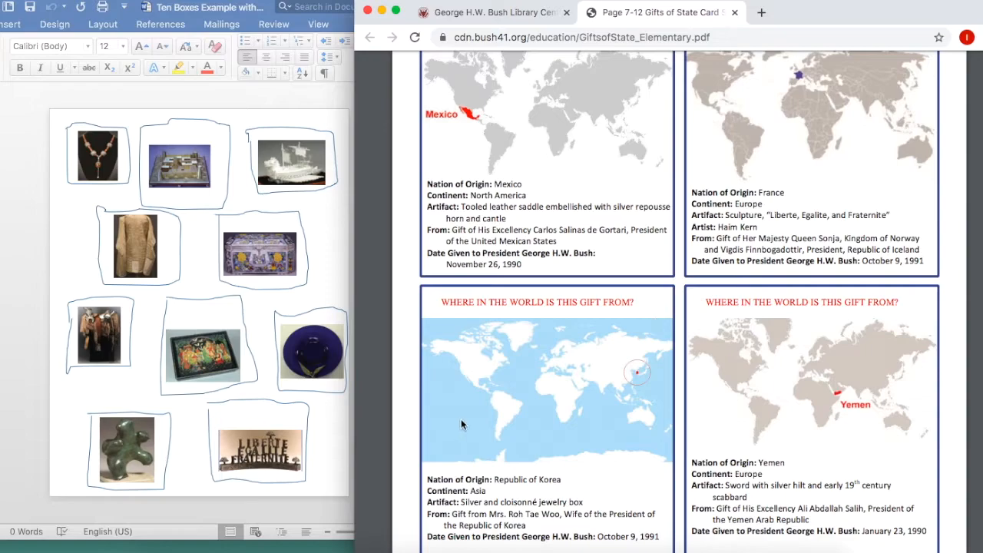
{"action": "mouse_move", "coordinate": [513, 397]}
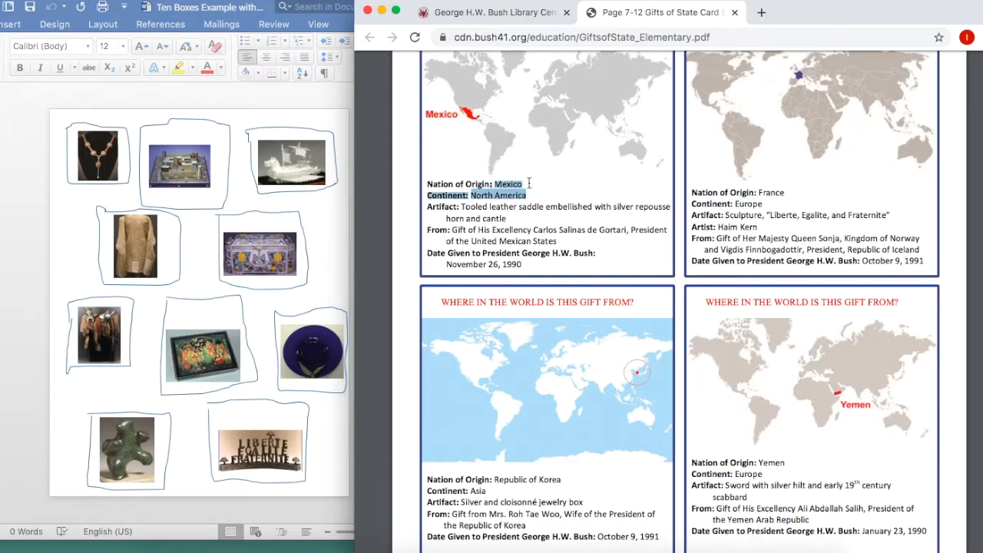
{"action": "mouse_move", "coordinate": [113, 332]}
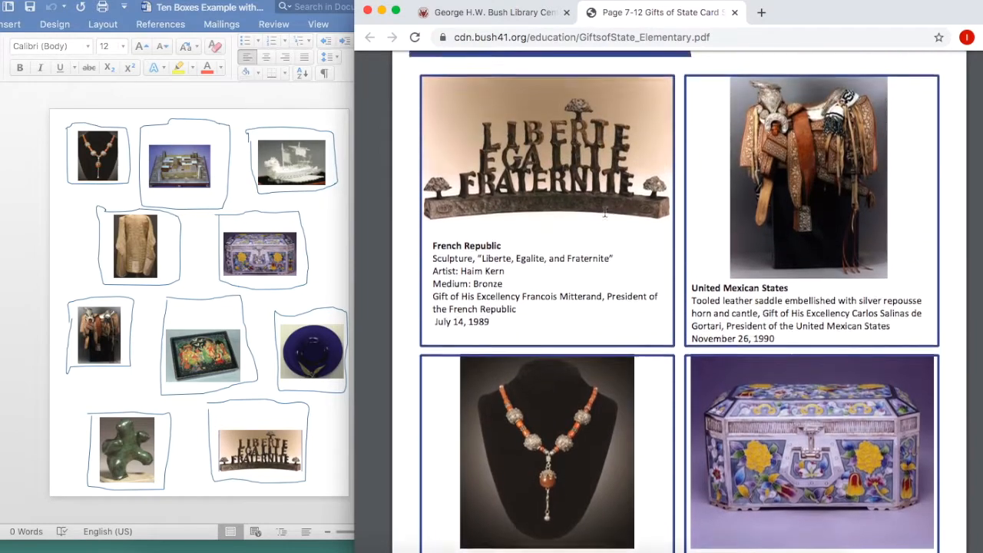
- Scroll the Gifts of State PDF through page 9's artifact photo cards to page 10
{"action": "scroll", "scroll_direction": "down", "scroll_amount": 3}
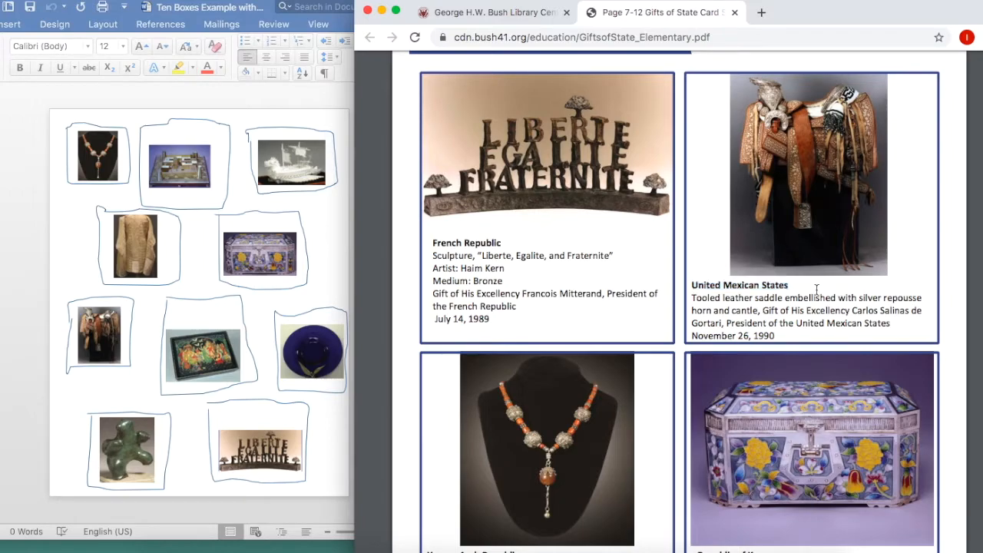
{"action": "scroll", "scroll_direction": "down", "scroll_amount": 3}
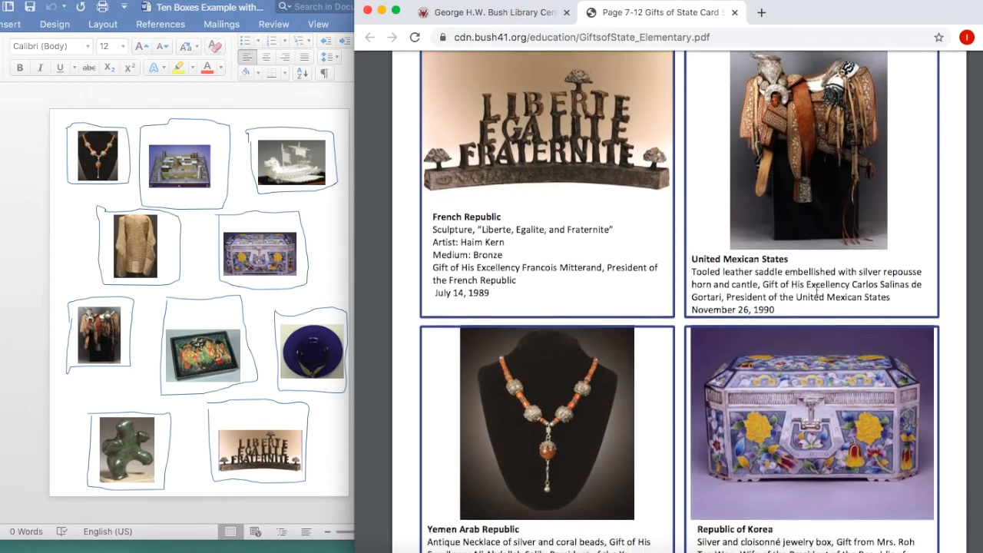
{"action": "scroll", "scroll_direction": "down", "scroll_amount": 3}
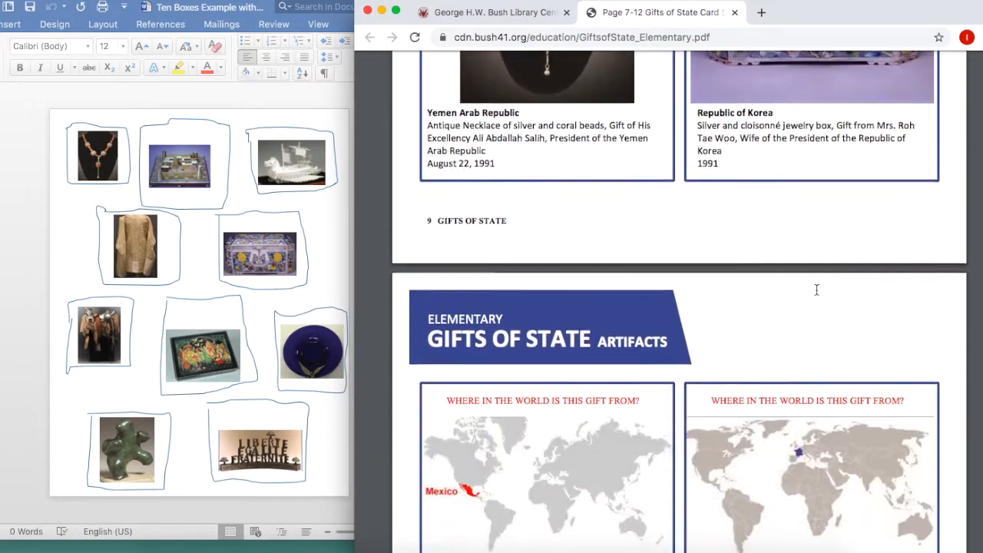
- Scroll the PDF slightly so the Mexico, France, Korea and Yemen world-map cards show fully
{"action": "scroll", "scroll_direction": "down", "scroll_amount": 3}
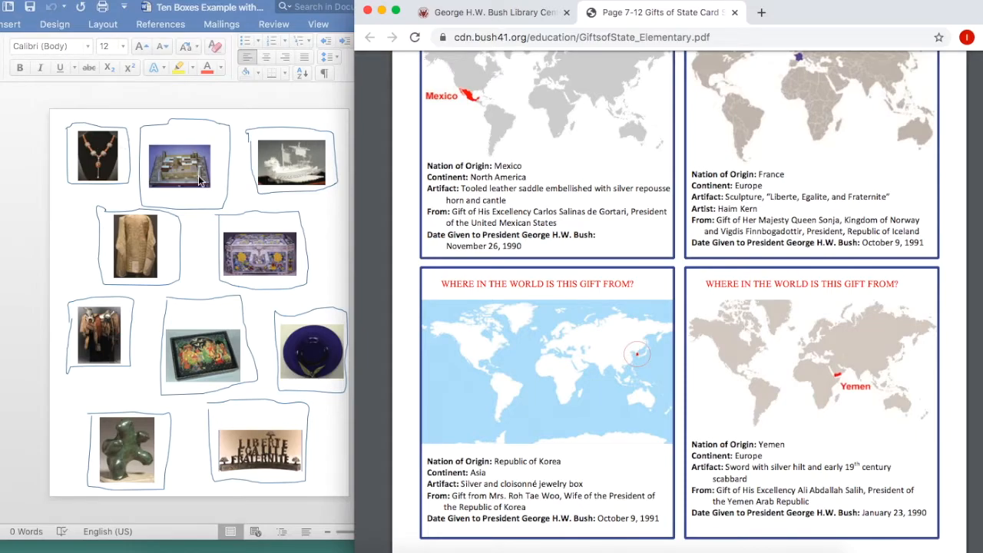
{"action": "mouse_move", "coordinate": [305, 359]}
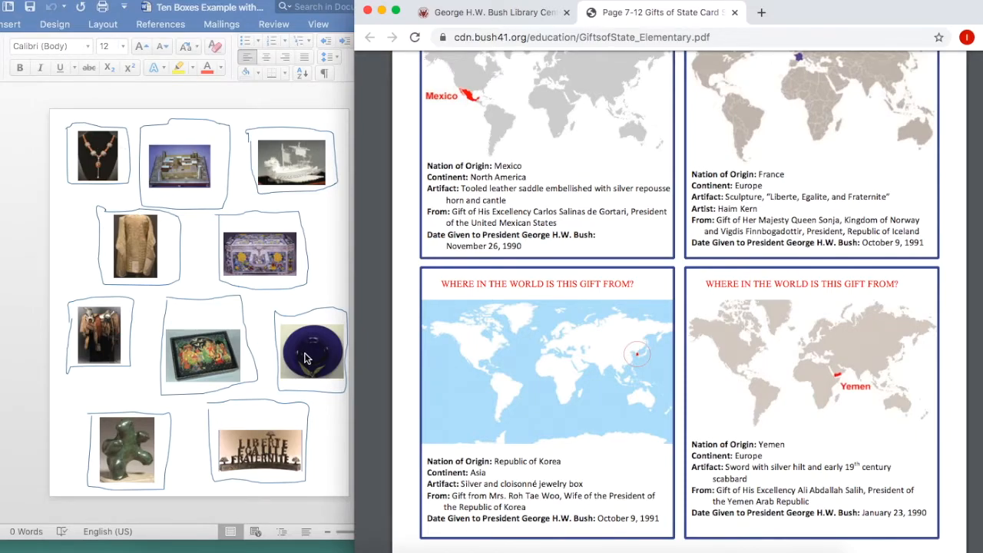
{"action": "mouse_move", "coordinate": [225, 358]}
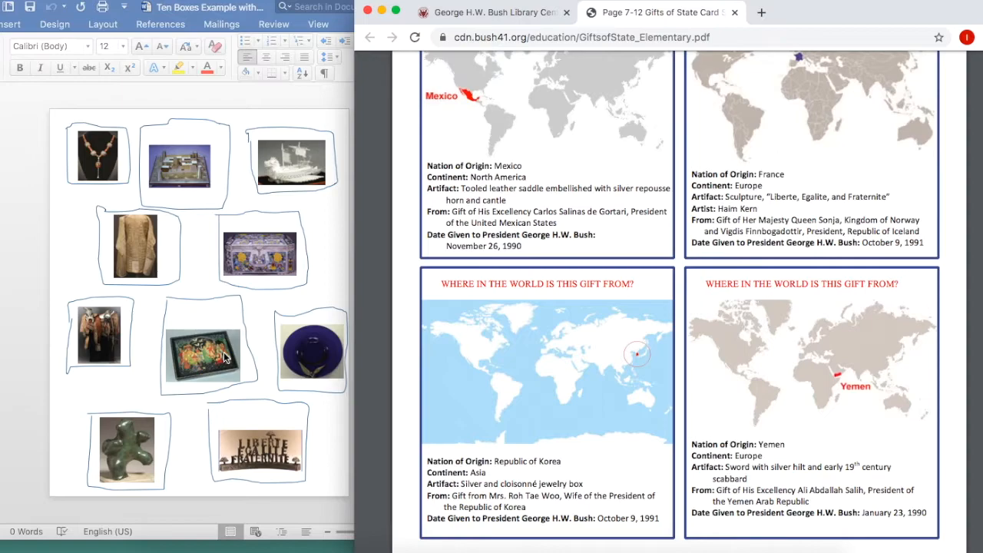
{"action": "mouse_move", "coordinate": [501, 286]}
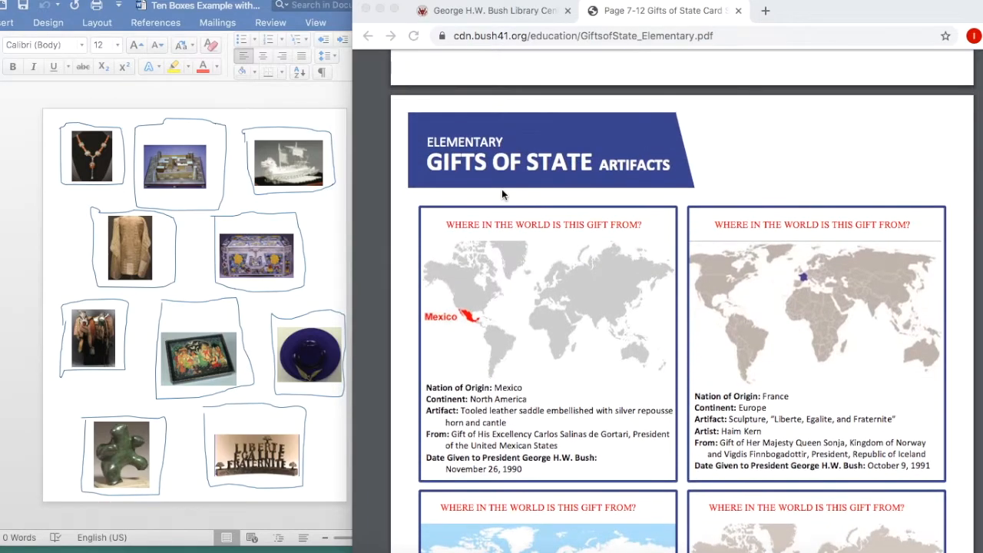
- Scroll the PDF past the Dancing Bear, Nigerian costume and Canada cards to the Mexico and France maps
{"action": "scroll", "scroll_direction": "down", "scroll_amount": 3}
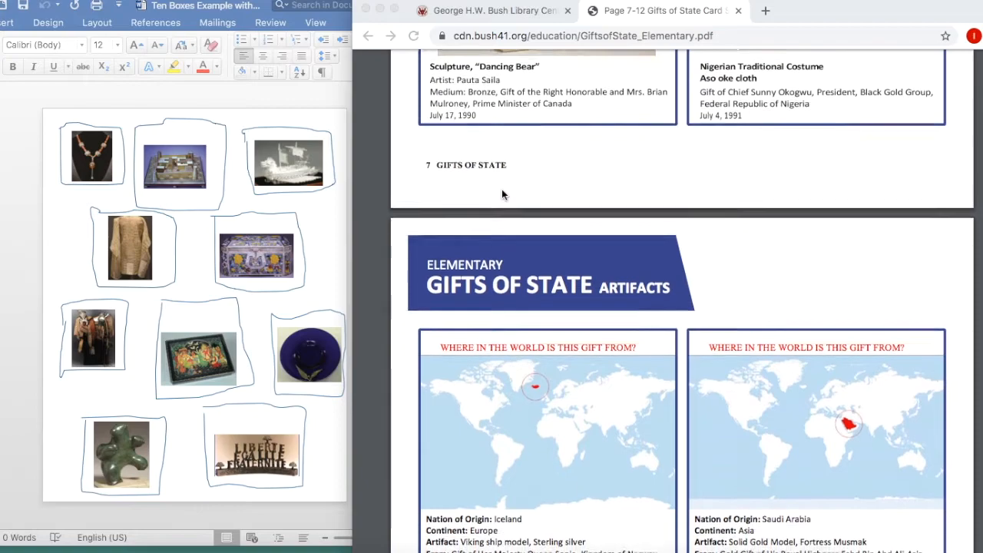
{"action": "scroll", "scroll_direction": "down", "scroll_amount": 3}
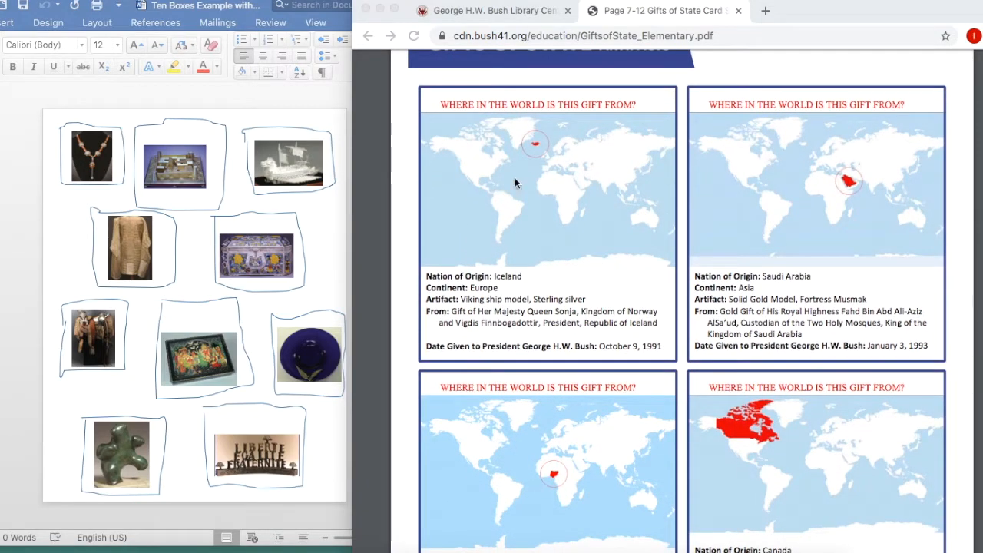
{"action": "mouse_move", "coordinate": [472, 192]}
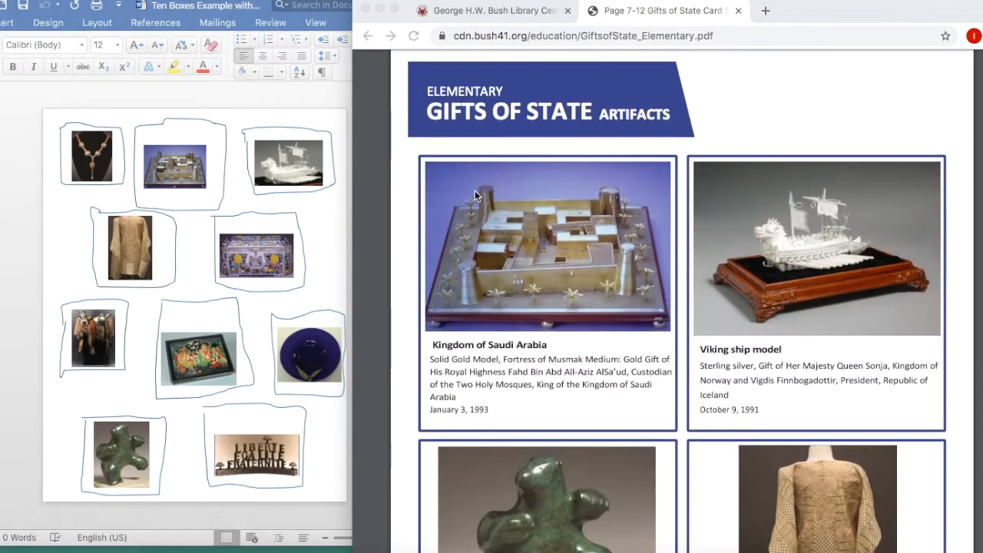
{"action": "mouse_move", "coordinate": [814, 188]}
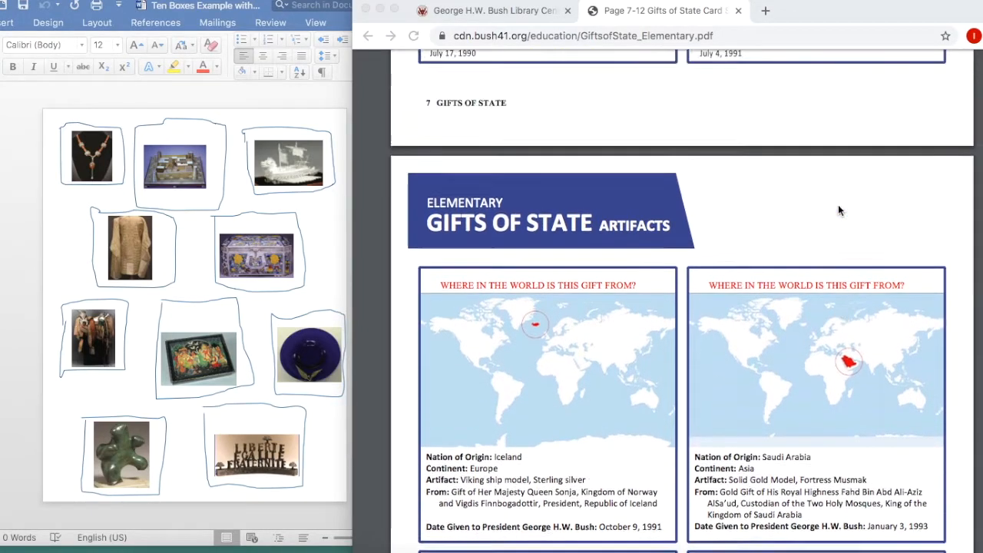
{"action": "scroll", "scroll_direction": "down", "scroll_amount": 3}
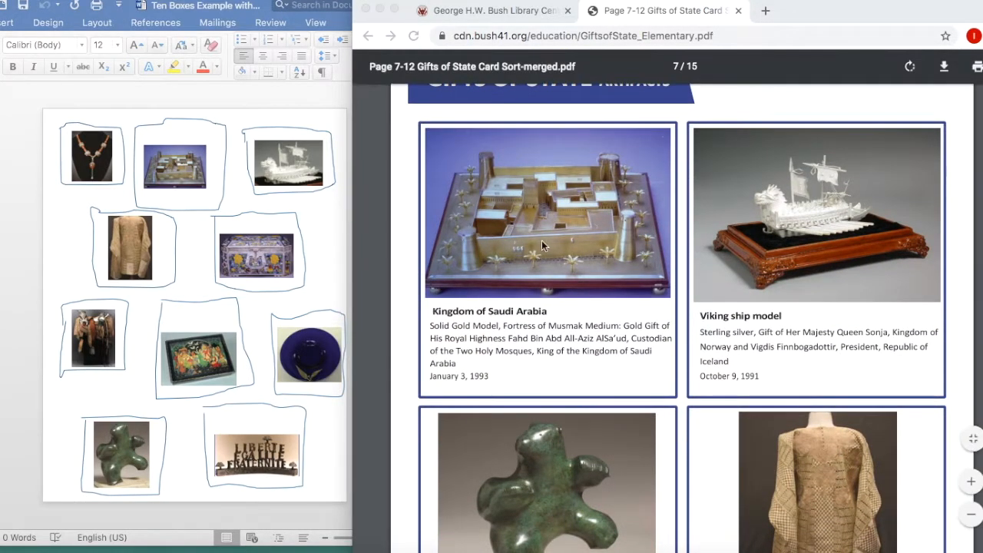
{"action": "mouse_move", "coordinate": [485, 294]}
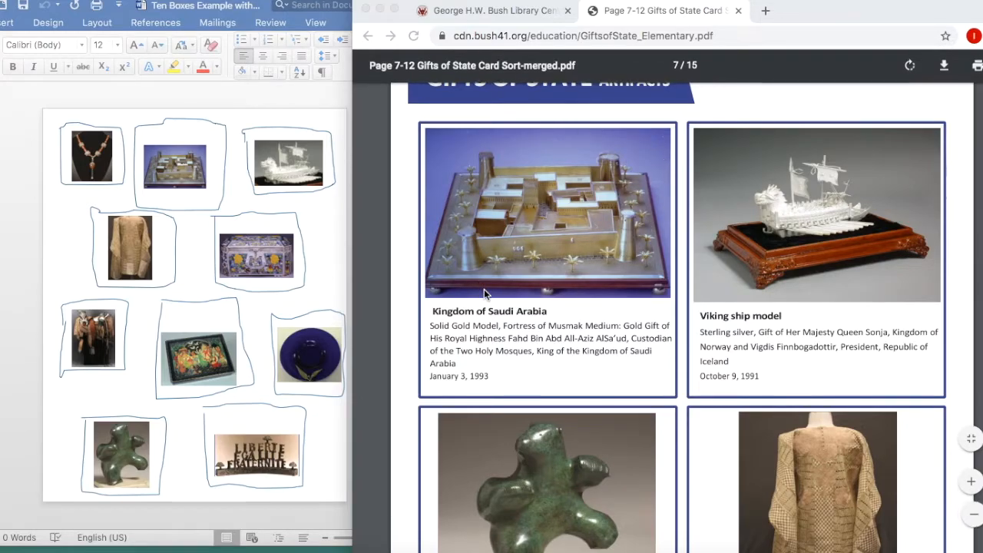
{"action": "scroll", "scroll_direction": "down", "scroll_amount": 3}
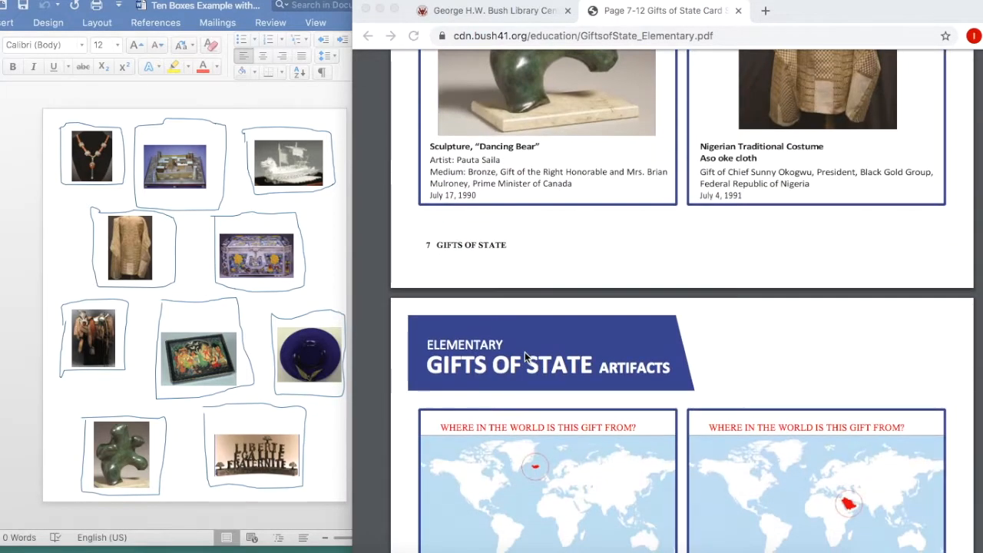
{"action": "scroll", "scroll_direction": "down", "scroll_amount": 3}
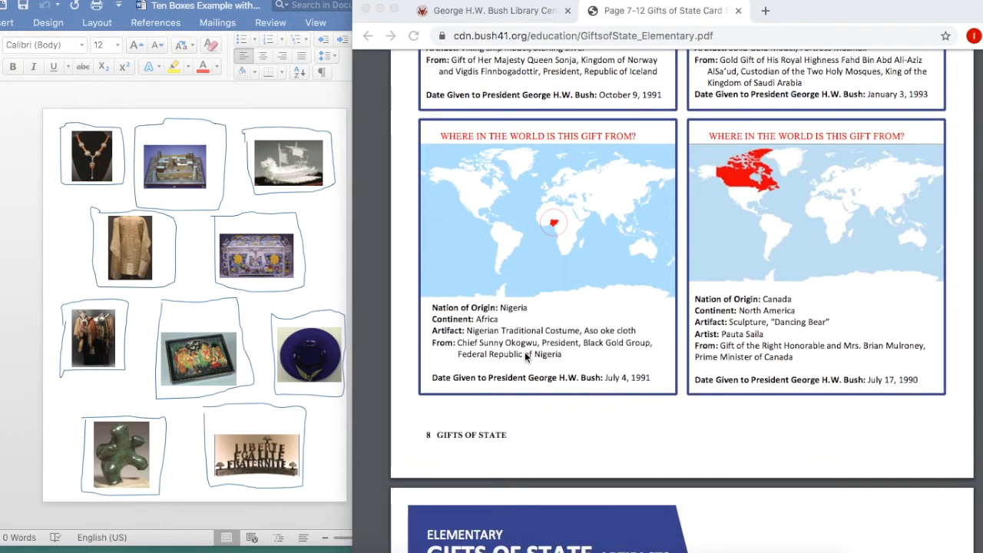
{"action": "mouse_move", "coordinate": [630, 373]}
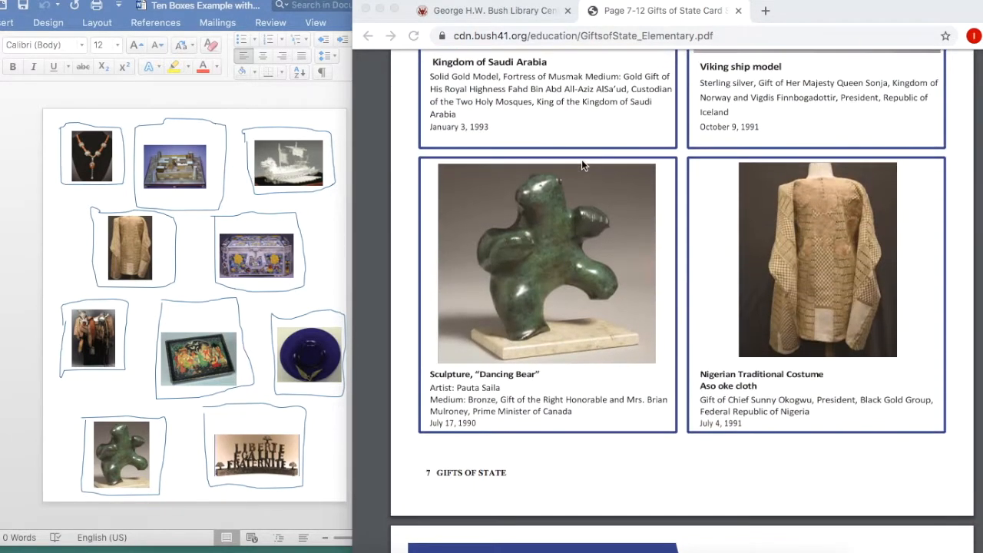
{"action": "mouse_move", "coordinate": [830, 376]}
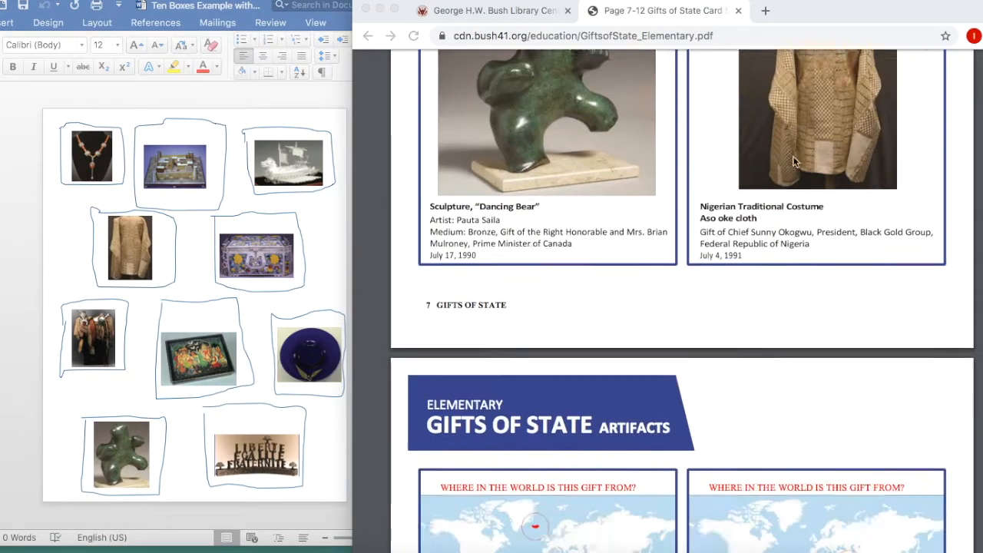
{"action": "scroll", "scroll_direction": "down", "scroll_amount": 3}
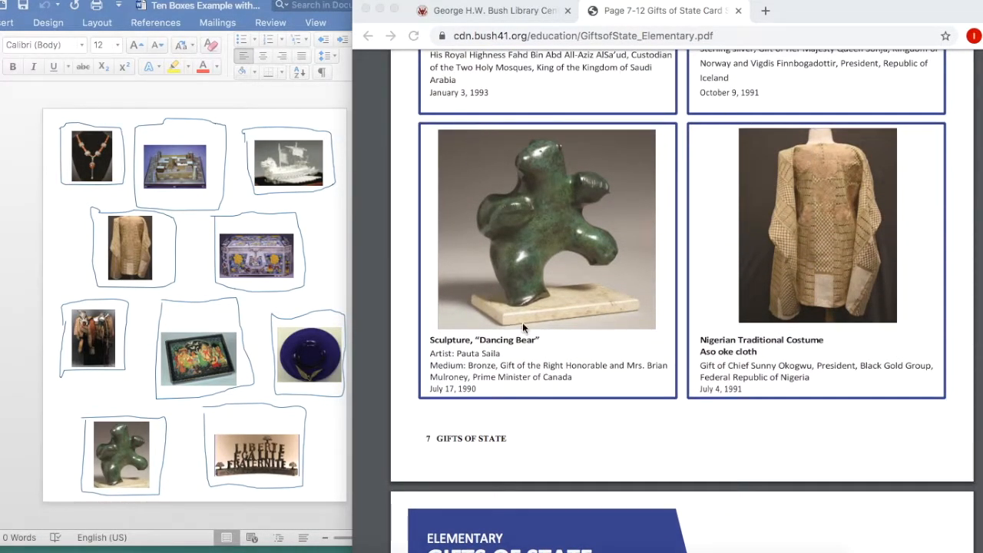
{"action": "scroll", "scroll_direction": "down", "scroll_amount": 3}
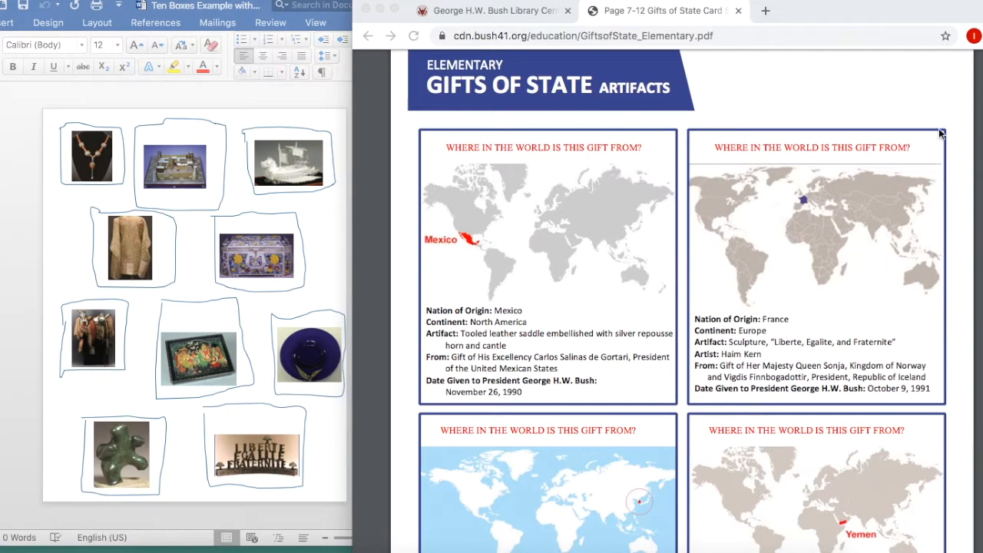
- Scroll through pages 8–9 to the Yemeni necklace and Korean jewelry box artifact cards
{"action": "scroll", "scroll_direction": "down", "scroll_amount": 3}
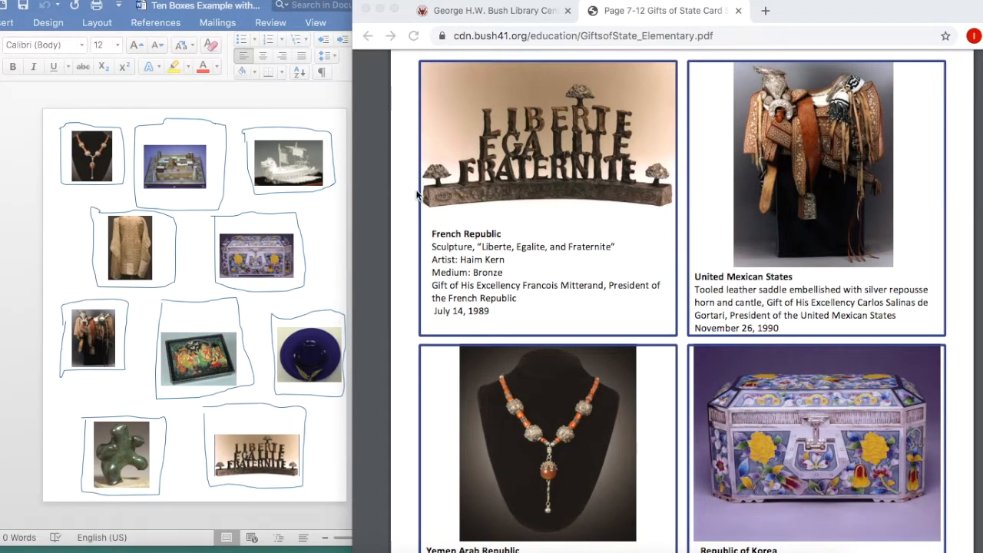
{"action": "mouse_move", "coordinate": [540, 81]}
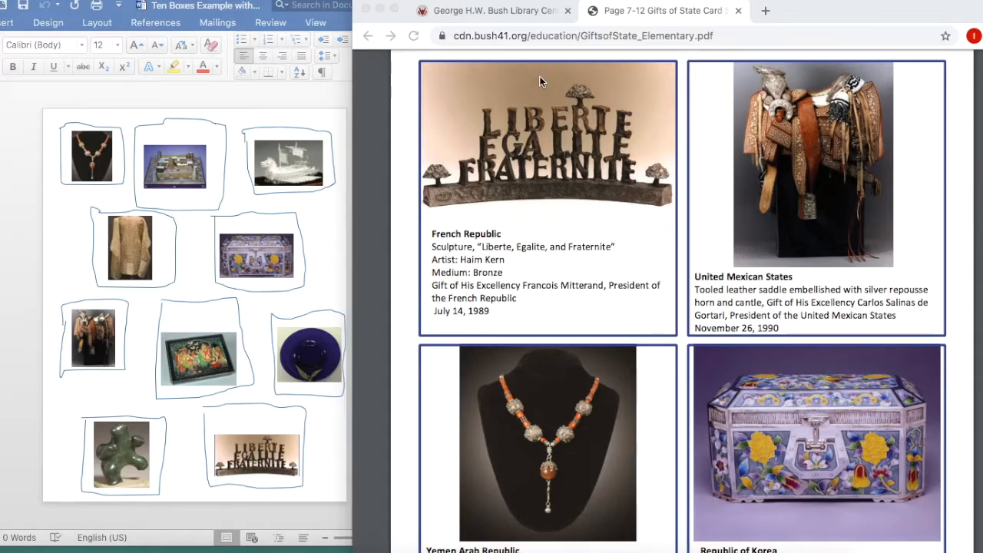
{"action": "scroll", "scroll_direction": "down", "scroll_amount": 3}
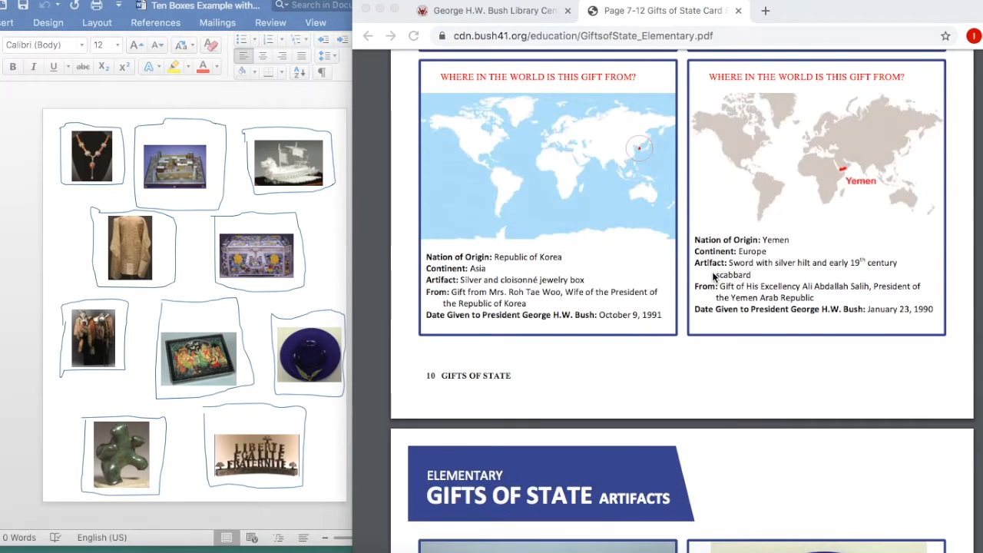
{"action": "scroll", "scroll_direction": "down", "scroll_amount": 3}
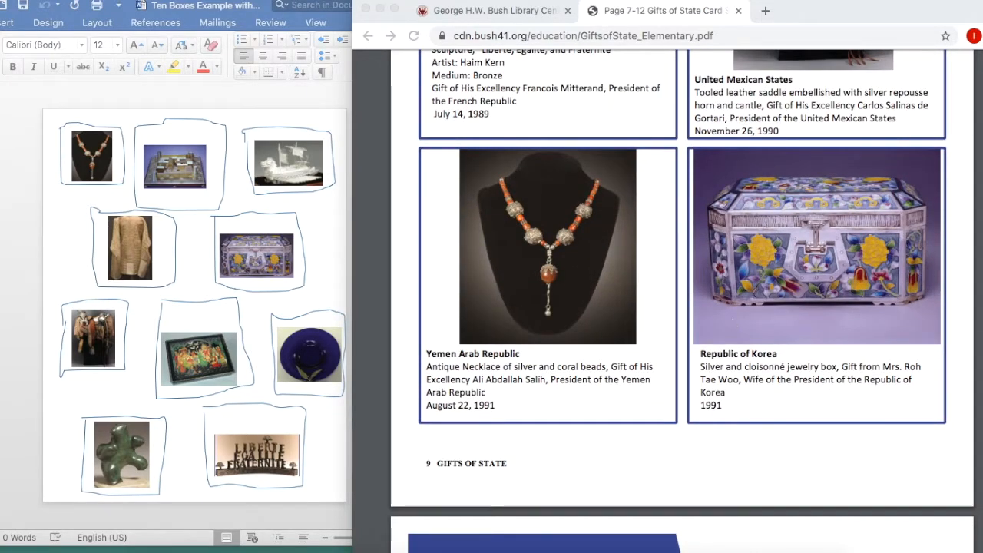
{"action": "mouse_move", "coordinate": [826, 152]}
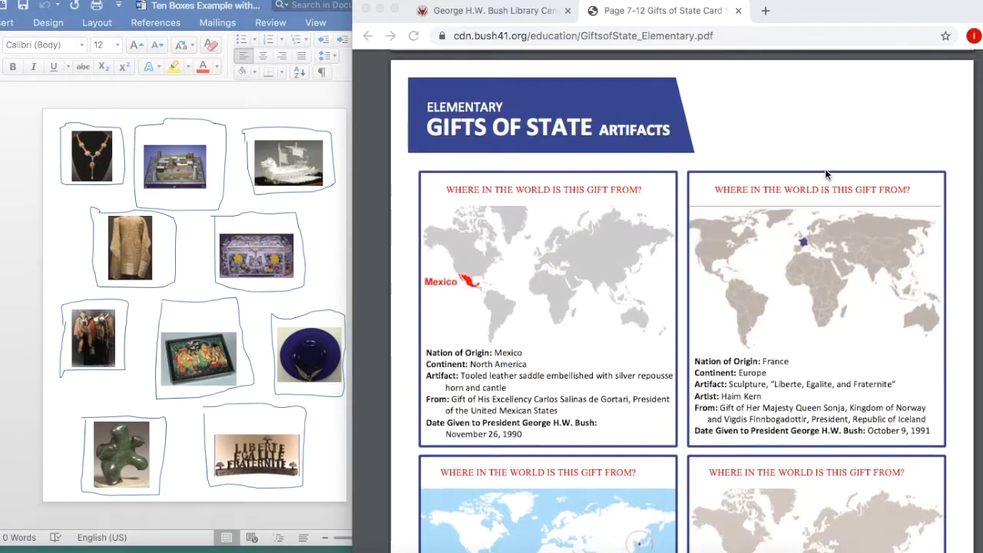
{"action": "scroll", "scroll_direction": "down", "scroll_amount": 3}
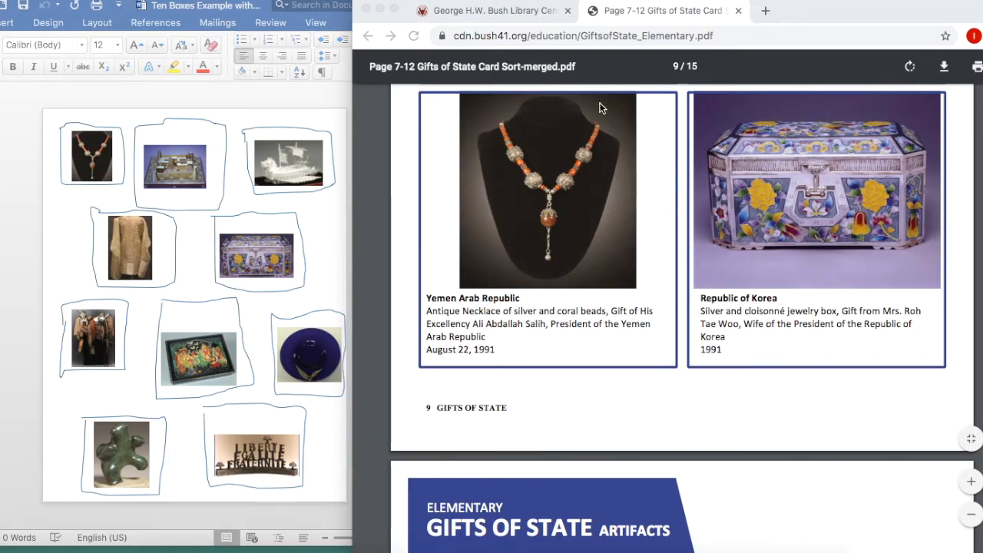
- Scroll past the Australia and Soviet Union maps to page 11's lacquer box and cobalt glass dish
{"action": "scroll", "scroll_direction": "down", "scroll_amount": 3}
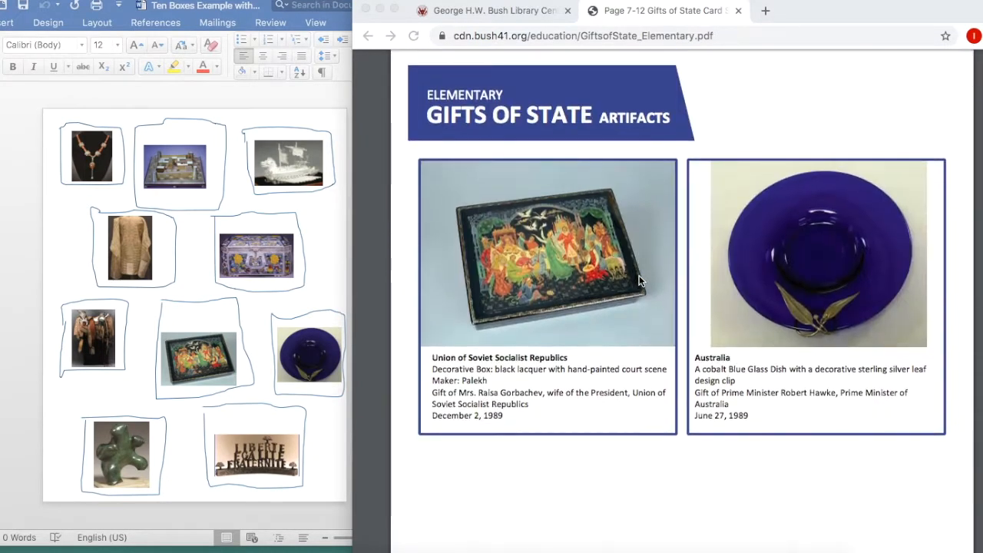
{"action": "scroll", "scroll_direction": "down", "scroll_amount": 3}
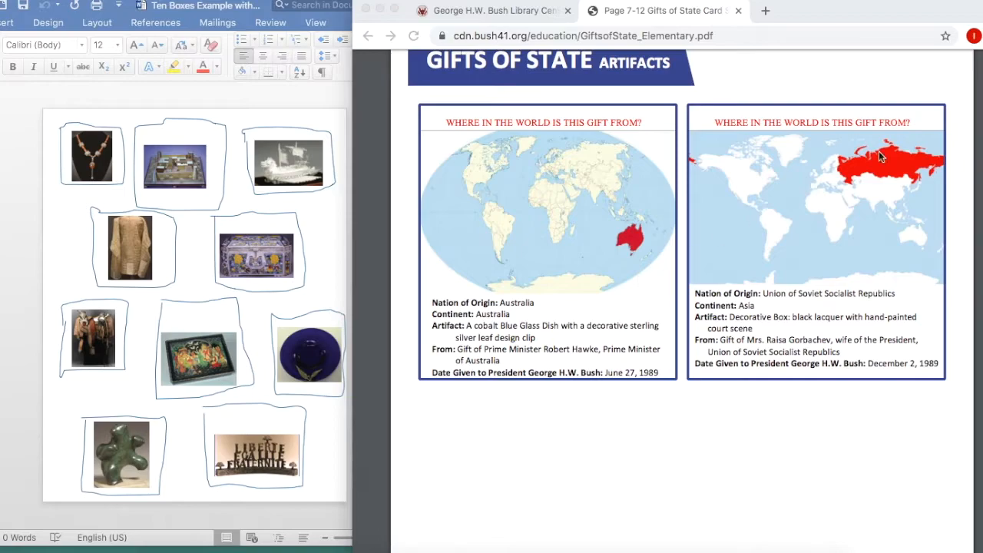
{"action": "mouse_move", "coordinate": [838, 103]}
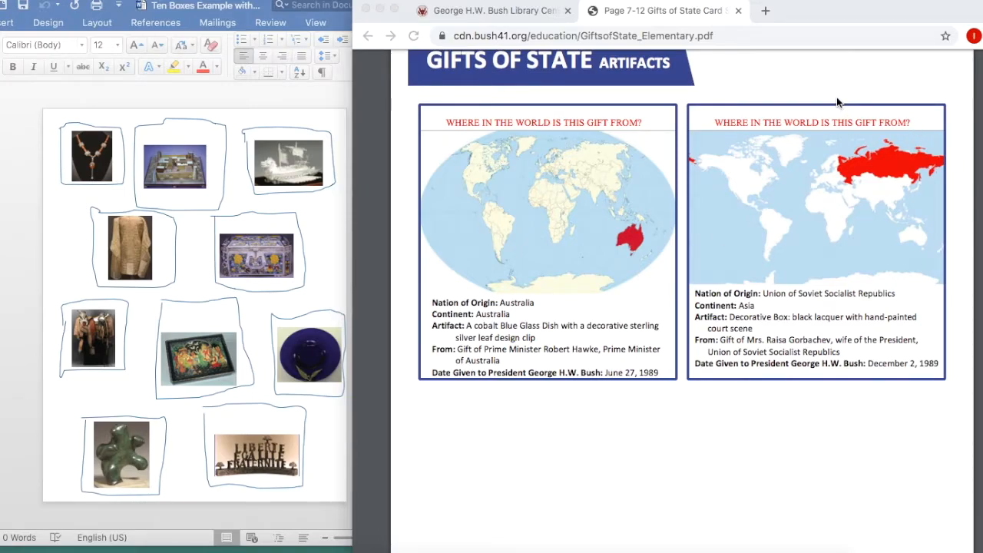
{"action": "mouse_move", "coordinate": [795, 106]}
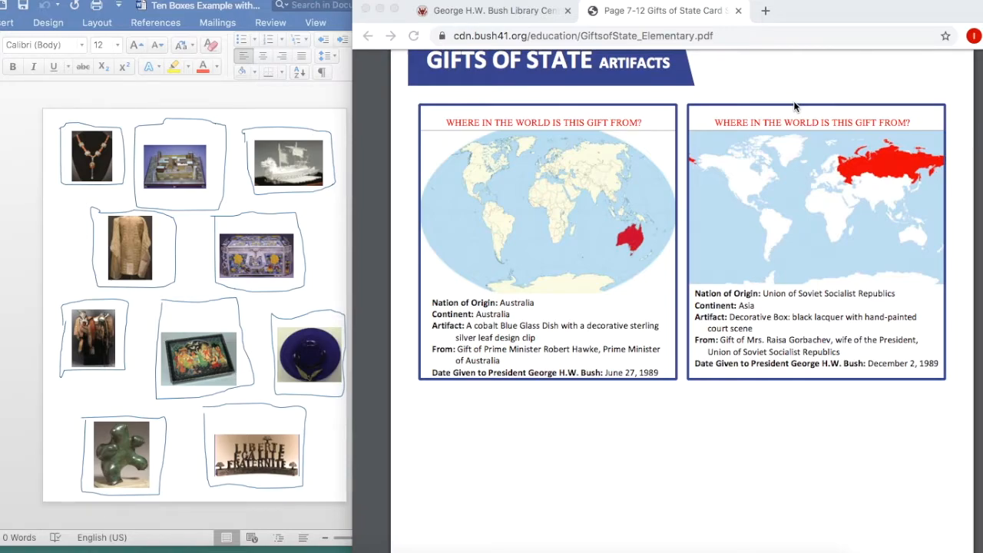
{"action": "mouse_move", "coordinate": [958, 106]}
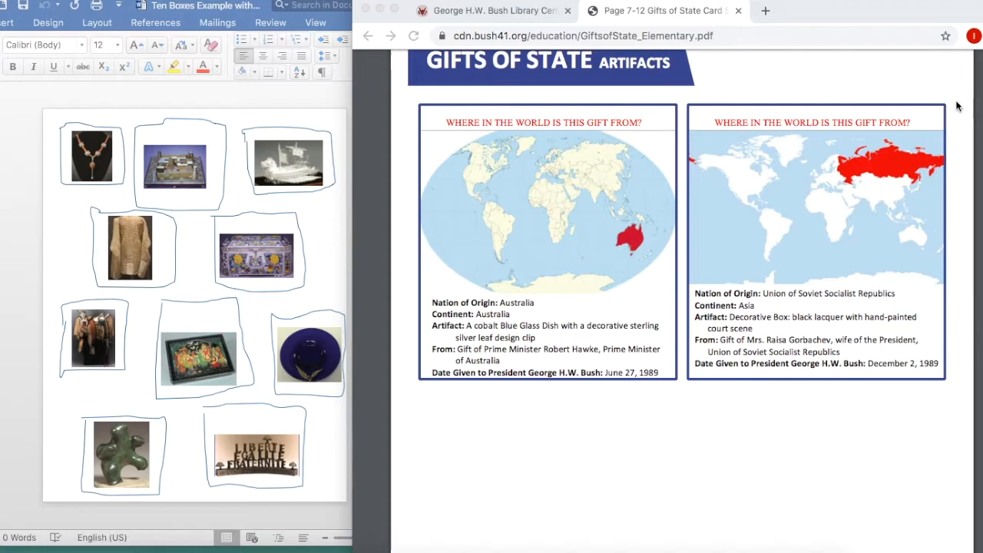
{"action": "mouse_move", "coordinate": [780, 202]}
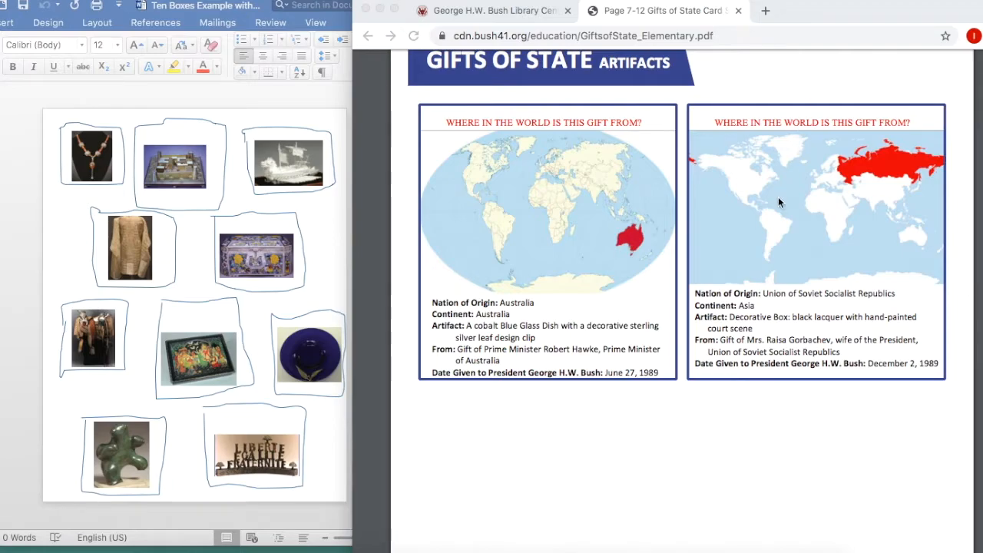
{"action": "mouse_move", "coordinate": [805, 435]}
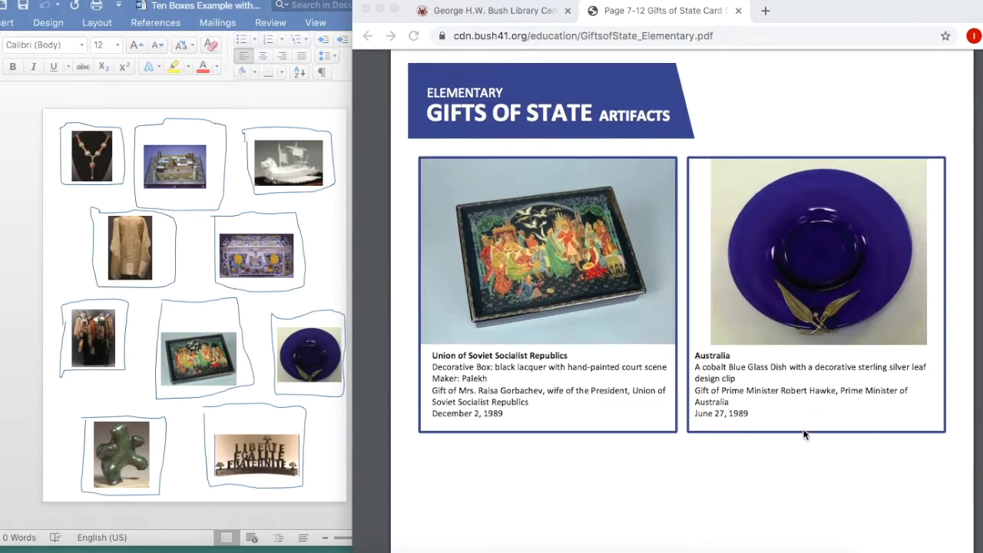
{"action": "scroll", "scroll_direction": "down", "scroll_amount": 3}
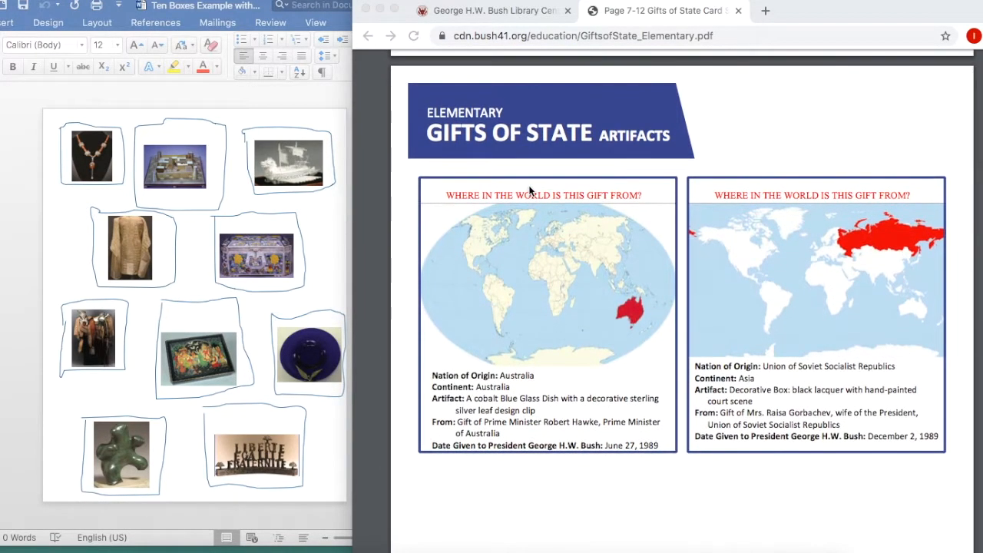
{"action": "scroll", "scroll_direction": "down", "scroll_amount": 3}
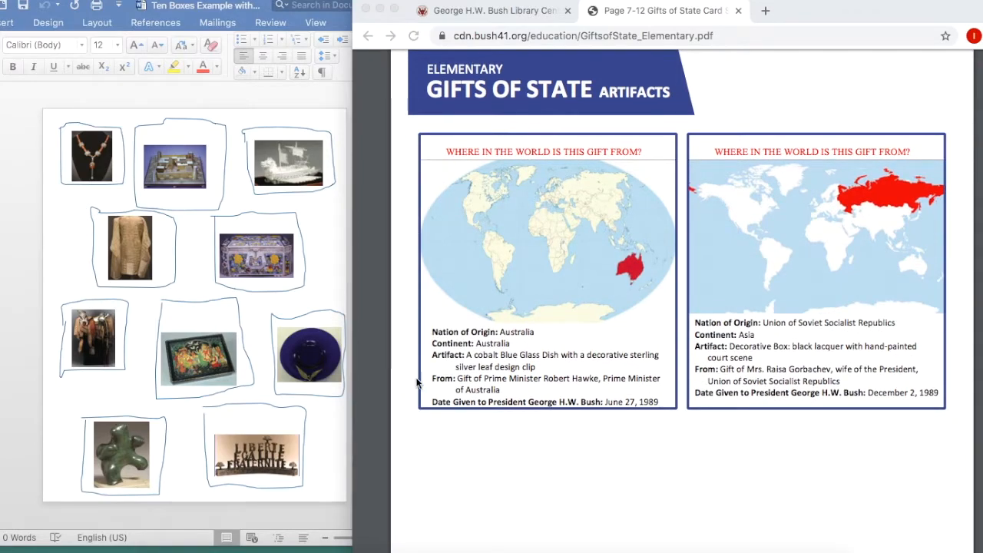
{"action": "scroll", "scroll_direction": "down", "scroll_amount": 3}
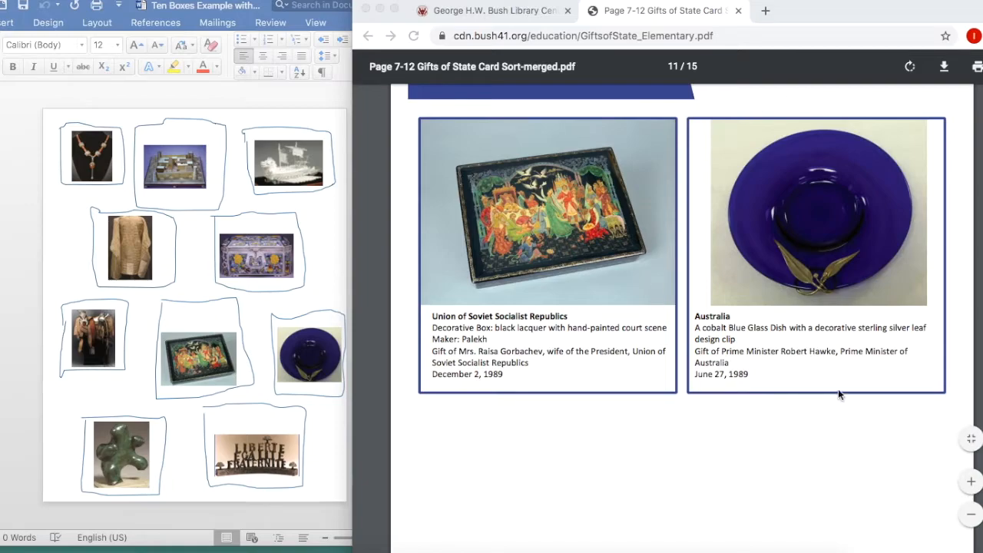
- Scroll down to the Bottom Line page with the create-your-own-artifact instructions and world map
{"action": "scroll", "scroll_direction": "down", "scroll_amount": 3}
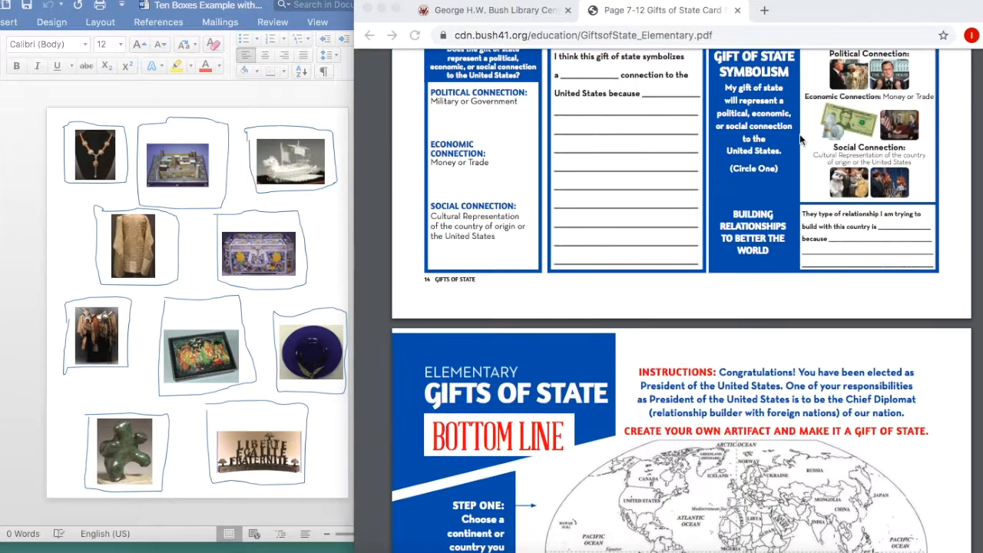
{"action": "scroll", "scroll_direction": "down", "scroll_amount": 3}
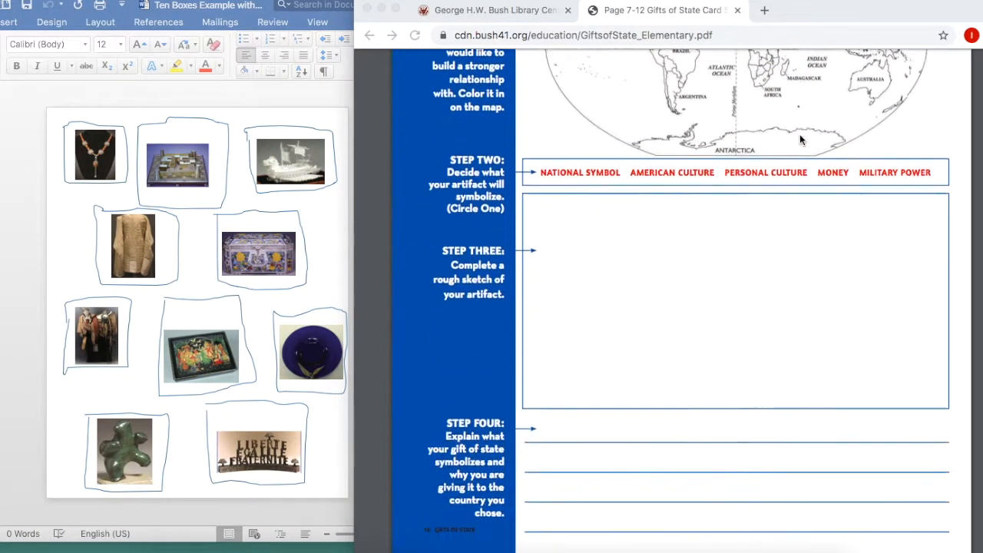
{"action": "scroll", "scroll_direction": "down", "scroll_amount": 3}
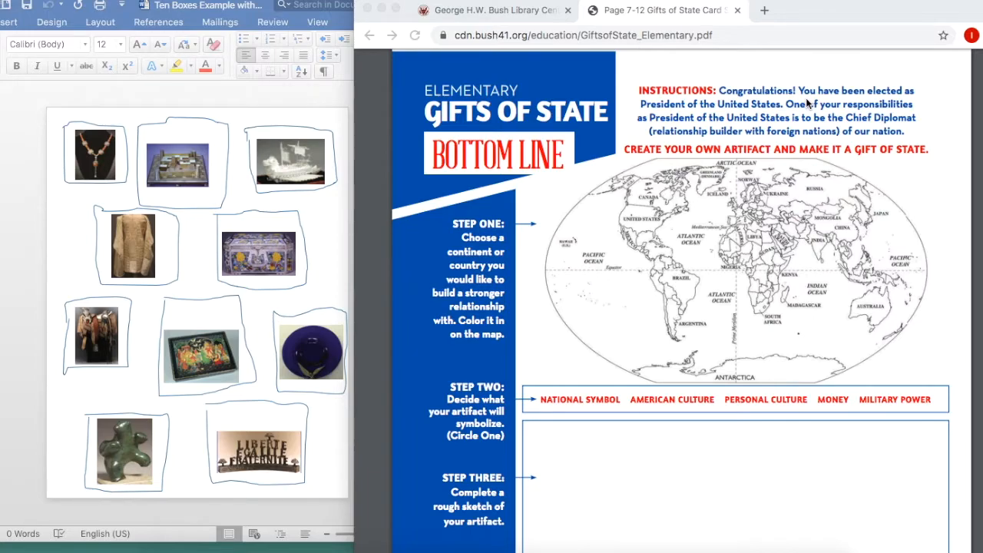
{"action": "mouse_move", "coordinate": [876, 143]}
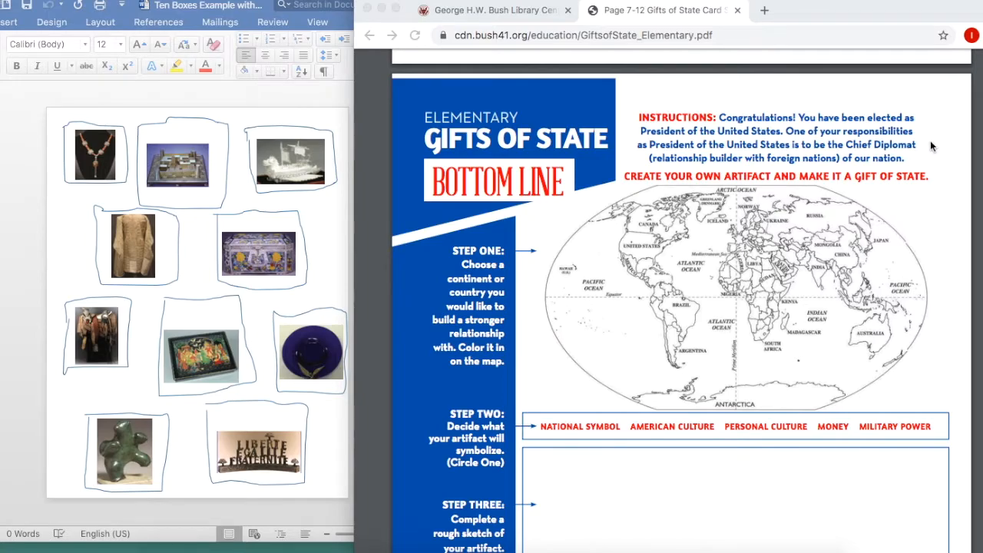
- Scroll the Bottom Line handout to show steps one through three beside the world map
{"action": "scroll", "scroll_direction": "down", "scroll_amount": 3}
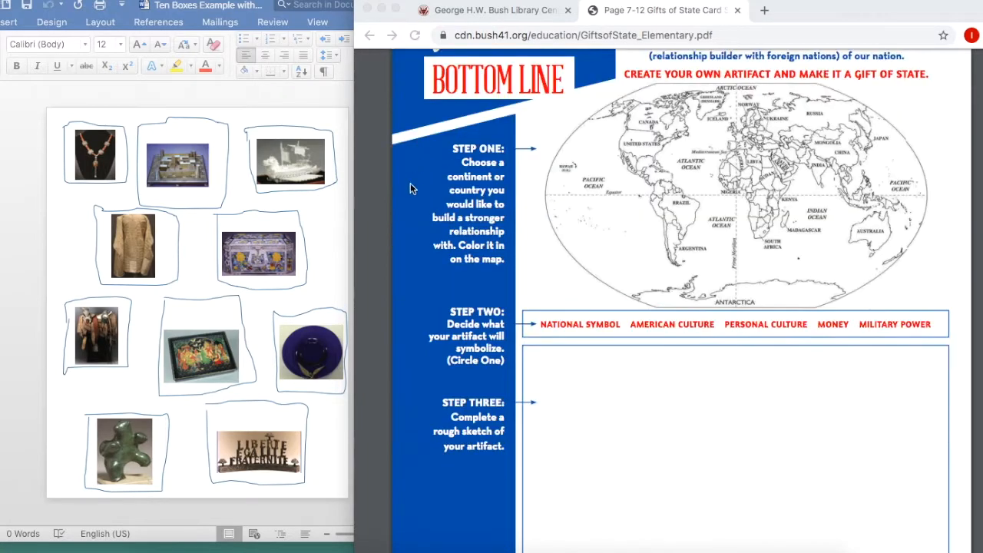
{"action": "mouse_move", "coordinate": [453, 128]}
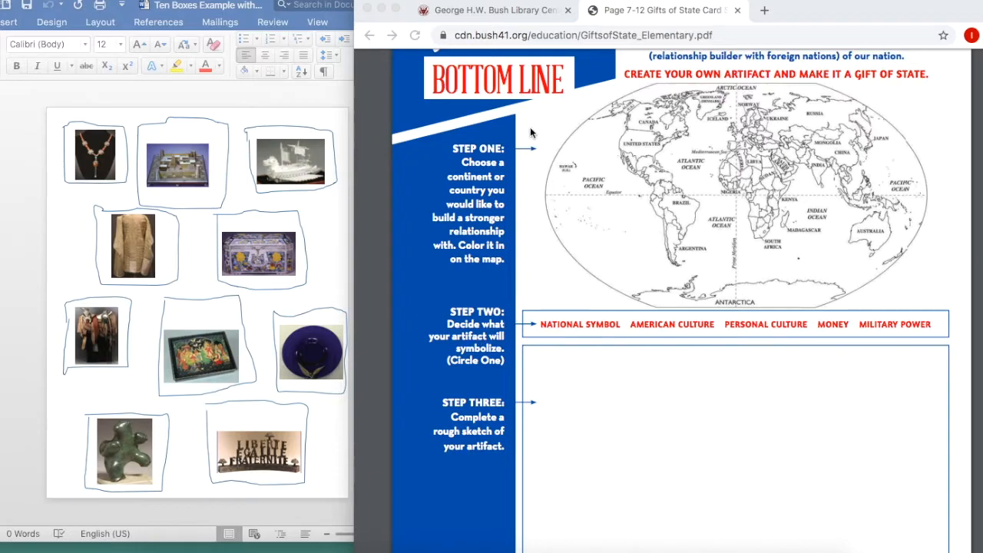
{"action": "mouse_move", "coordinate": [505, 140]}
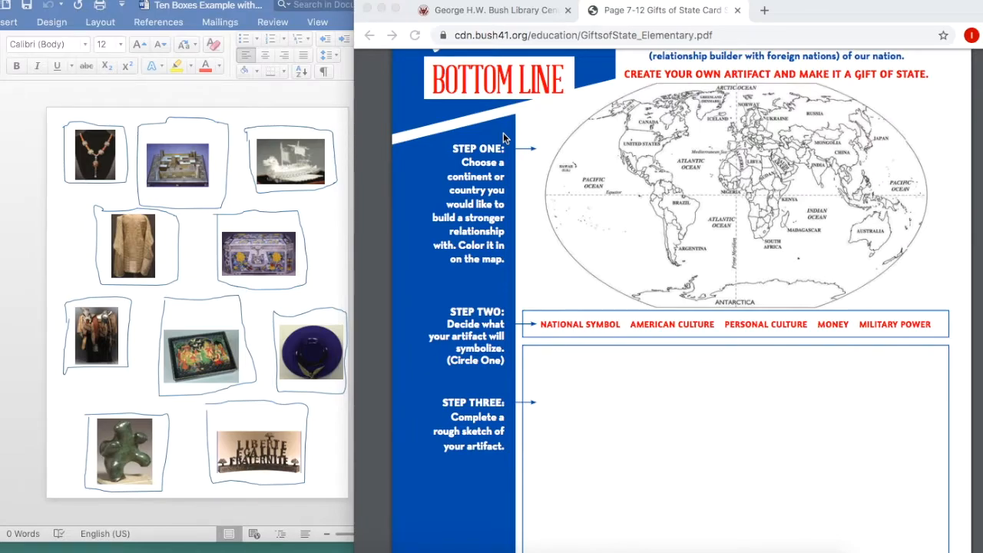
{"action": "mouse_move", "coordinate": [511, 184]}
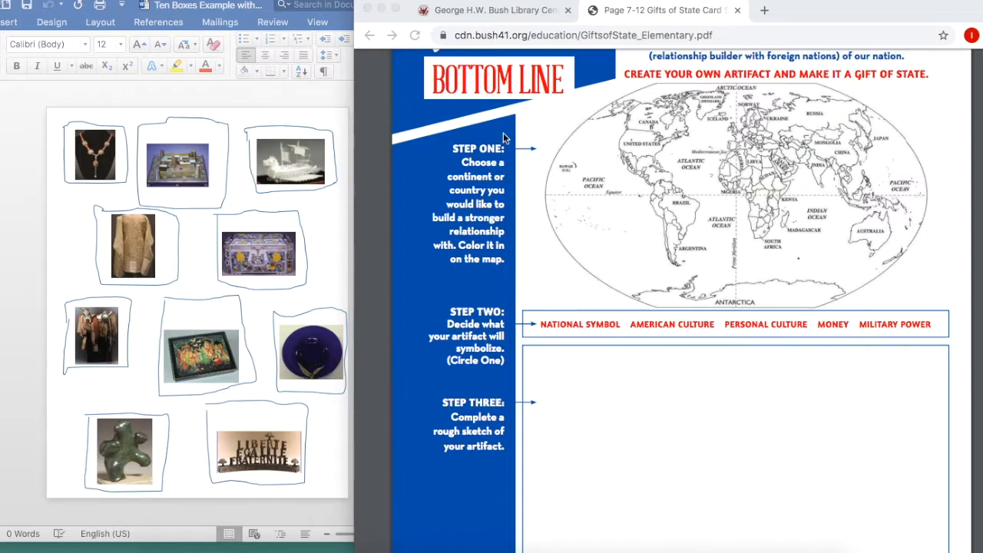
{"action": "mouse_move", "coordinate": [511, 184]}
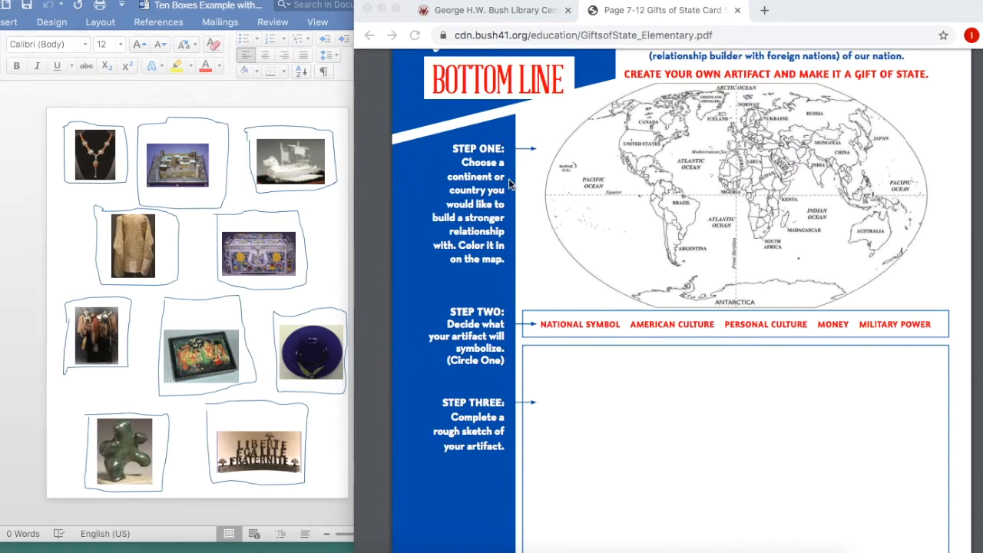
{"action": "mouse_move", "coordinate": [511, 202]}
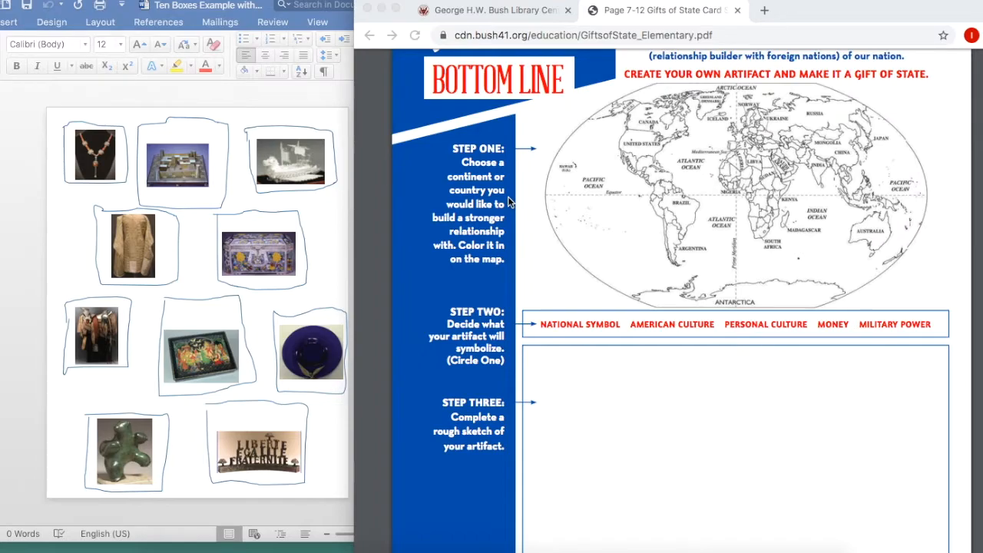
{"action": "mouse_move", "coordinate": [511, 184]}
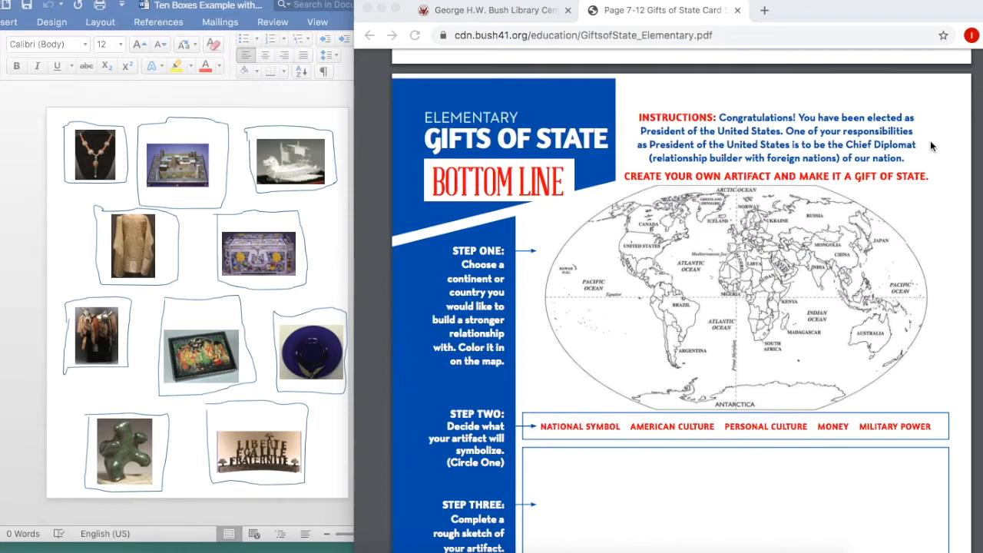
{"action": "scroll", "scroll_direction": "down", "scroll_amount": 3}
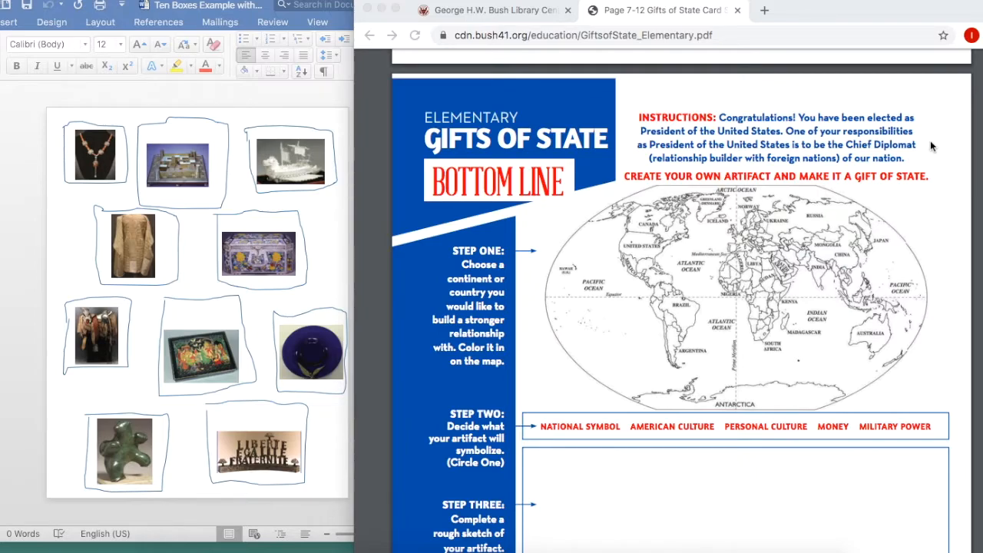
{"action": "scroll", "scroll_direction": "down", "scroll_amount": 3}
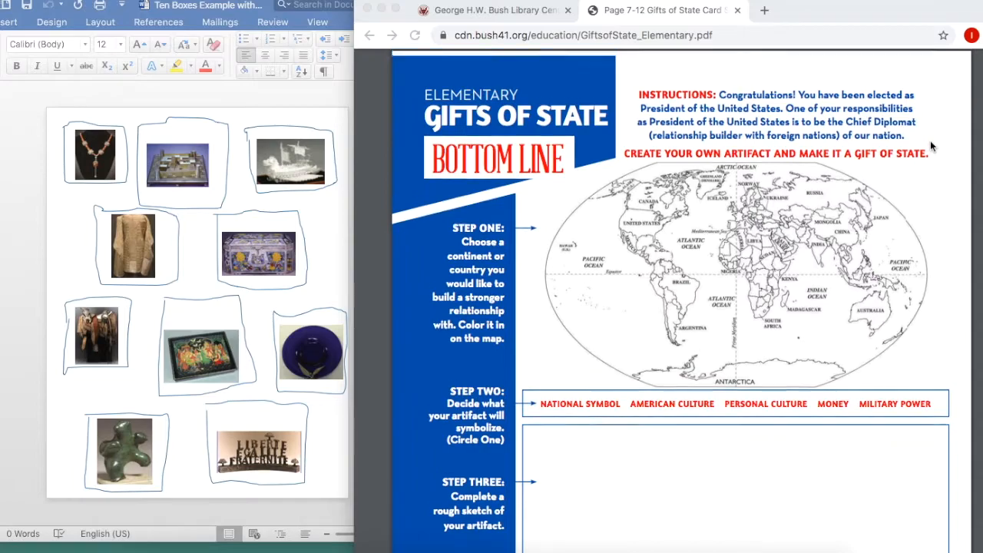
- Scroll past the Bottom Line steps to page 10's Korea and Yemen map cards
{"action": "scroll", "scroll_direction": "down", "scroll_amount": 3}
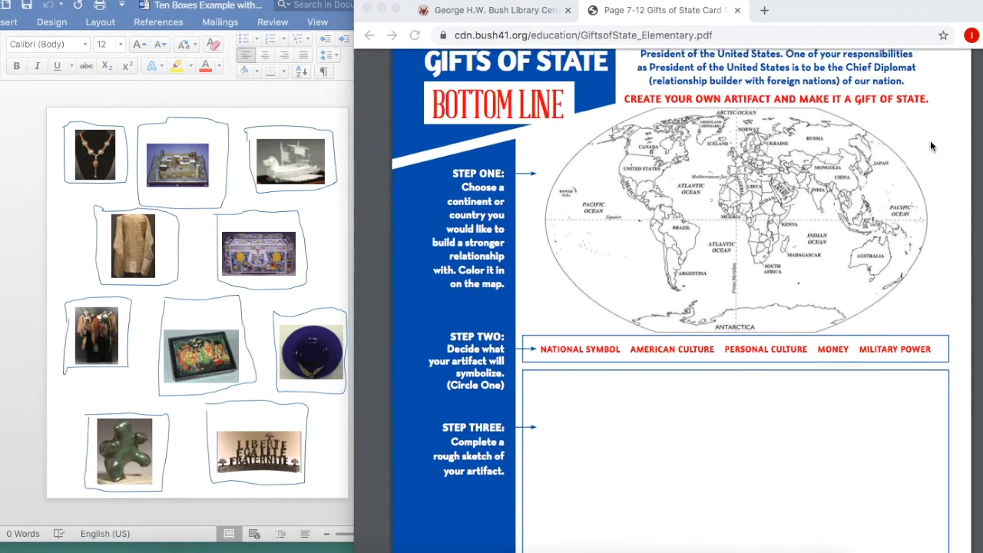
{"action": "scroll", "scroll_direction": "down", "scroll_amount": 3}
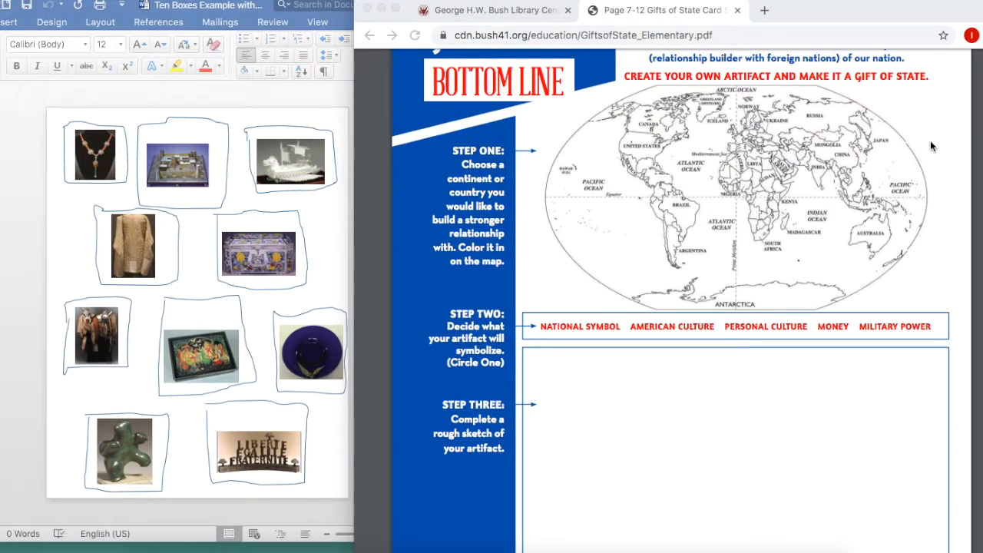
{"action": "scroll", "scroll_direction": "down", "scroll_amount": 3}
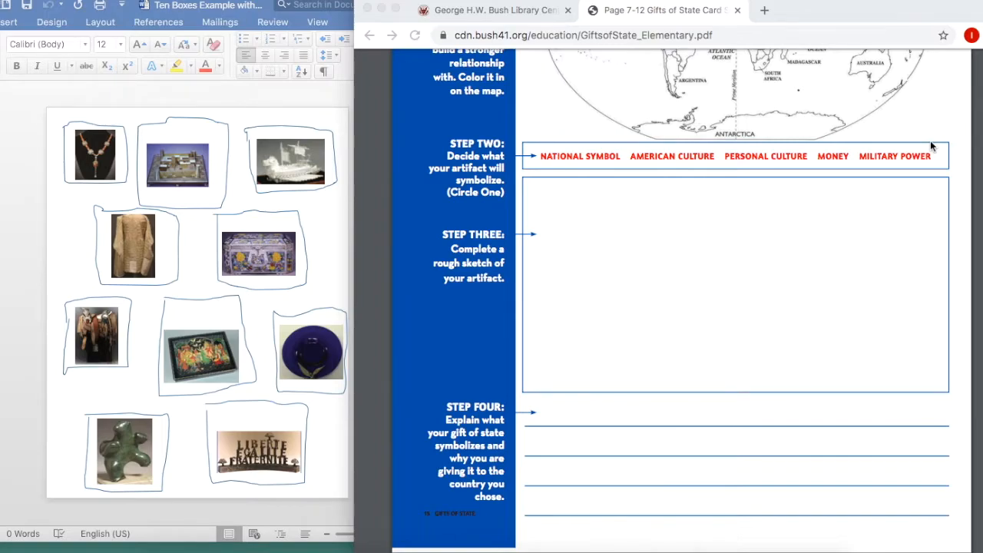
{"action": "mouse_move", "coordinate": [108, 217]}
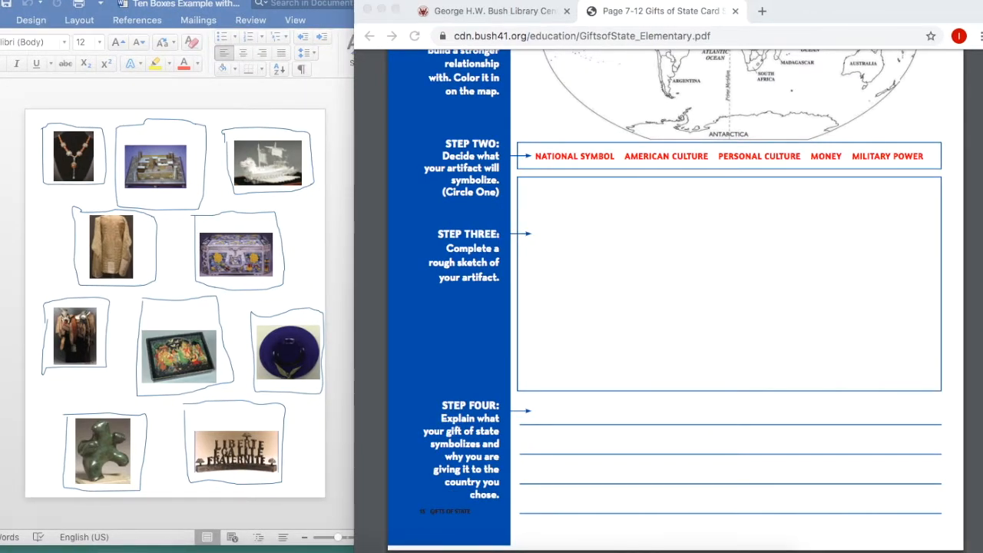
{"action": "mouse_move", "coordinate": [776, 293]}
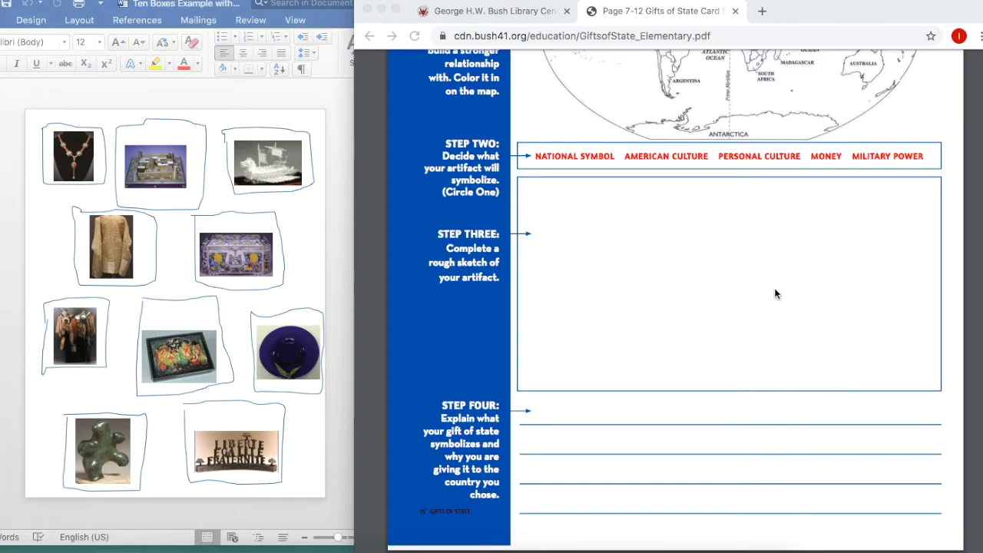
{"action": "scroll", "scroll_direction": "down", "scroll_amount": 3}
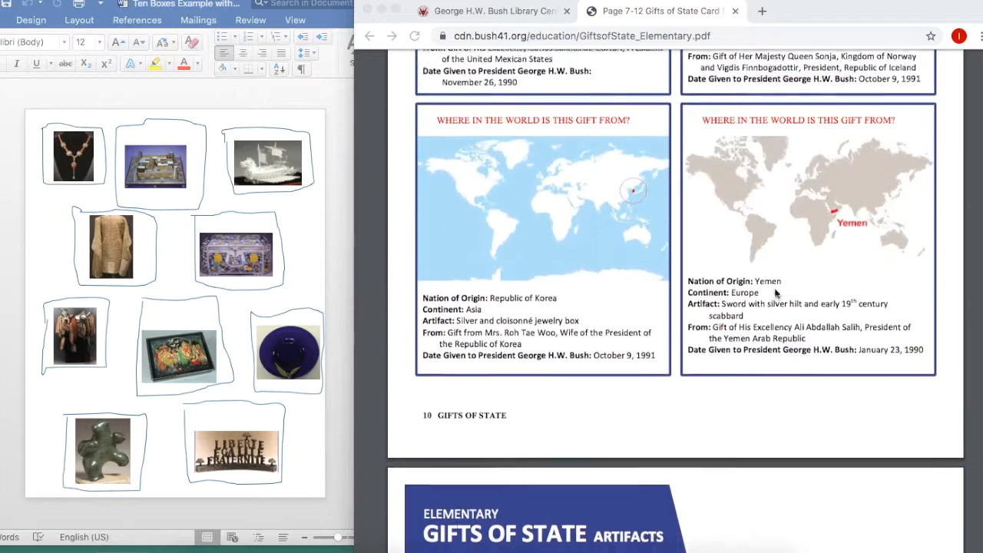
- Scroll past the letter and program instructions to George H.W. Bush's Pillars to Live By page
{"action": "scroll", "scroll_direction": "down", "scroll_amount": 3}
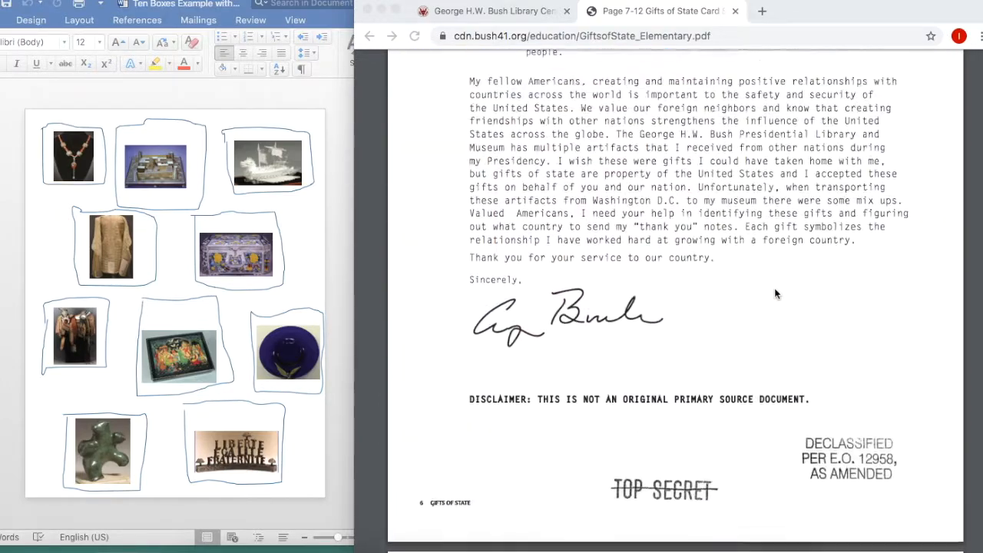
{"action": "scroll", "scroll_direction": "down", "scroll_amount": 3}
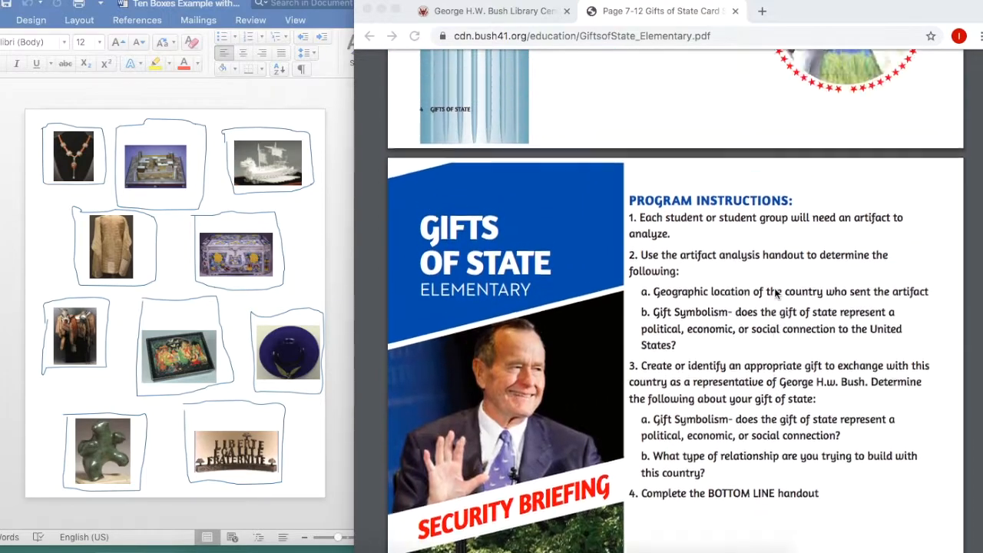
{"action": "scroll", "scroll_direction": "down", "scroll_amount": 3}
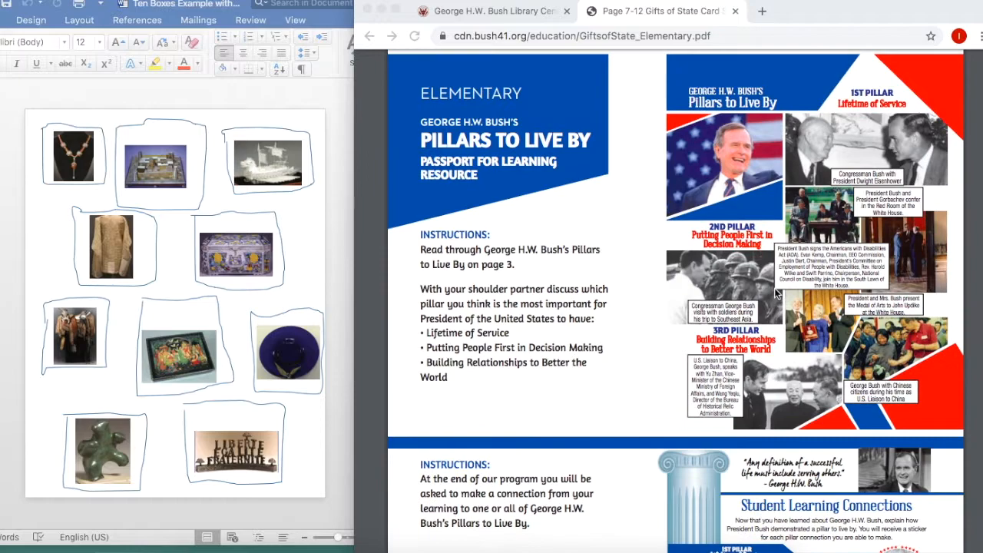
{"action": "mouse_move", "coordinate": [964, 299]}
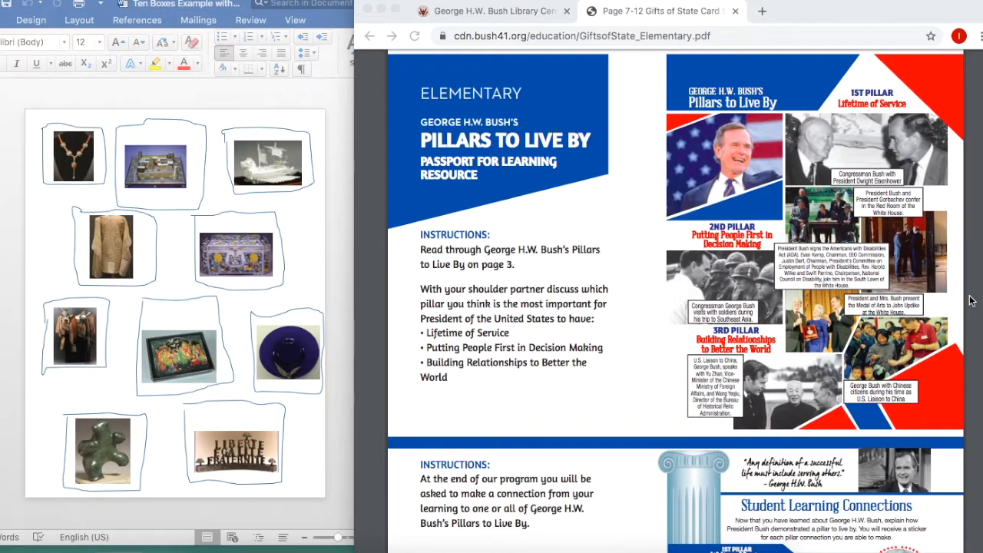
- Scroll past the Pillars sort cards to the Elementary cover page and its objective
{"action": "scroll", "scroll_direction": "down", "scroll_amount": 3}
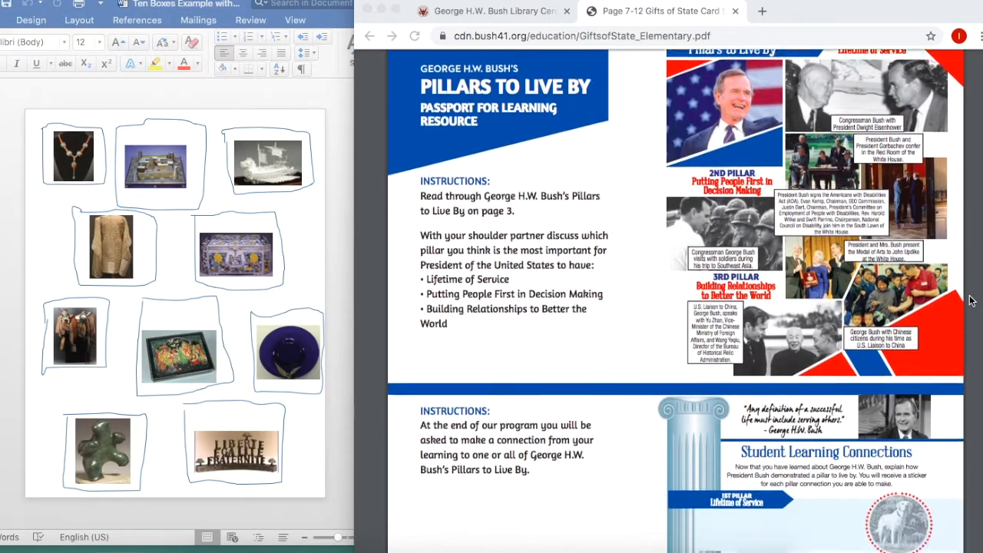
{"action": "scroll", "scroll_direction": "down", "scroll_amount": 3}
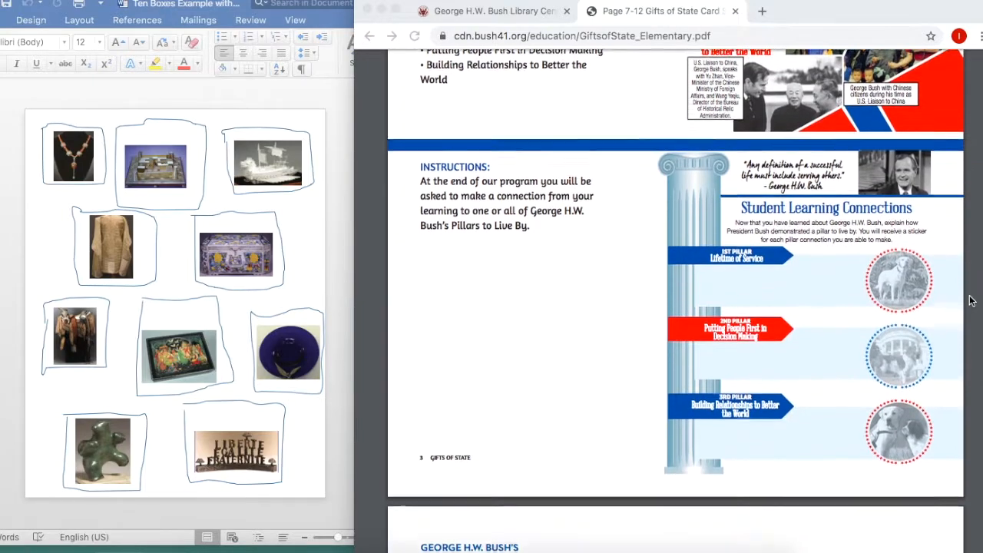
{"action": "scroll", "scroll_direction": "down", "scroll_amount": 3}
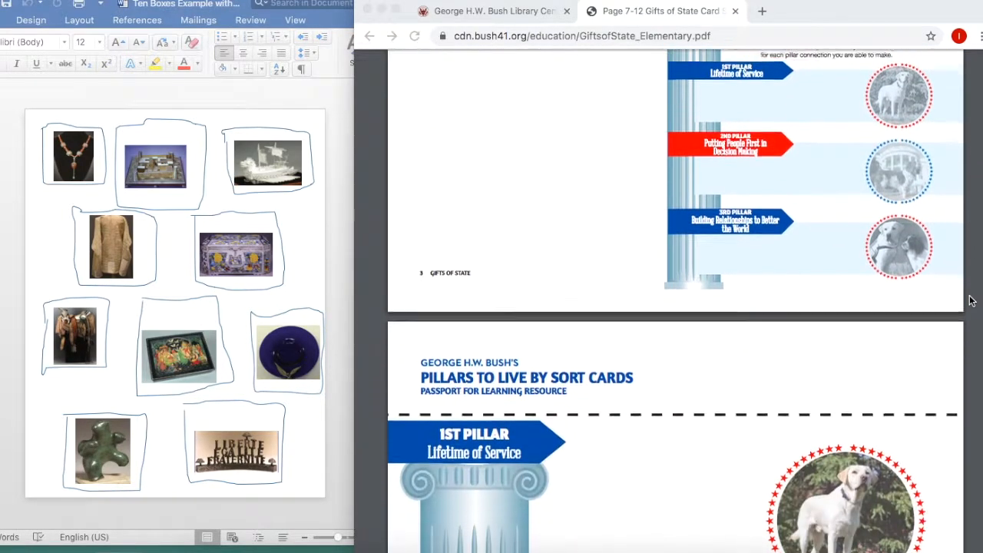
{"action": "scroll", "scroll_direction": "down", "scroll_amount": 3}
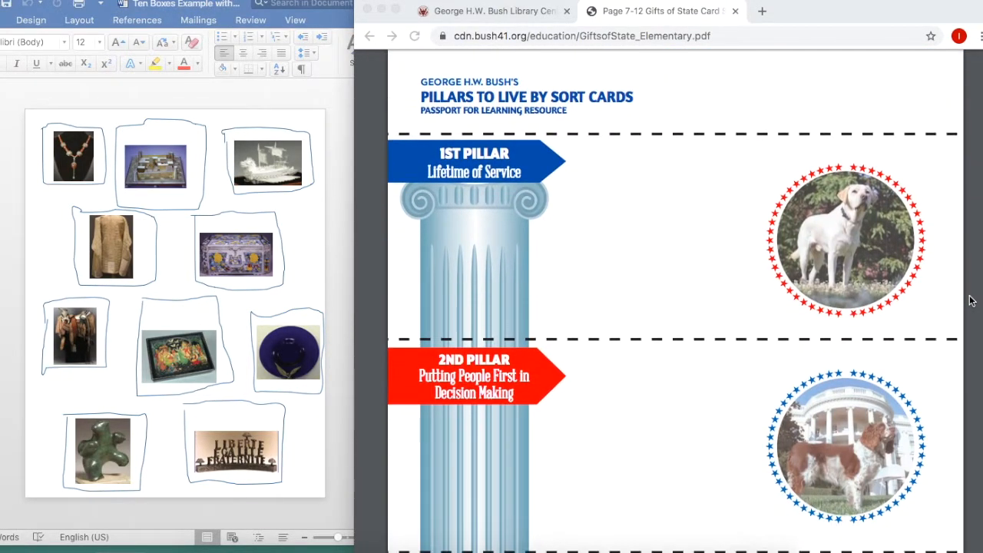
{"action": "scroll", "scroll_direction": "down", "scroll_amount": 3}
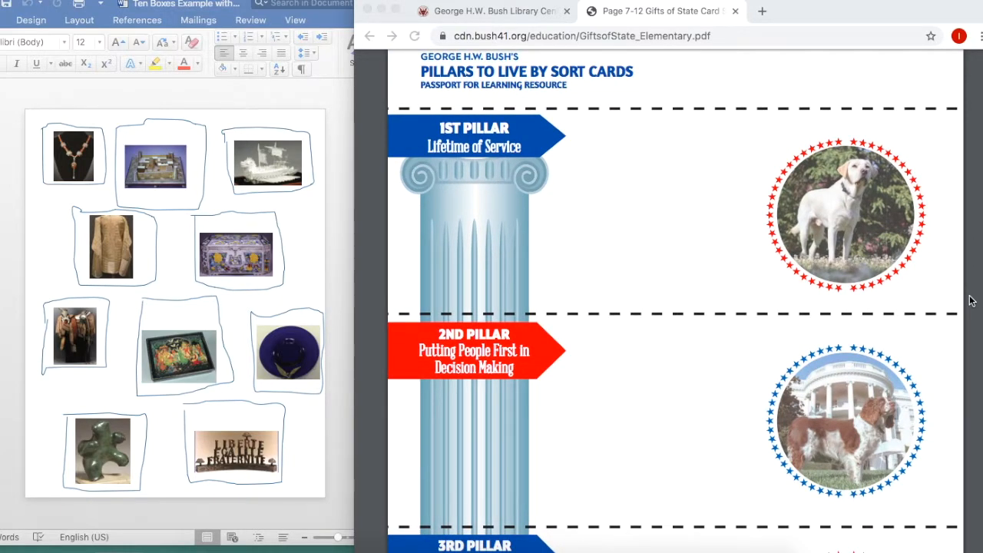
{"action": "scroll", "scroll_direction": "down", "scroll_amount": 3}
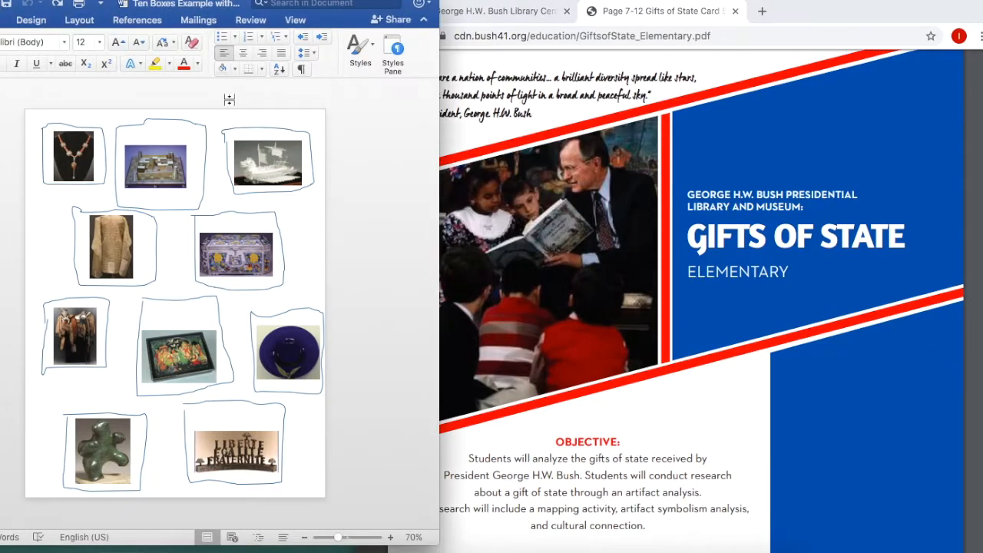
{"action": "left_click", "coordinate": [15, 4]}
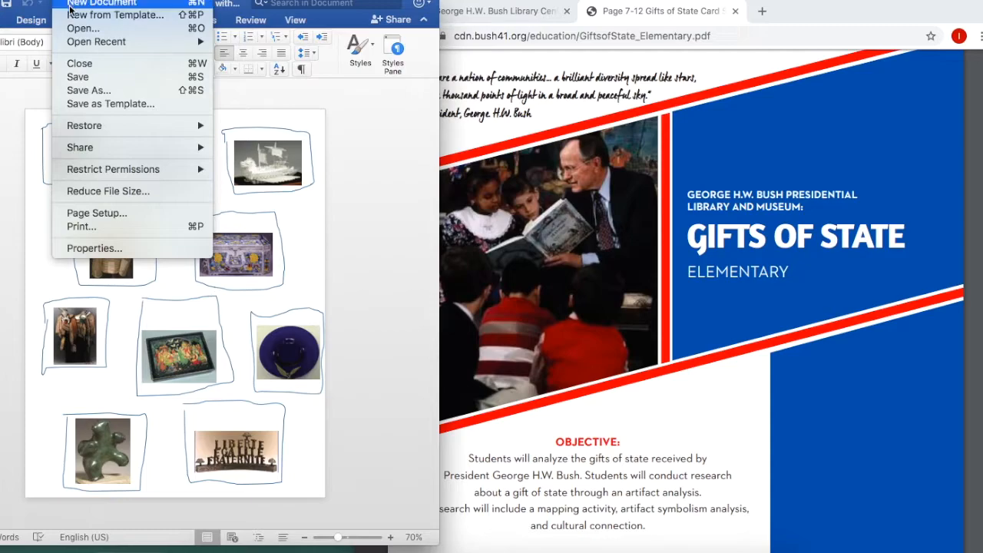
{"action": "left_click", "coordinate": [98, 4]}
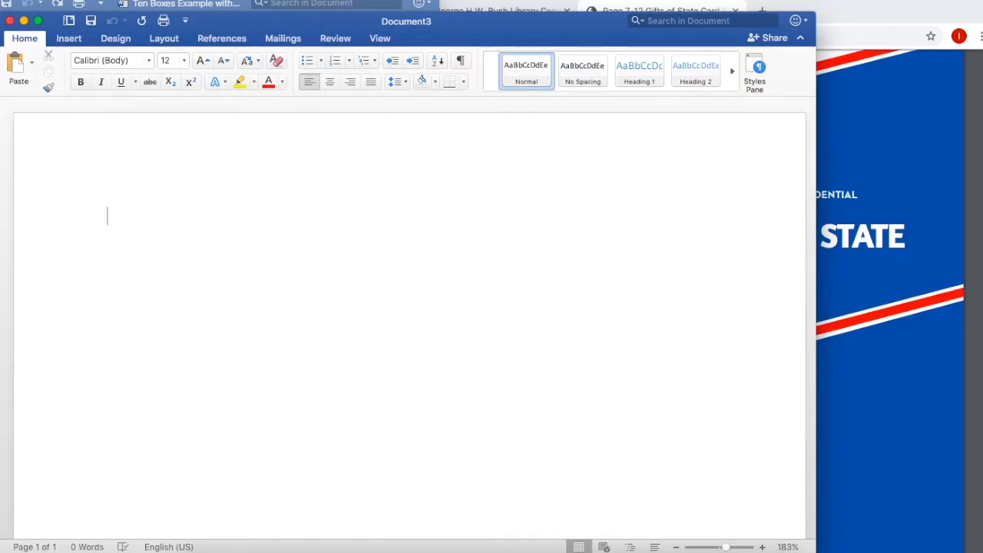
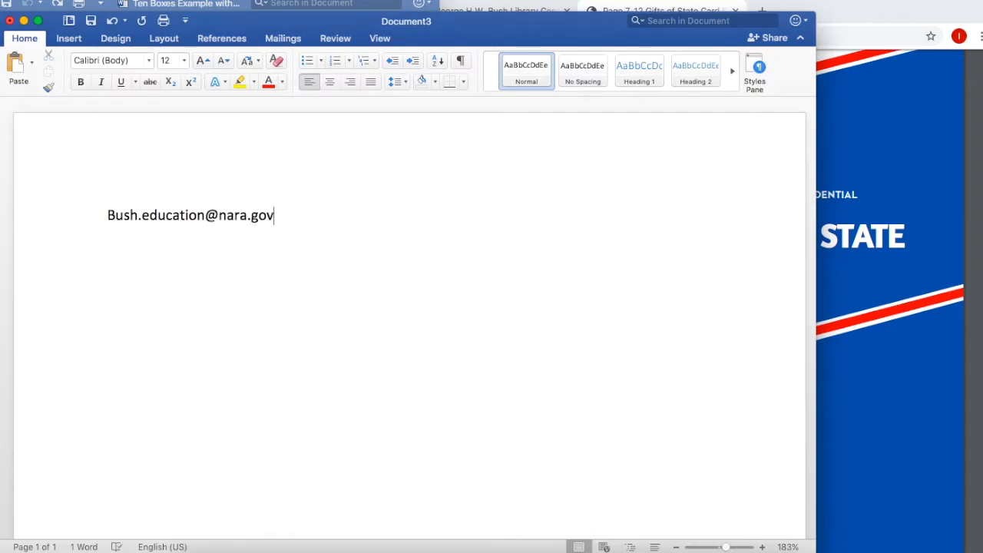